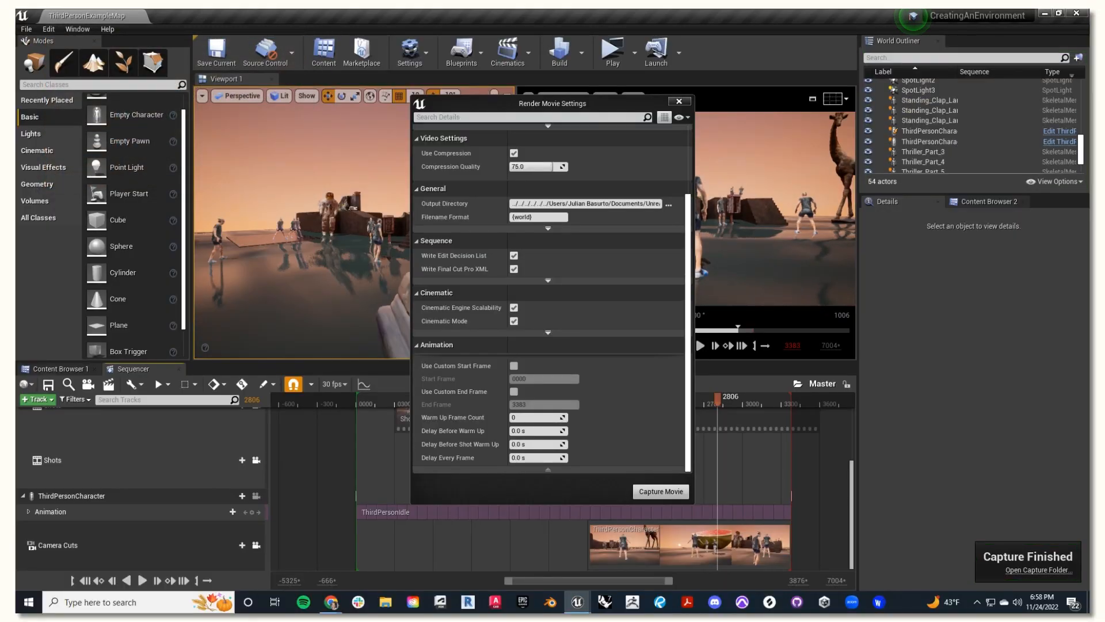
Step: Watch the preview of scanned scenes, cine camera shots and gameplay recording, then close the editor
{"action": "left_click", "coordinate": [659, 491]}
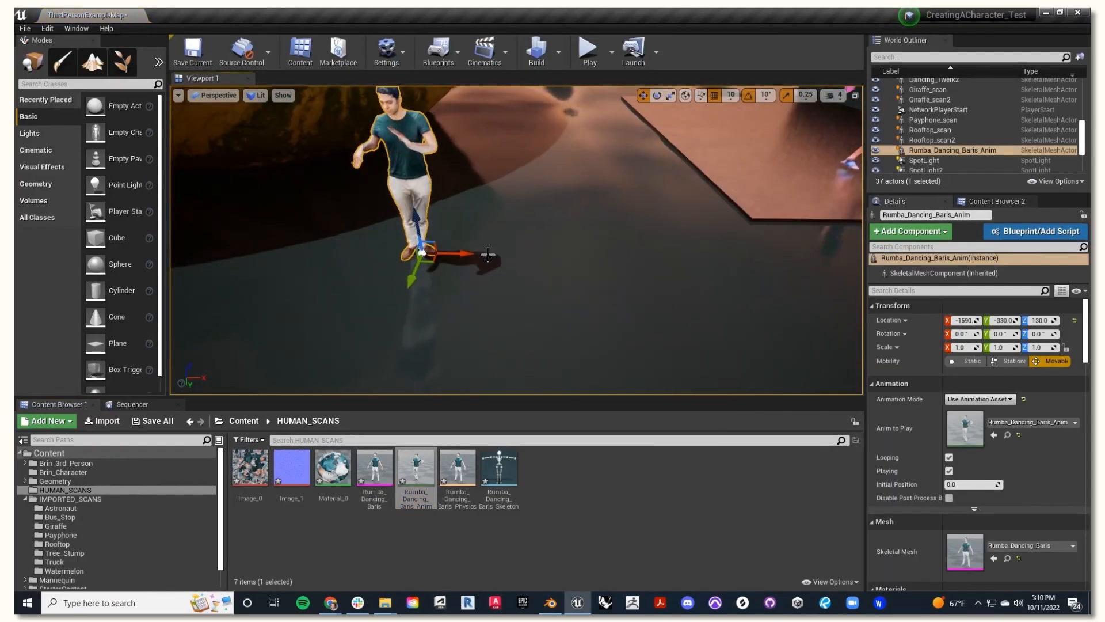
{"action": "left_click", "coordinate": [588, 49]}
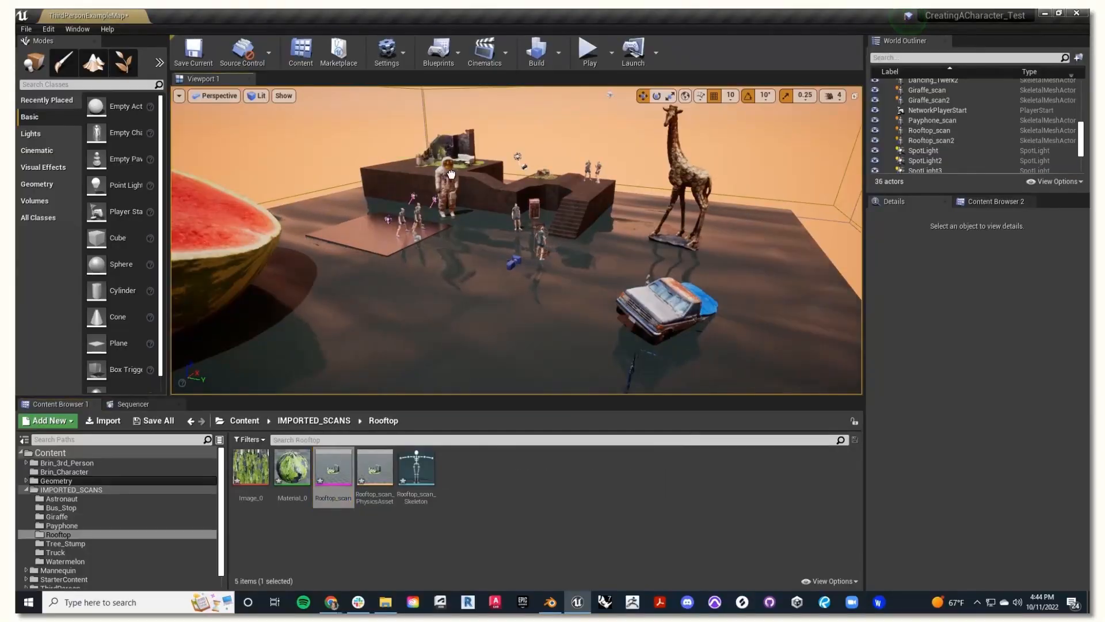
{"action": "left_click", "coordinate": [930, 141]}
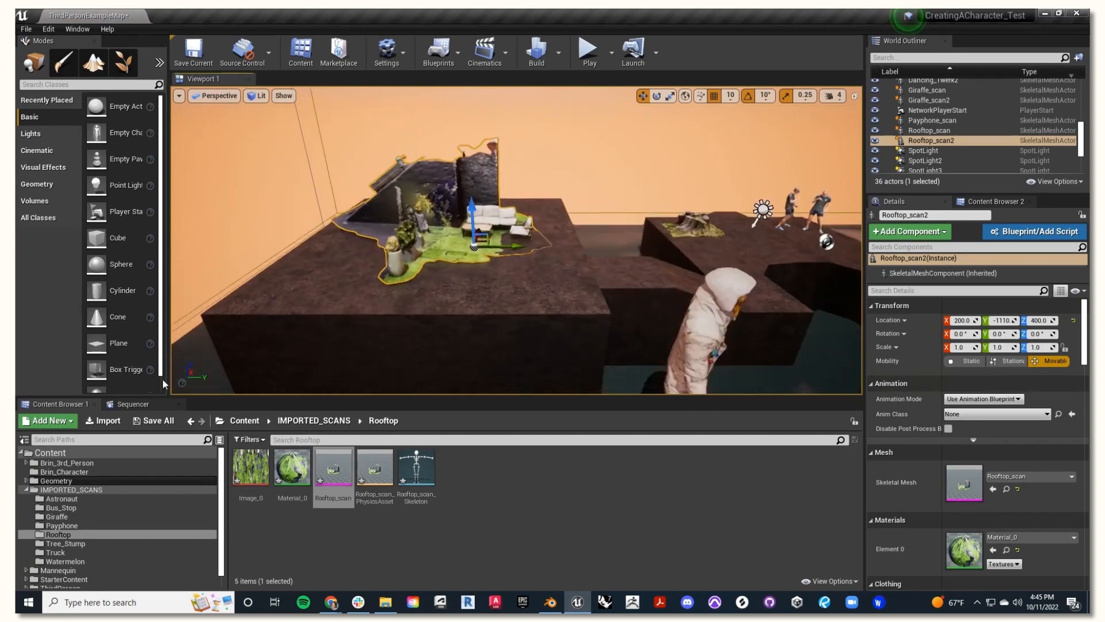
{"action": "left_click", "coordinate": [588, 51]}
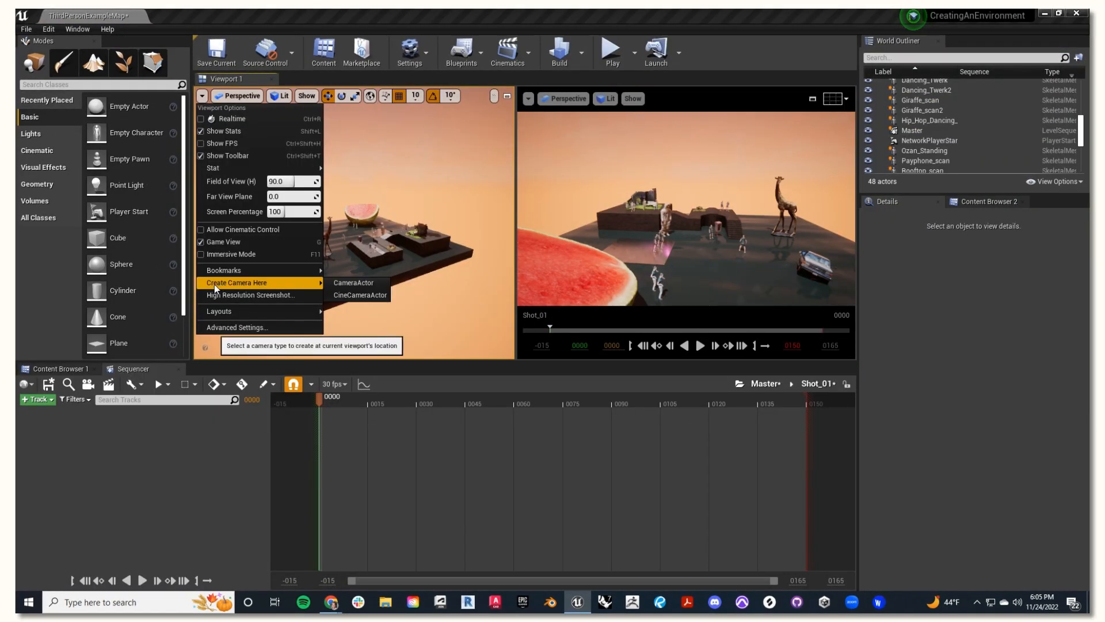
{"action": "left_click", "coordinate": [358, 295]}
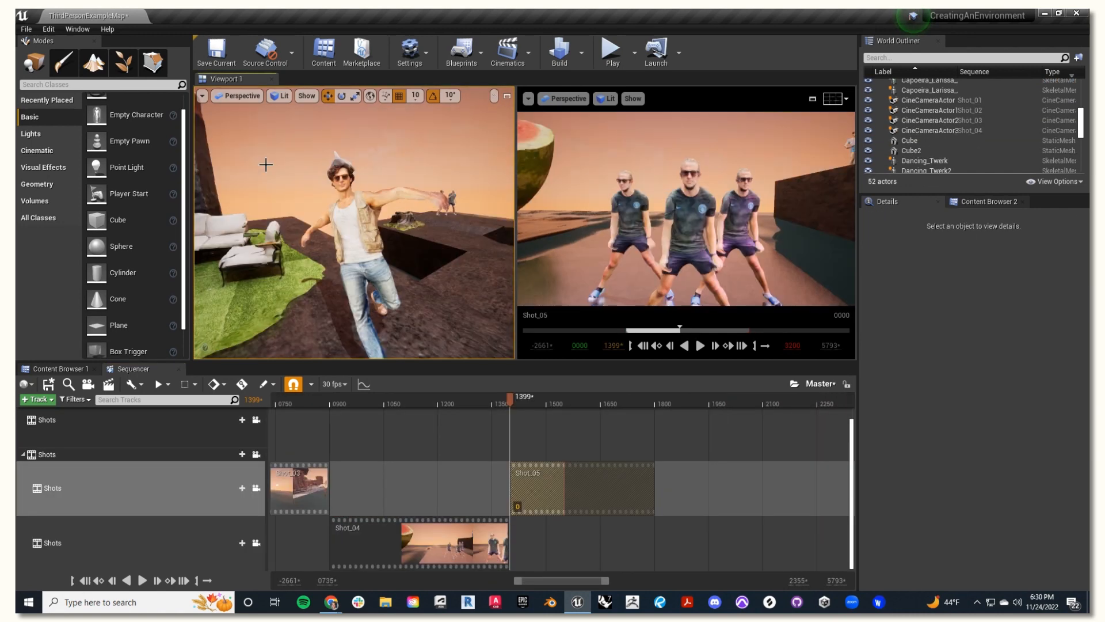
{"action": "left_click", "coordinate": [202, 96]}
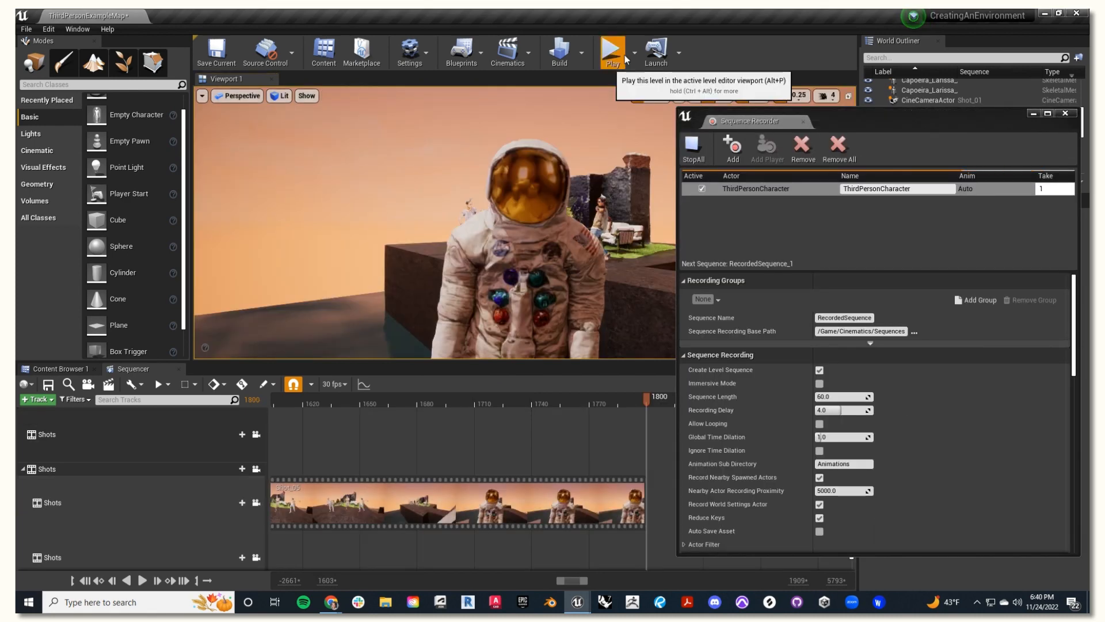
{"action": "left_click", "coordinate": [610, 52]}
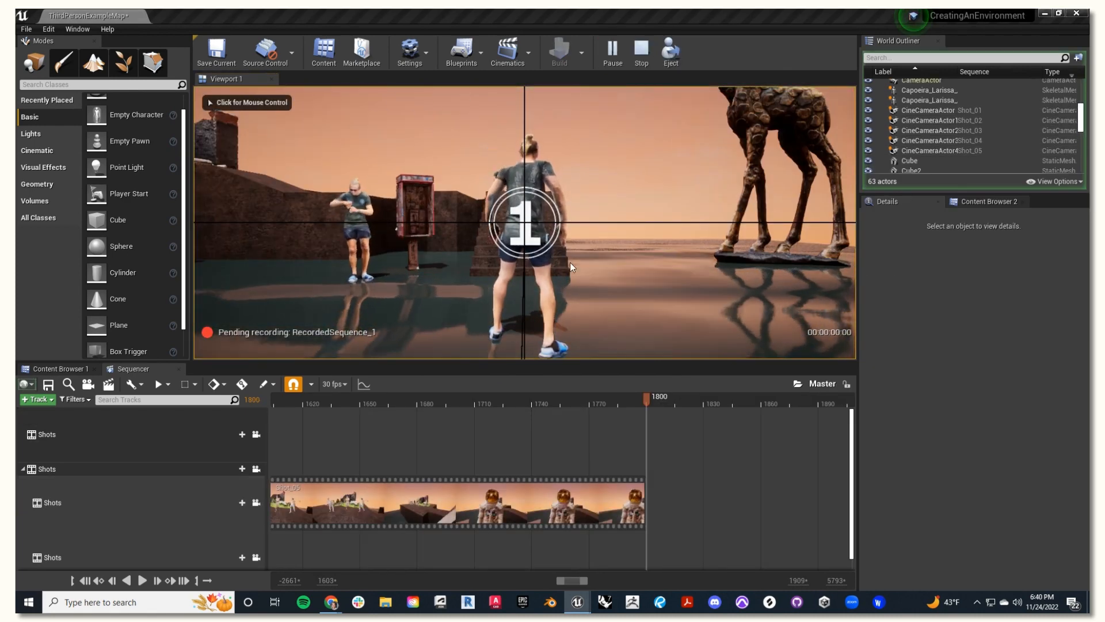
{"action": "left_click", "coordinate": [142, 580]}
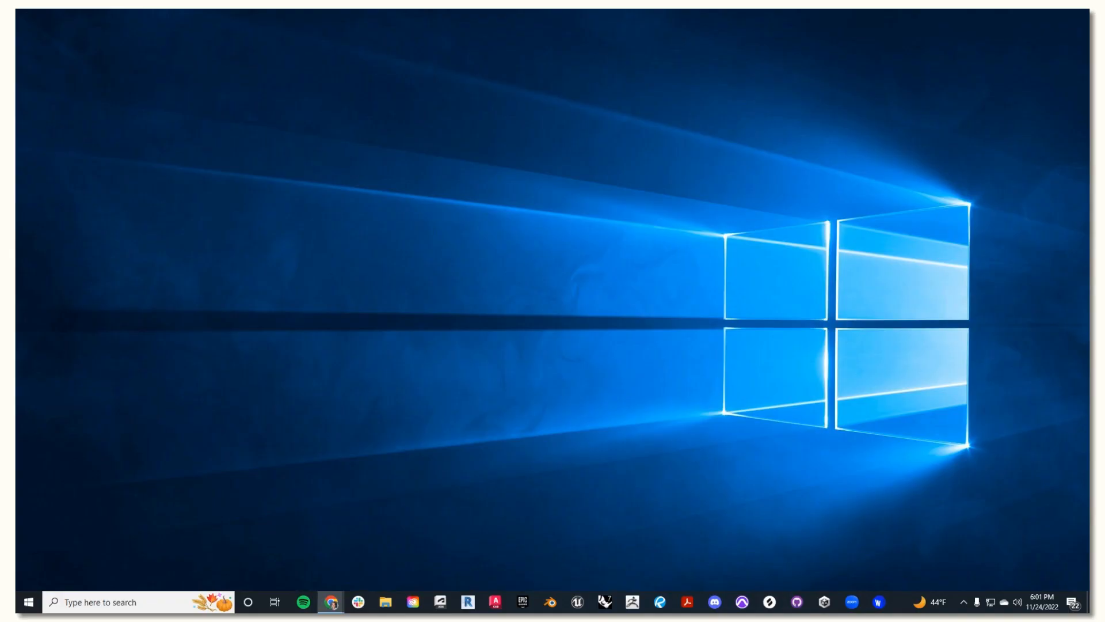
{"action": "mouse_move", "coordinate": [495, 601]}
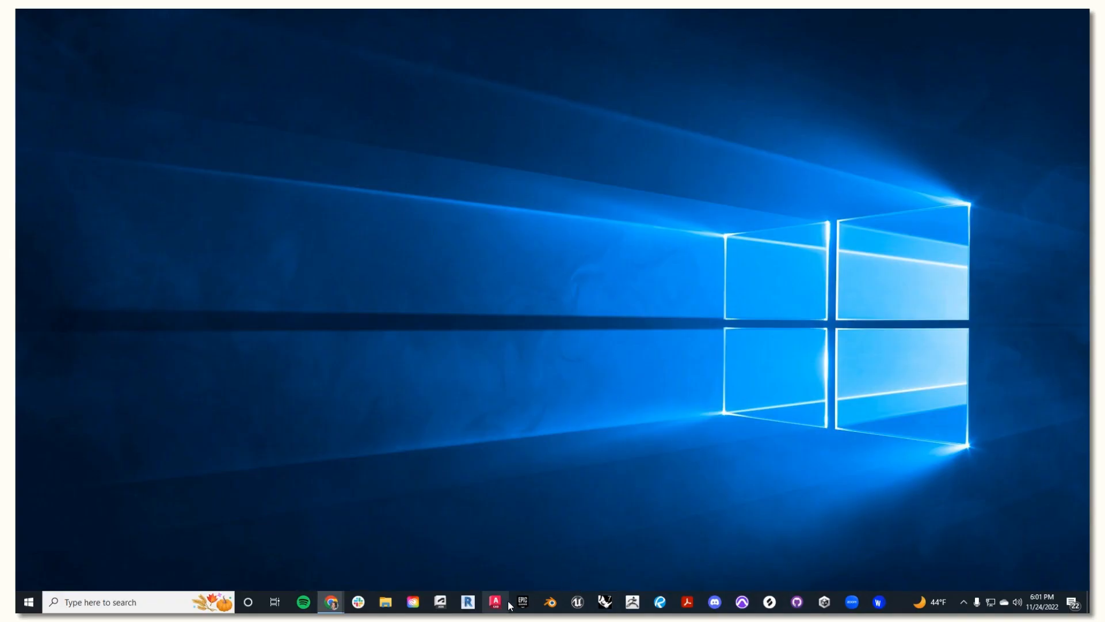
Step: Launch CreatingAnEnvironment from My Projects in the Epic Games Launcher and dismiss the name-length warning
{"action": "left_click", "coordinate": [521, 601]}
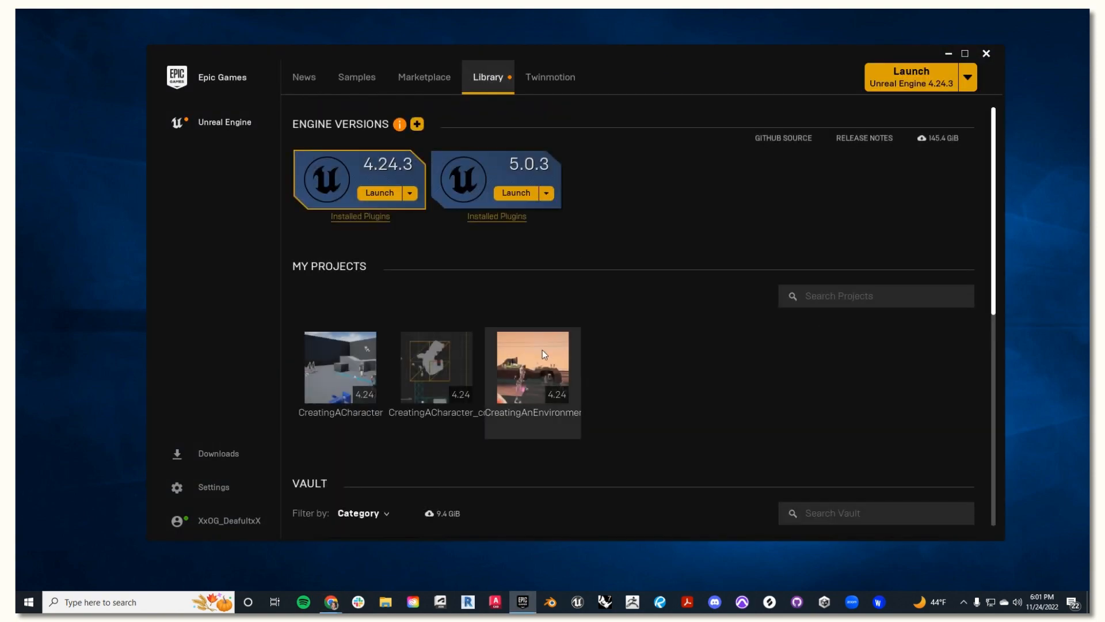
{"action": "double_click", "coordinate": [532, 367]}
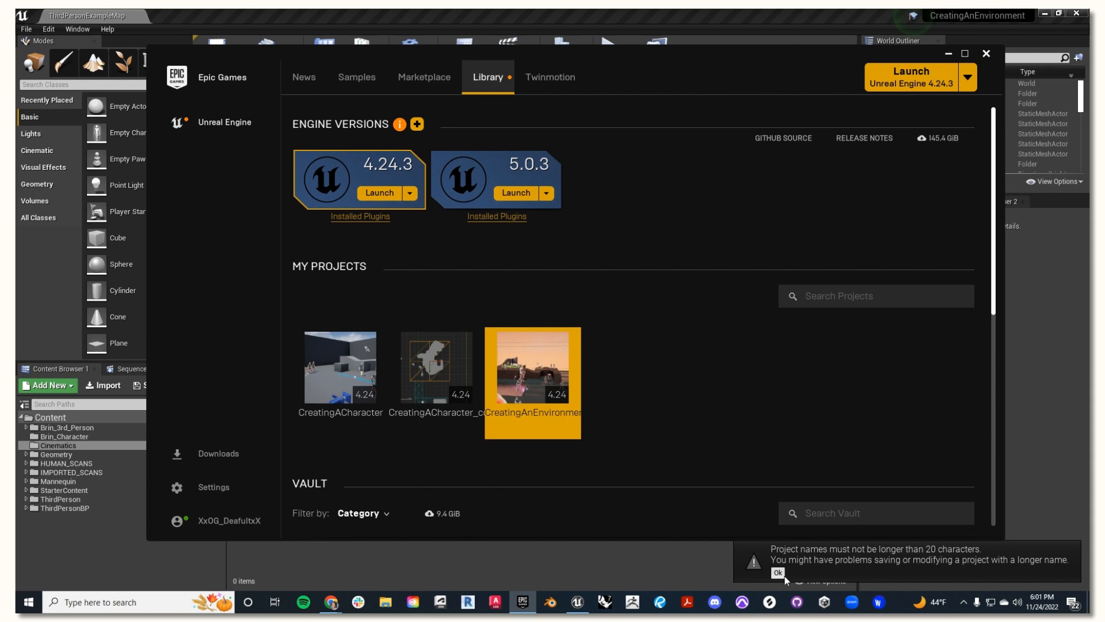
{"action": "left_click", "coordinate": [778, 573]}
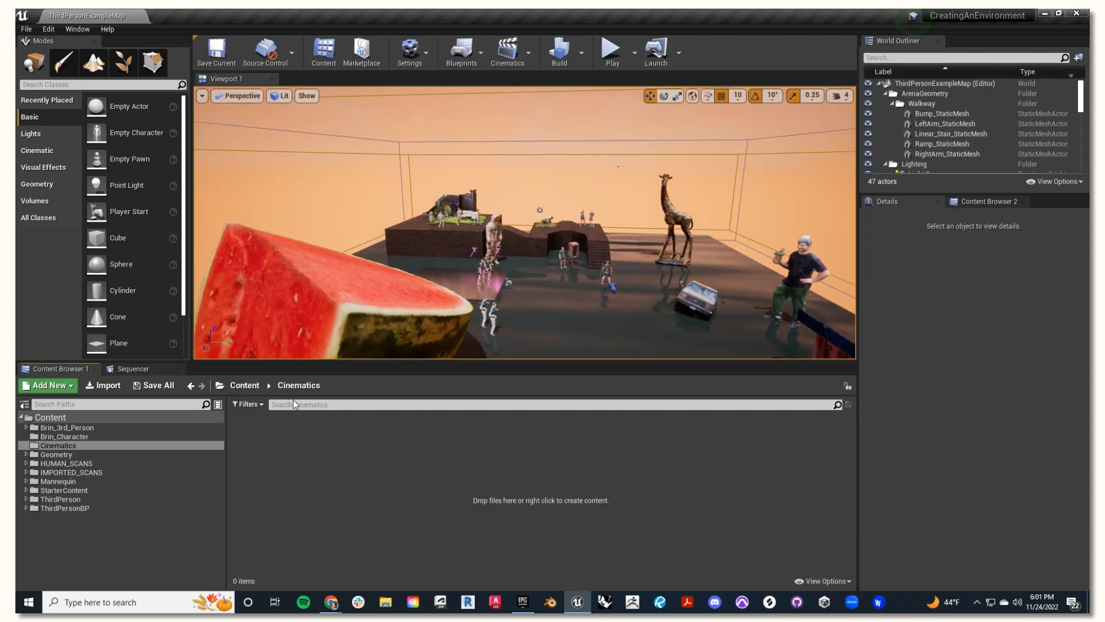
Step: Return the Content Browser to the Content folder and use the two-pane side-by-side viewport layout
{"action": "left_click", "coordinate": [245, 385]}
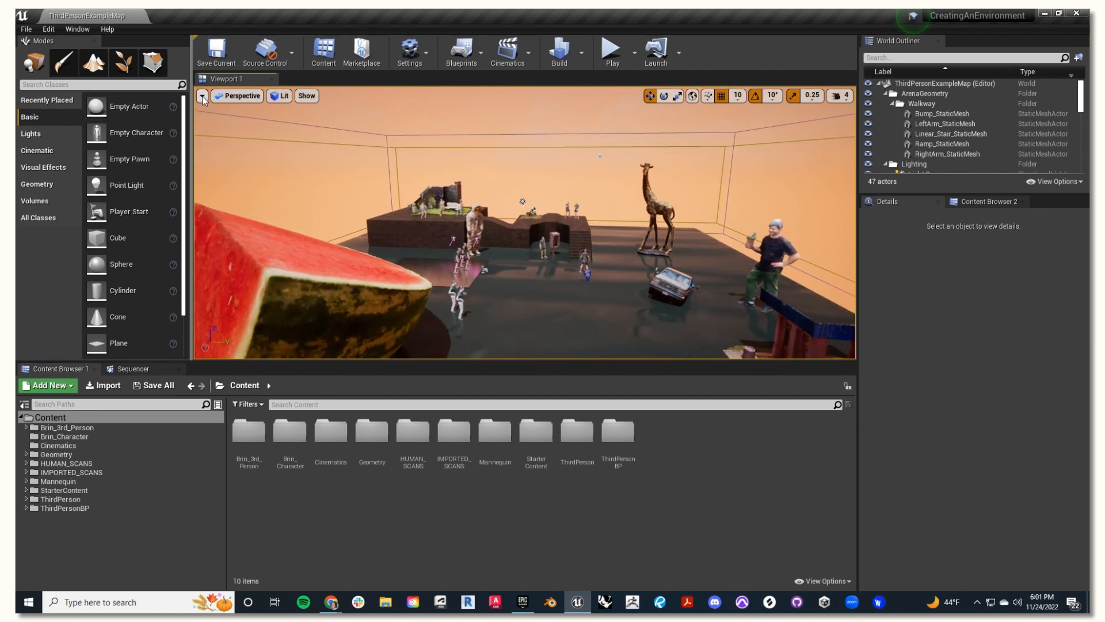
{"action": "left_click", "coordinate": [203, 96]}
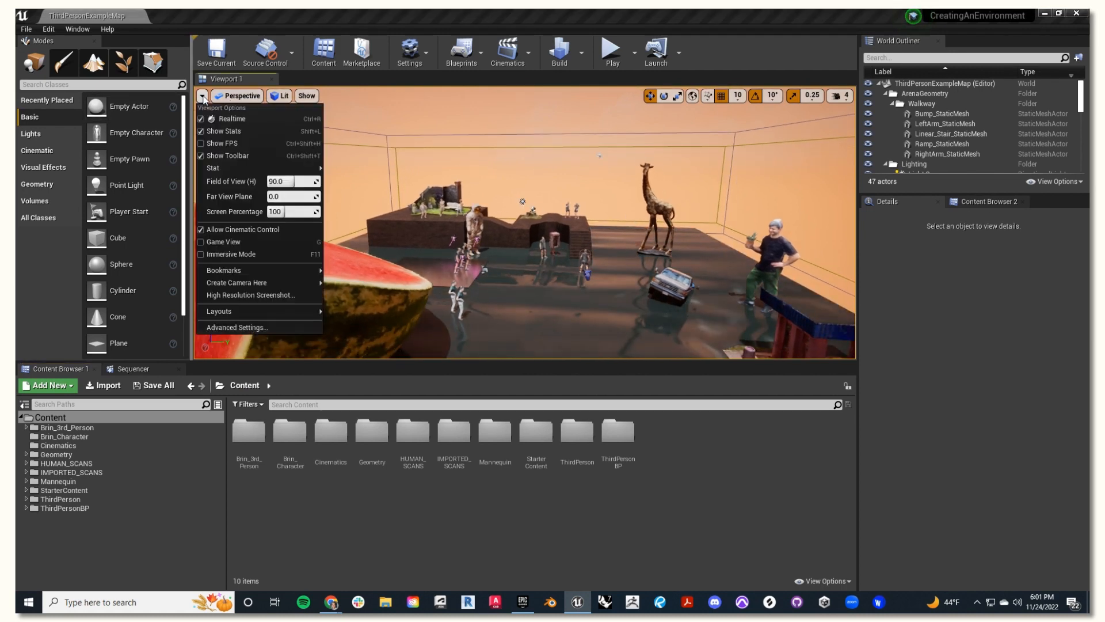
{"action": "left_click", "coordinate": [219, 311]}
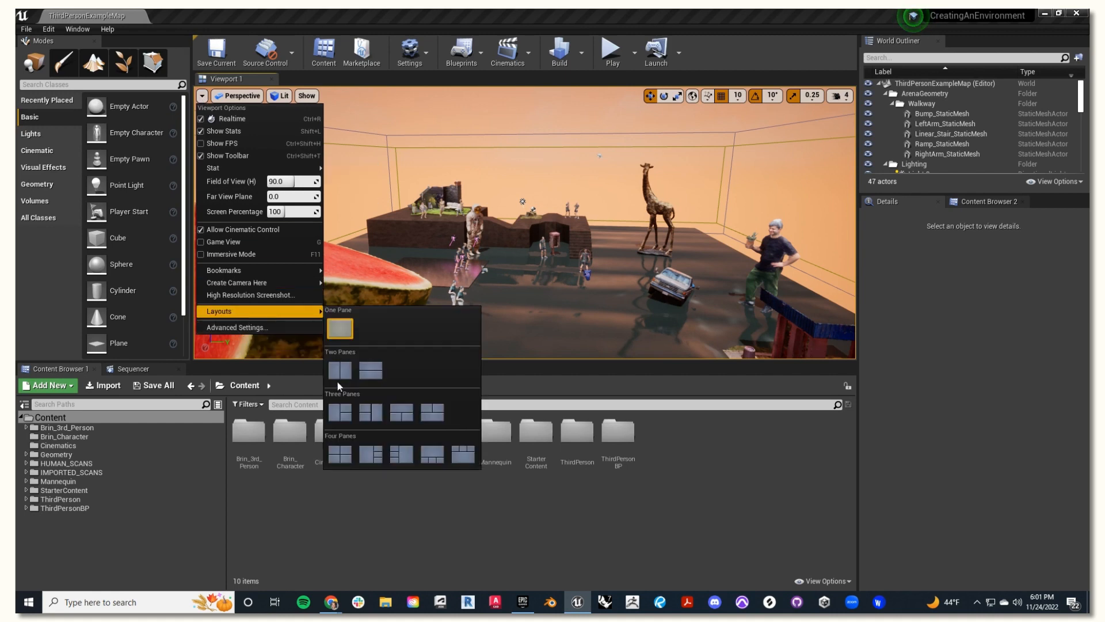
{"action": "left_click", "coordinate": [338, 369]}
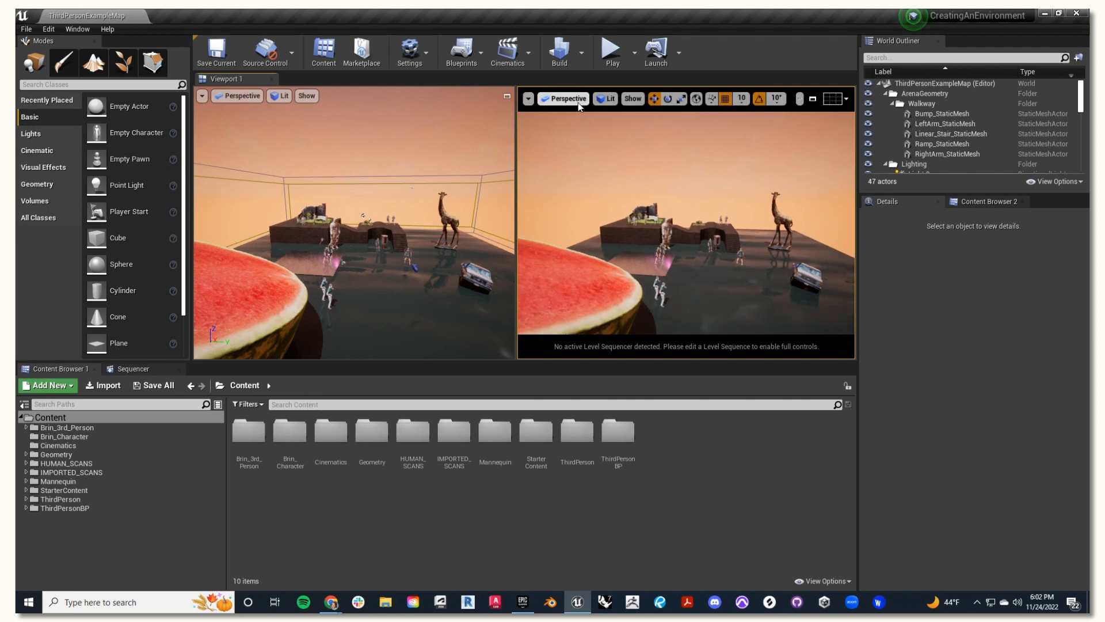
Step: Change the right viewport's type from Perspective to Cinematic Viewport
{"action": "left_click", "coordinate": [563, 99]}
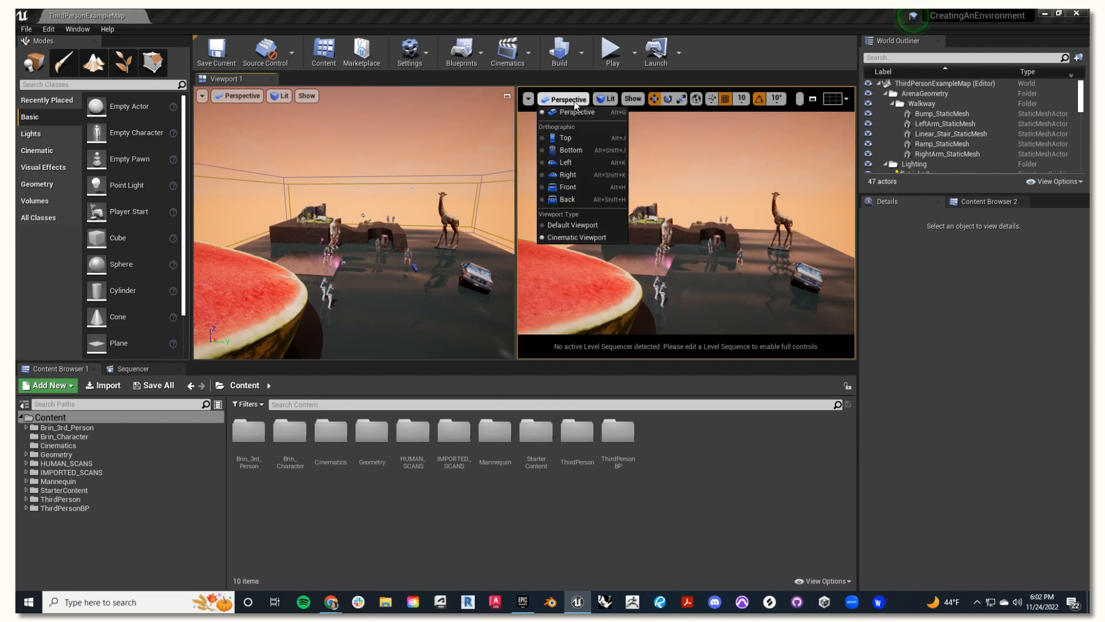
{"action": "mouse_move", "coordinate": [577, 236]}
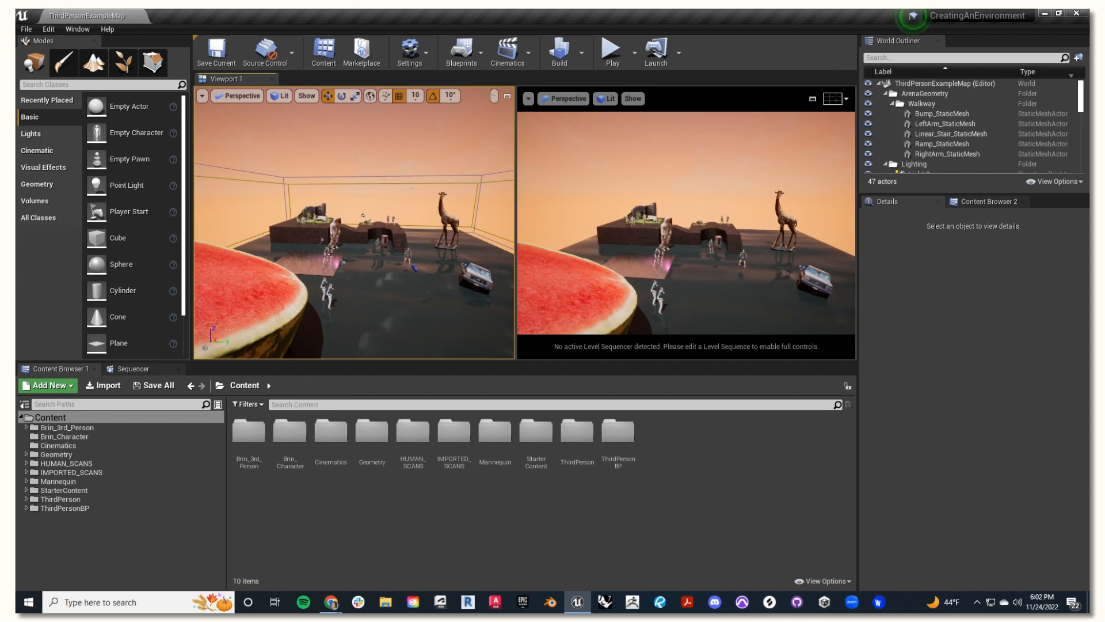
{"action": "left_click", "coordinate": [387, 227]}
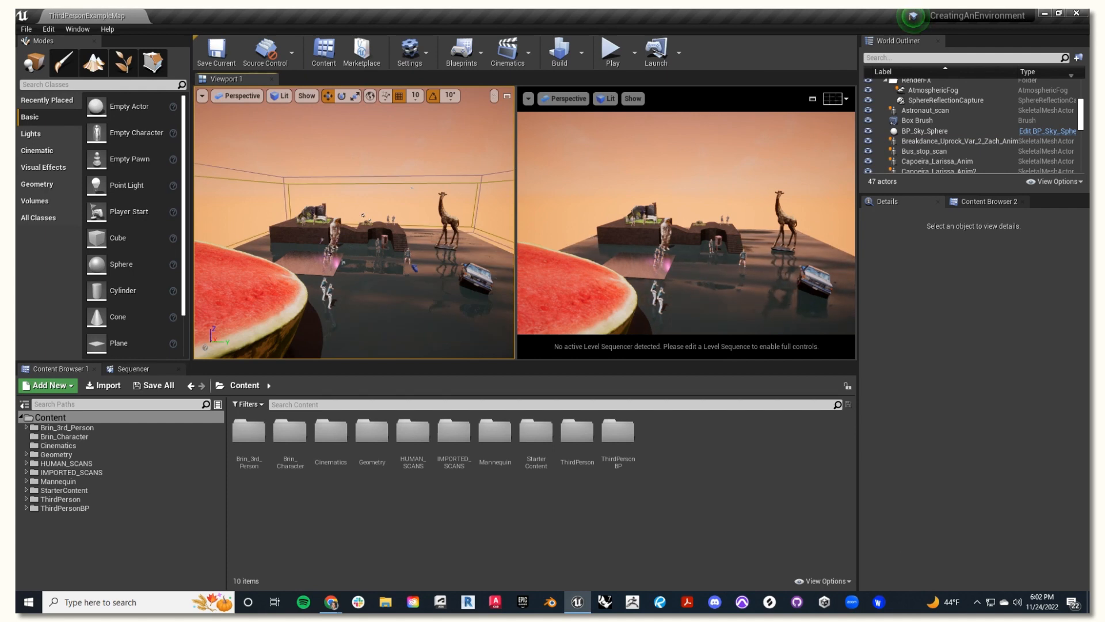
{"action": "mouse_move", "coordinate": [519, 147]}
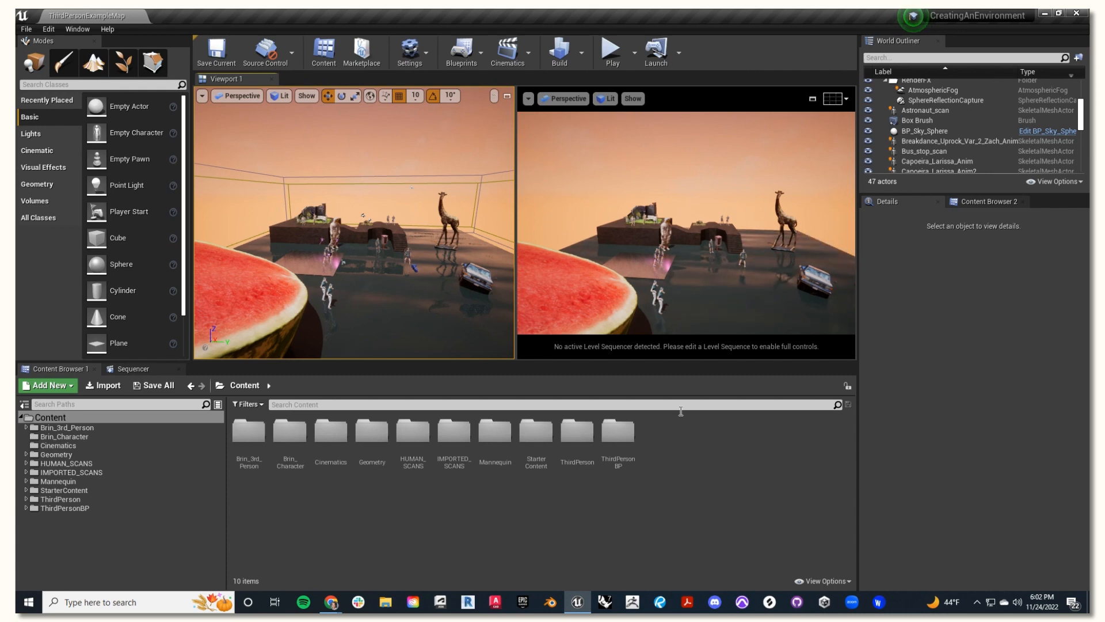
Step: Add a master sequence named Master, saved in the Cinematics folder
{"action": "left_click", "coordinate": [506, 53]}
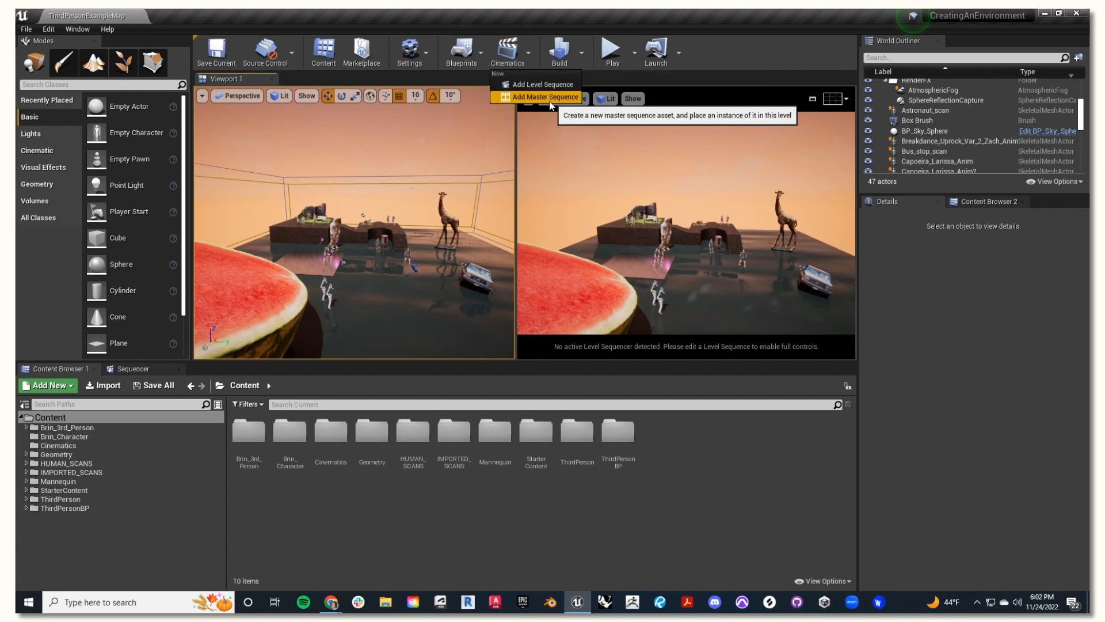
{"action": "left_click", "coordinate": [543, 97]}
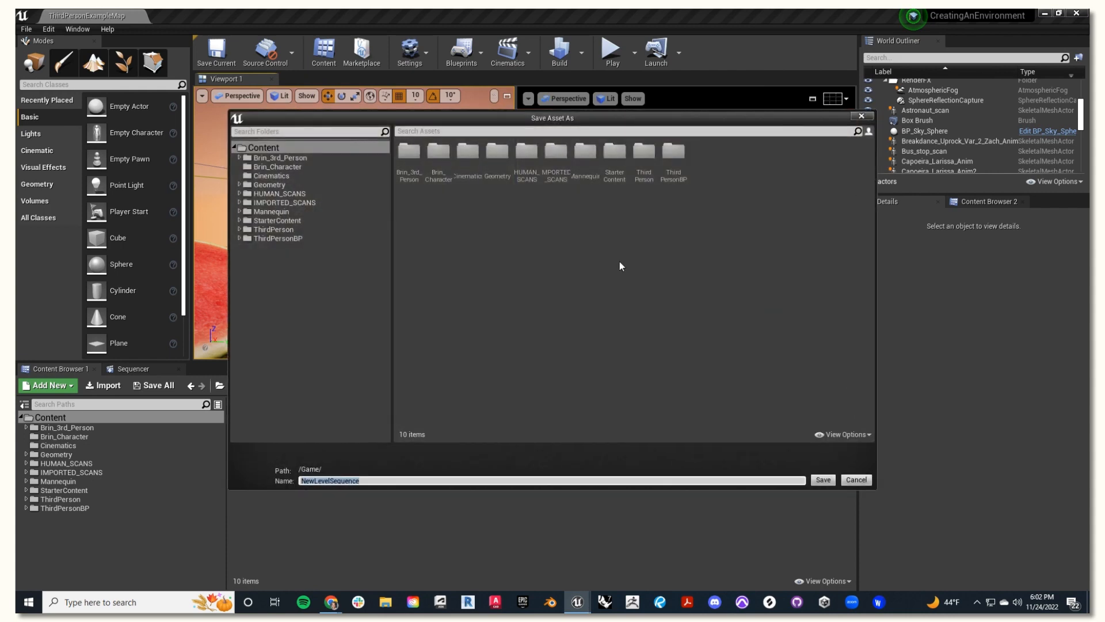
{"action": "left_click", "coordinate": [270, 175]}
{"action": "type", "text": "Mast"}
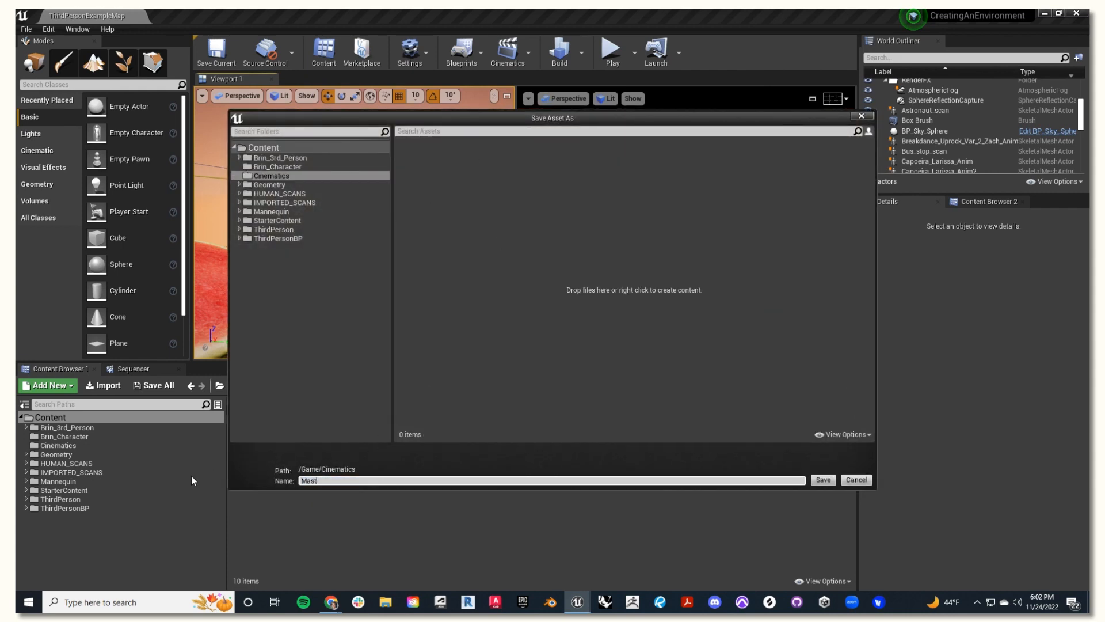
{"action": "left_click", "coordinate": [819, 480]}
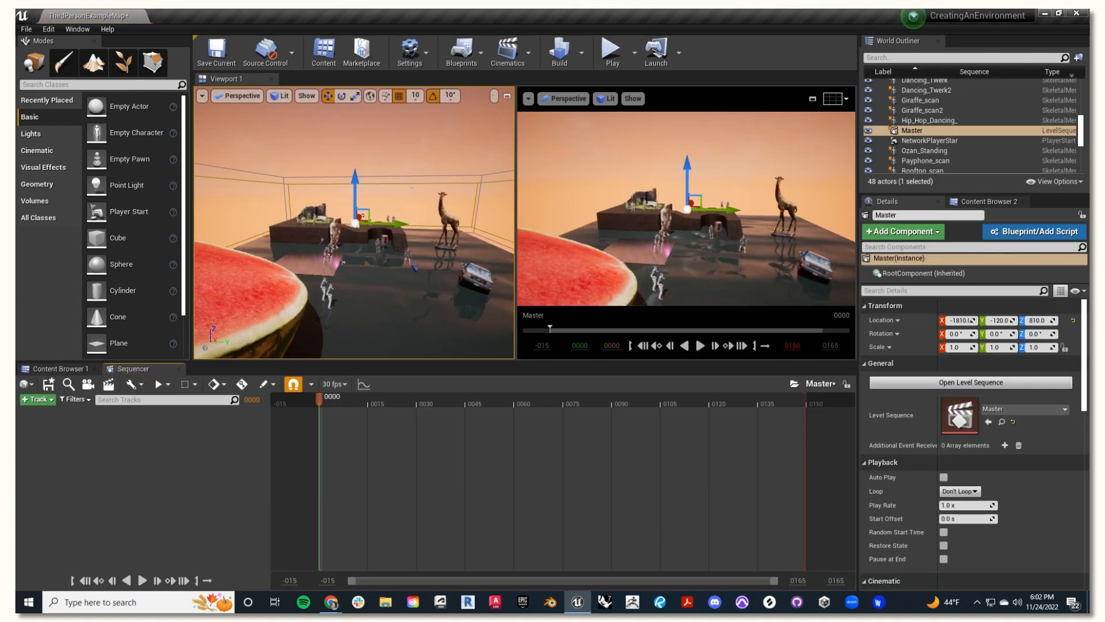
{"action": "mouse_move", "coordinate": [33, 425]}
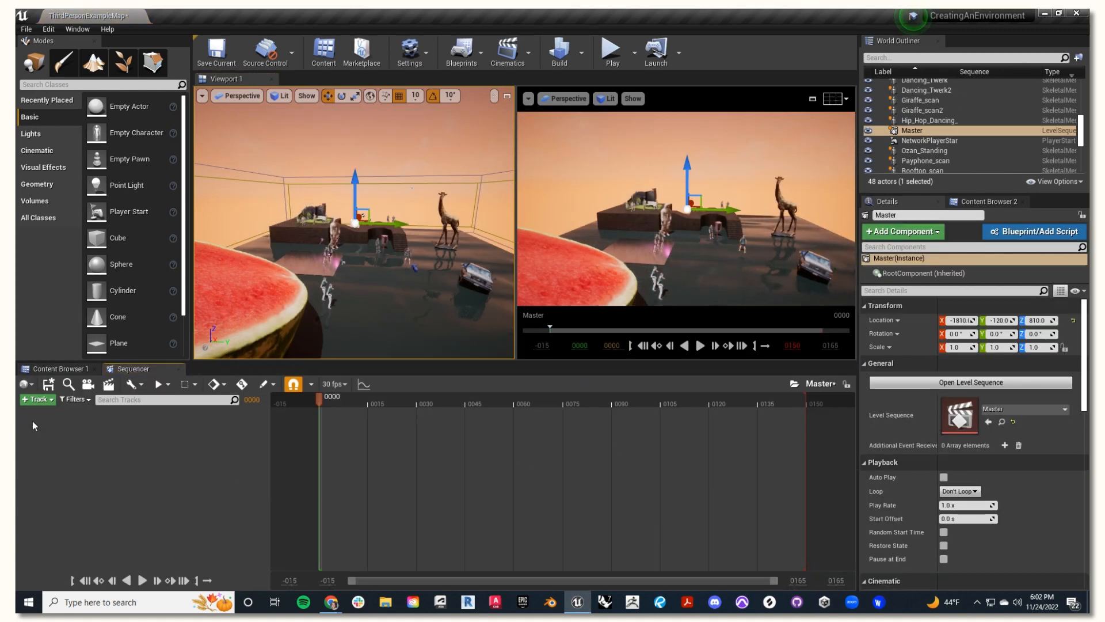
Step: Create a Shot_01 level sequence beside Master in Cinematics, then select Master
{"action": "left_click", "coordinate": [59, 368]}
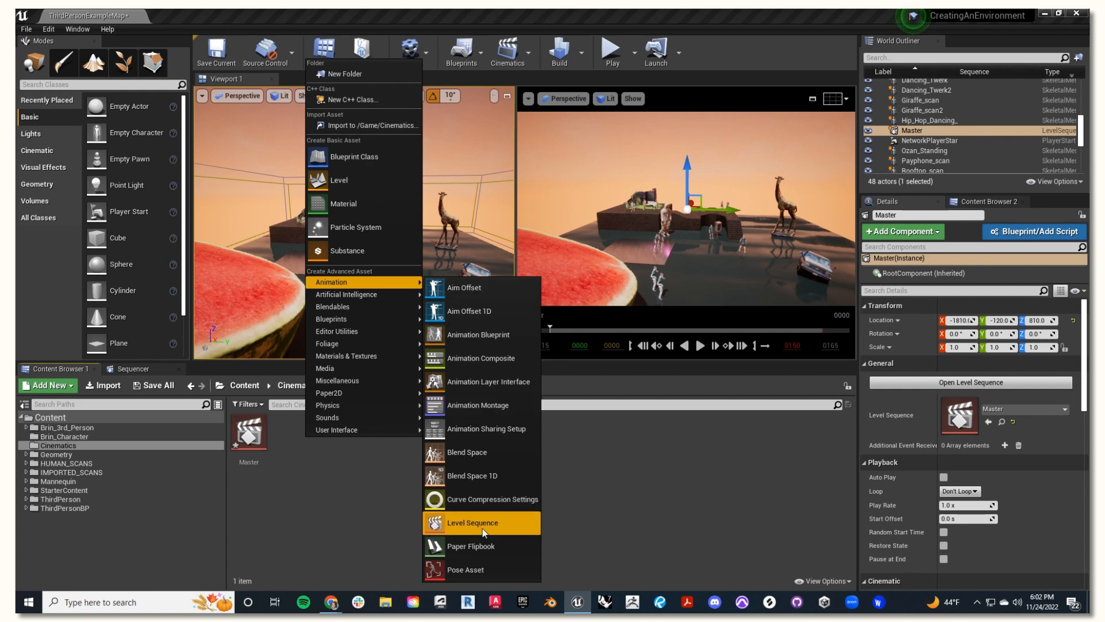
{"action": "left_click", "coordinate": [471, 522]}
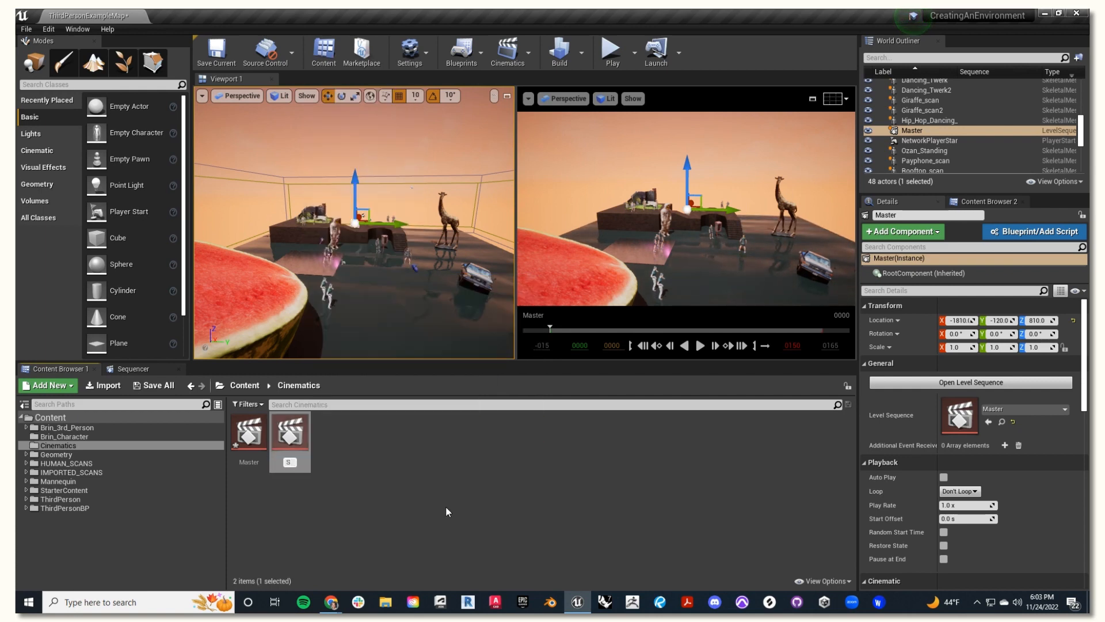
{"action": "left_click", "coordinate": [290, 432]}
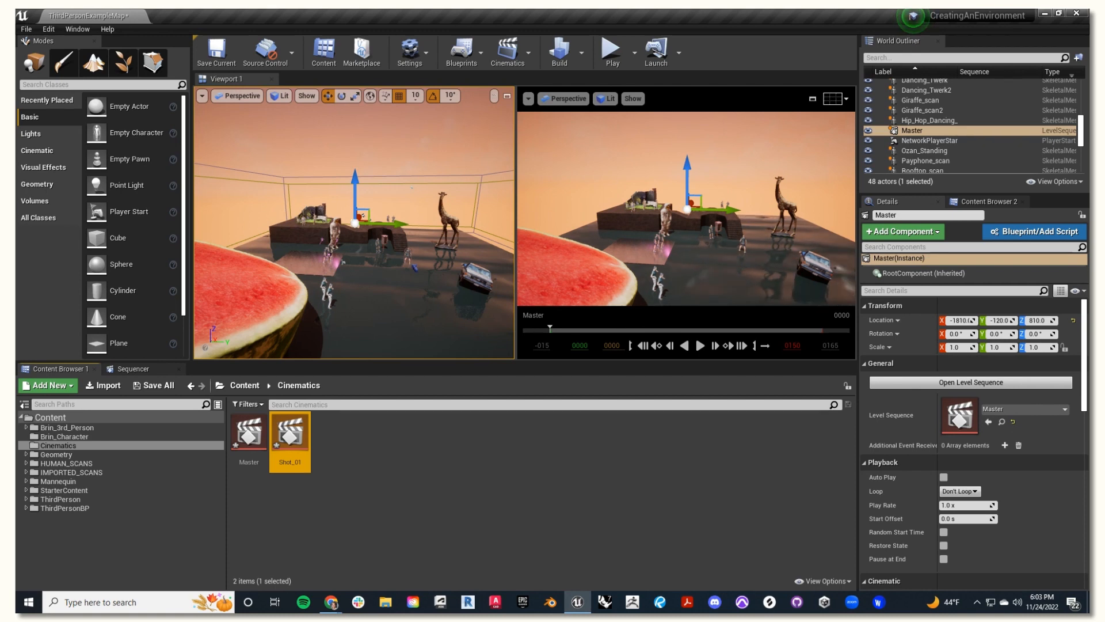
{"action": "left_click", "coordinate": [247, 433]}
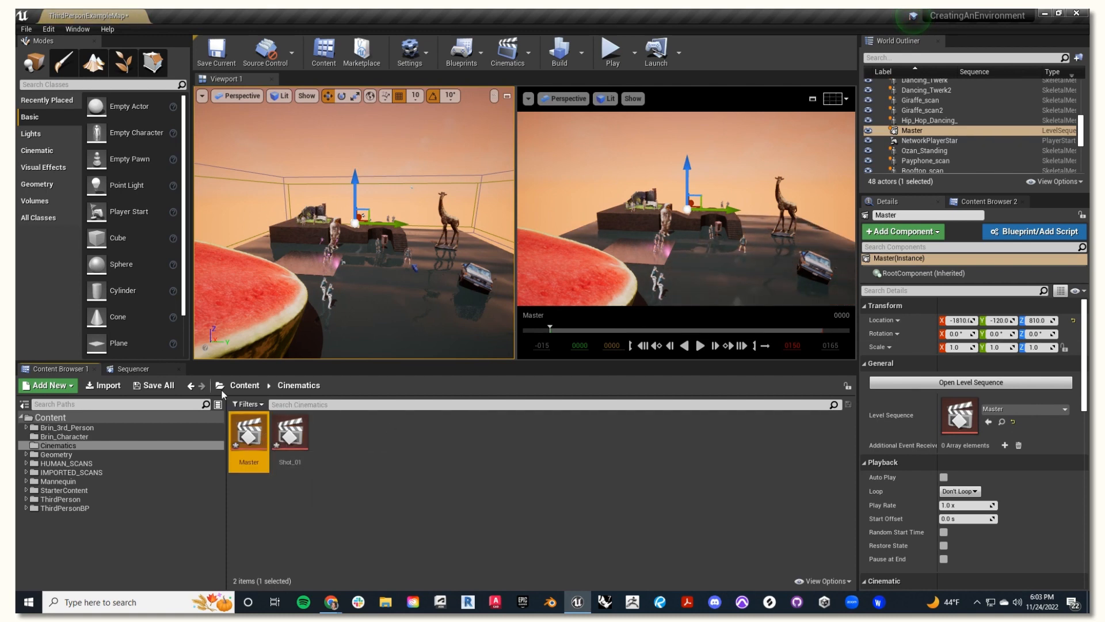
Step: Add a Shot Track containing Shot_01 to the Master sequence
{"action": "left_click", "coordinate": [131, 369]}
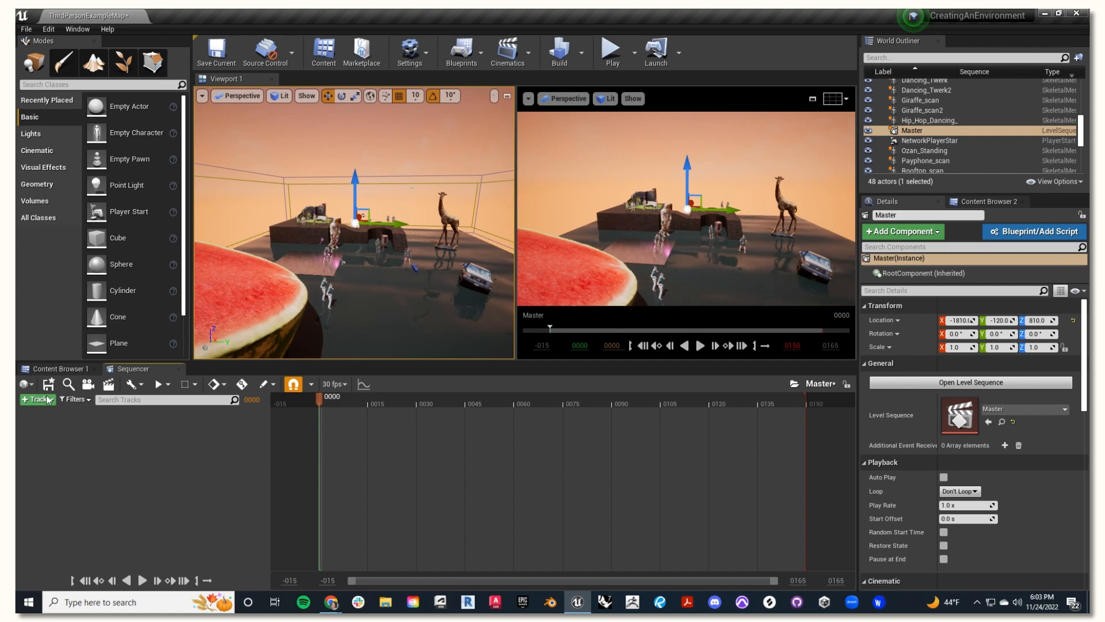
{"action": "mouse_move", "coordinate": [35, 408]}
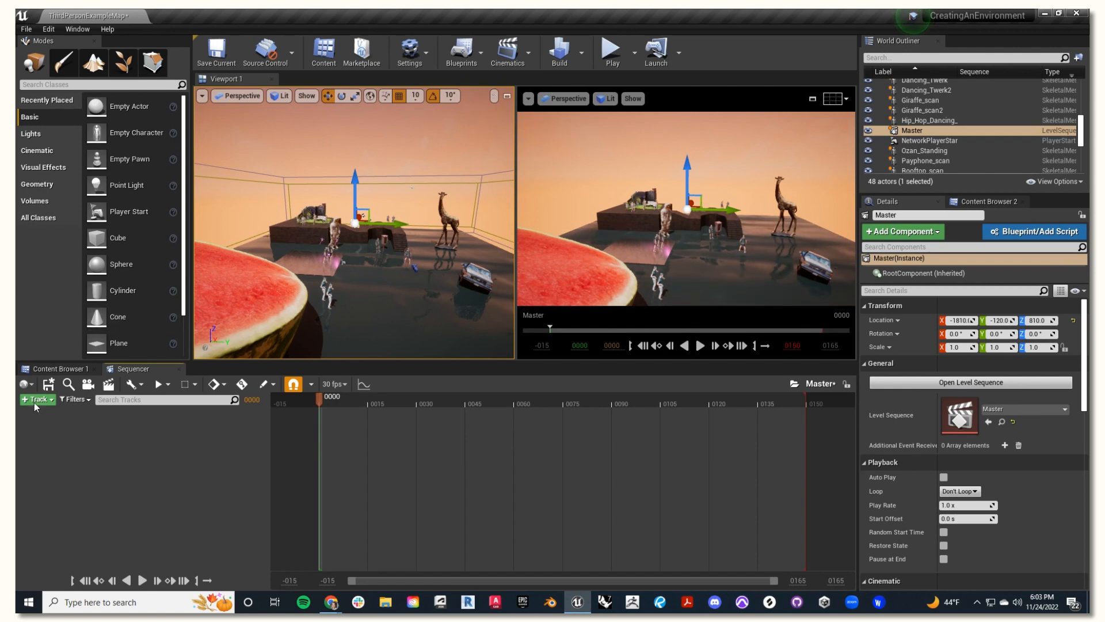
{"action": "left_click", "coordinate": [34, 399]}
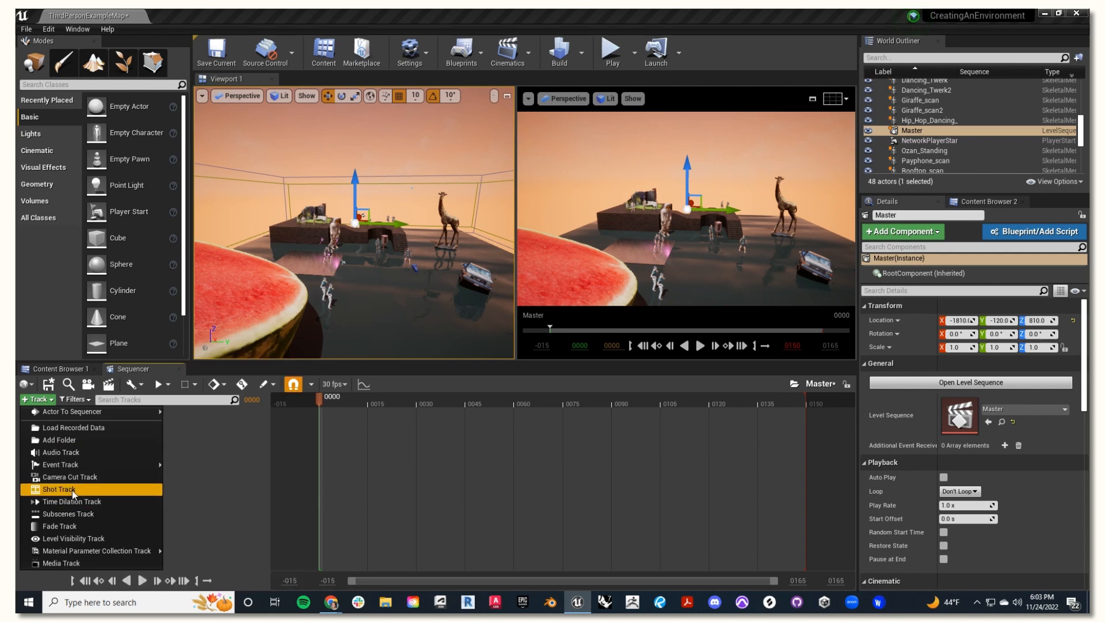
{"action": "left_click", "coordinate": [57, 488]}
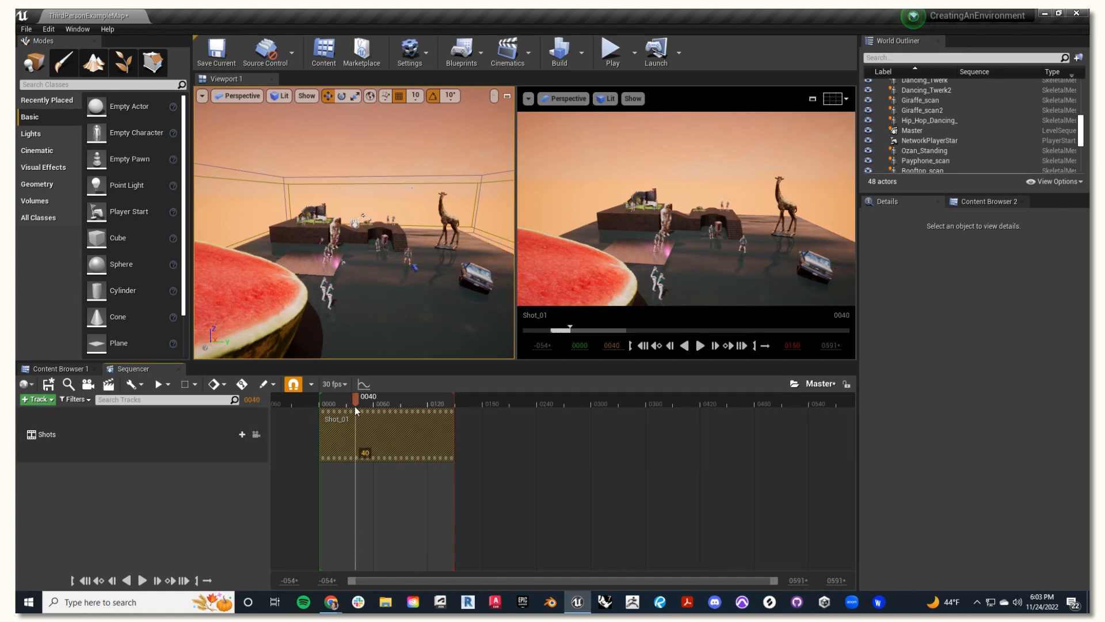
{"action": "mouse_move", "coordinate": [478, 400]}
{"action": "type", "text": "0540"}
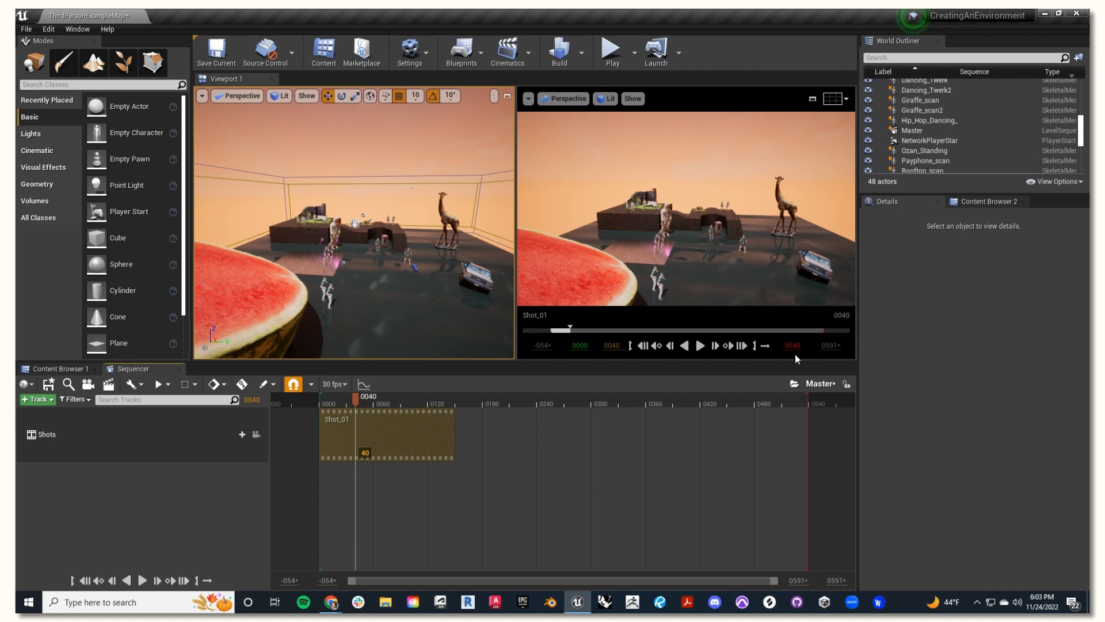
{"action": "mouse_move", "coordinate": [791, 346]}
{"action": "type", "text": "3200"}
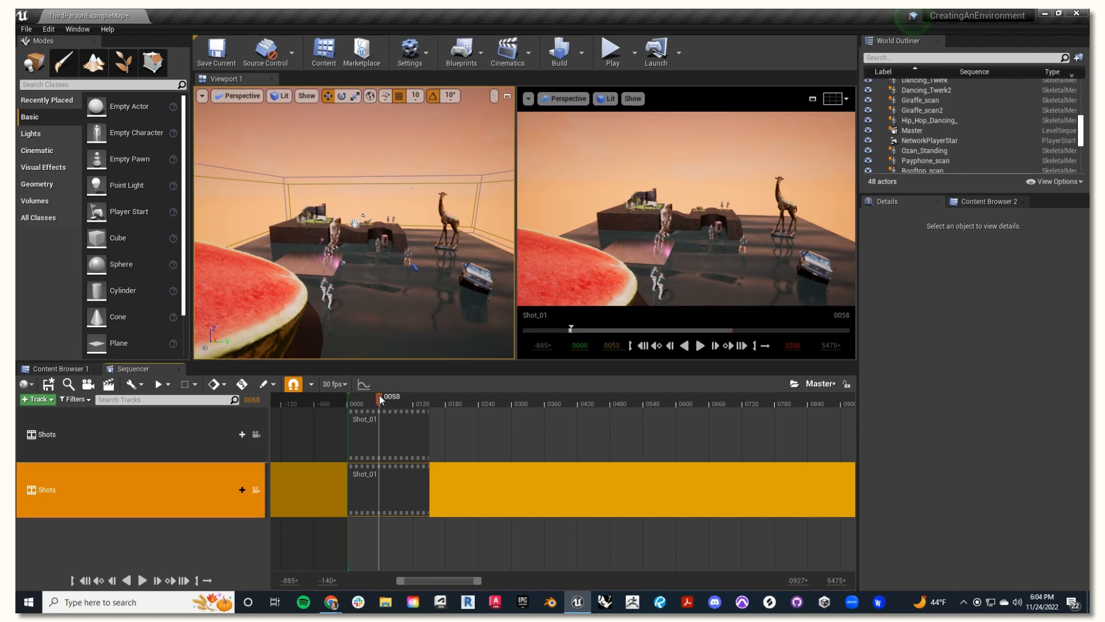
Step: Move the playhead to the sequence start and step into the Shot_01 section
{"action": "left_click", "coordinate": [351, 396]}
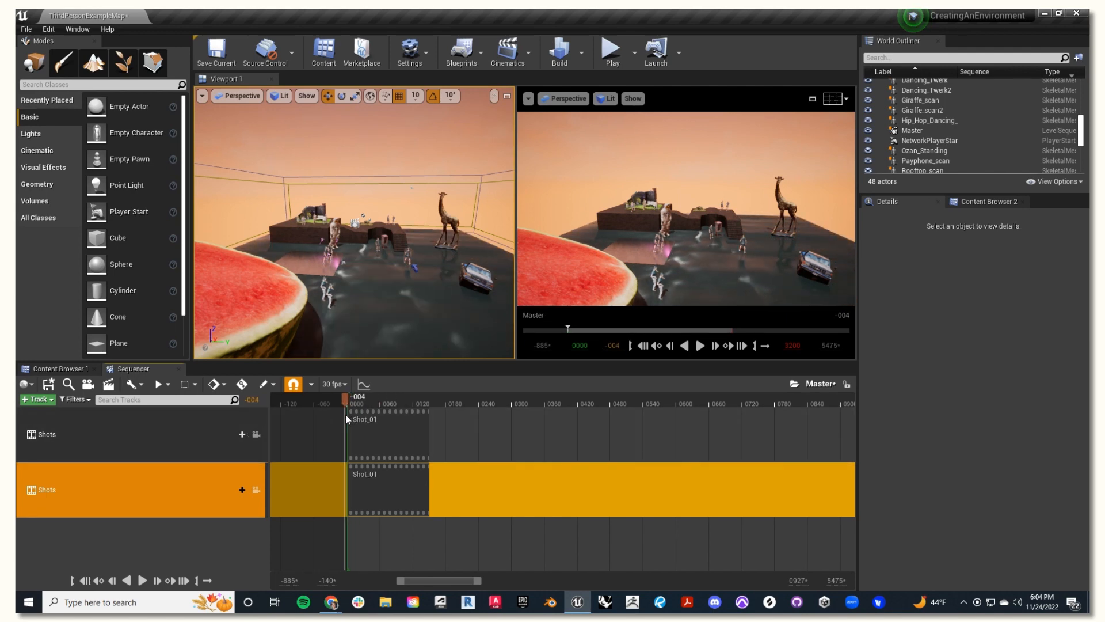
{"action": "double_click", "coordinate": [365, 490]}
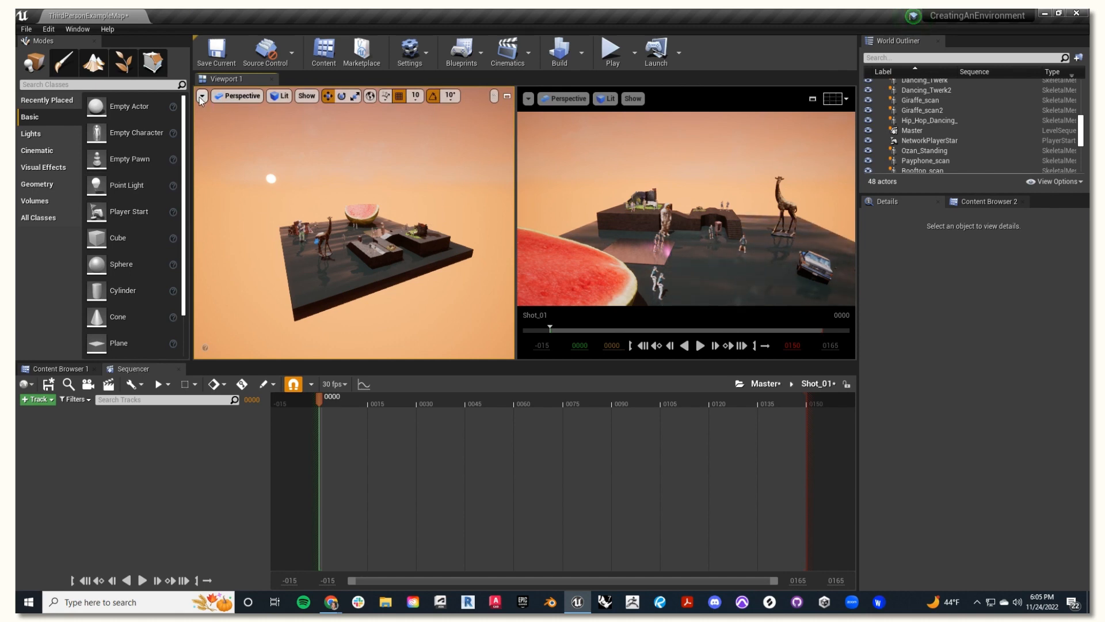
Step: Create a CineCameraActor at the current view and bind it to Shot_01 via Actor To Sequencer
{"action": "left_click", "coordinate": [202, 96]}
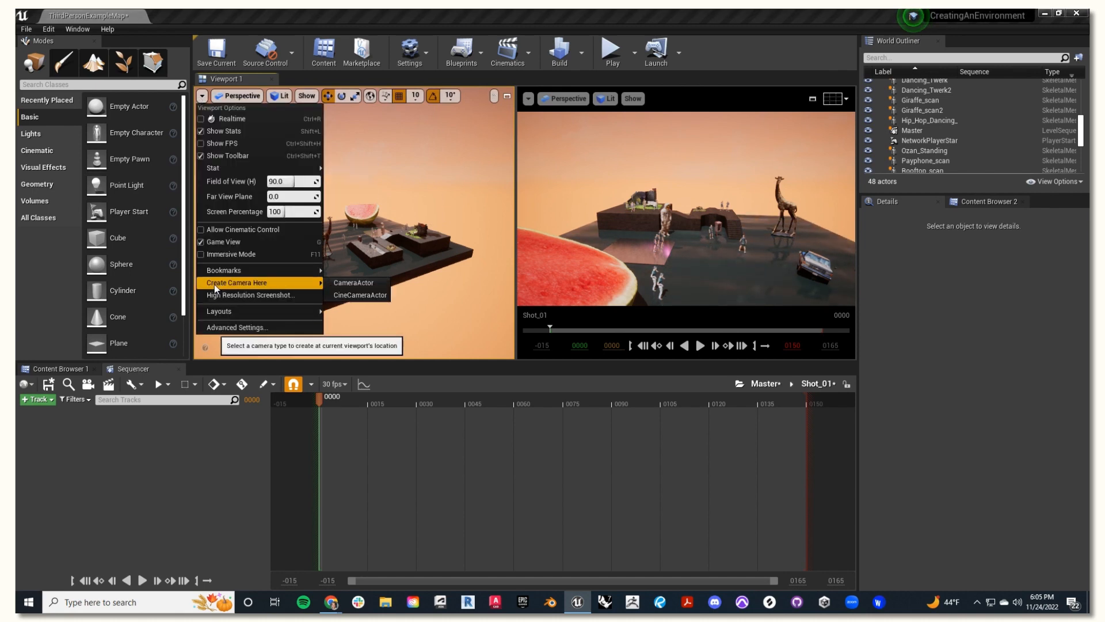
{"action": "left_click", "coordinate": [360, 295]}
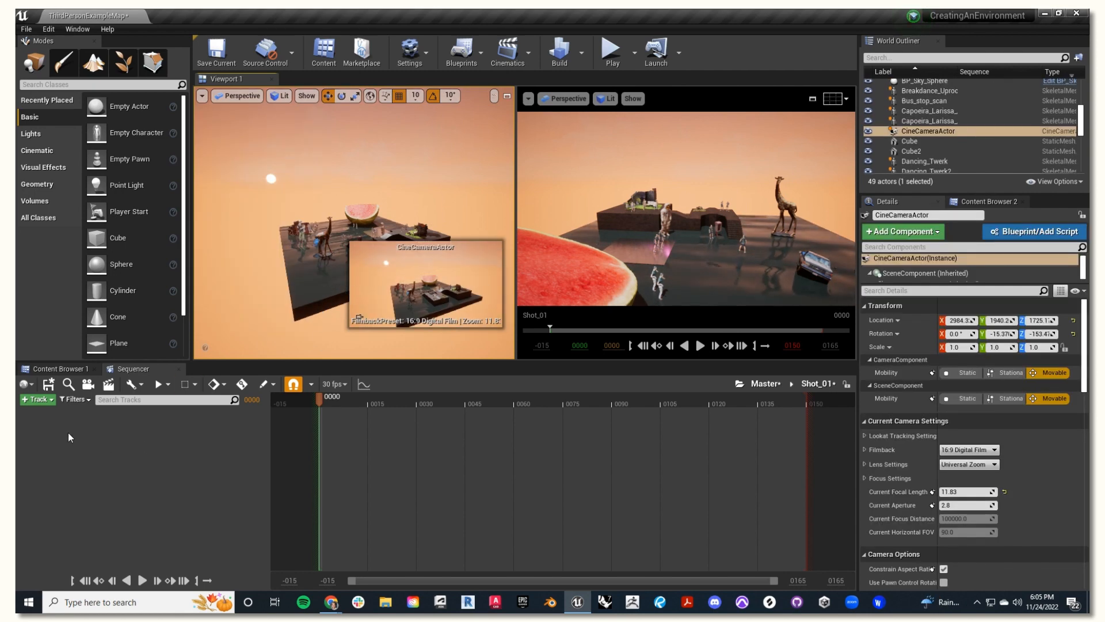
{"action": "left_click", "coordinate": [62, 411]}
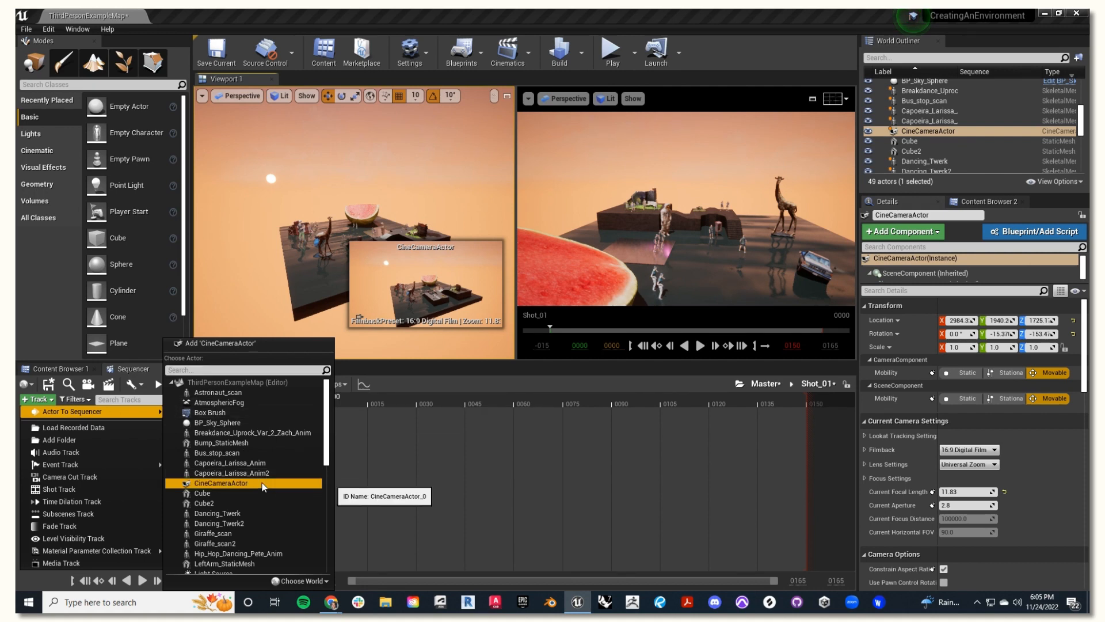
{"action": "left_click", "coordinate": [221, 483]}
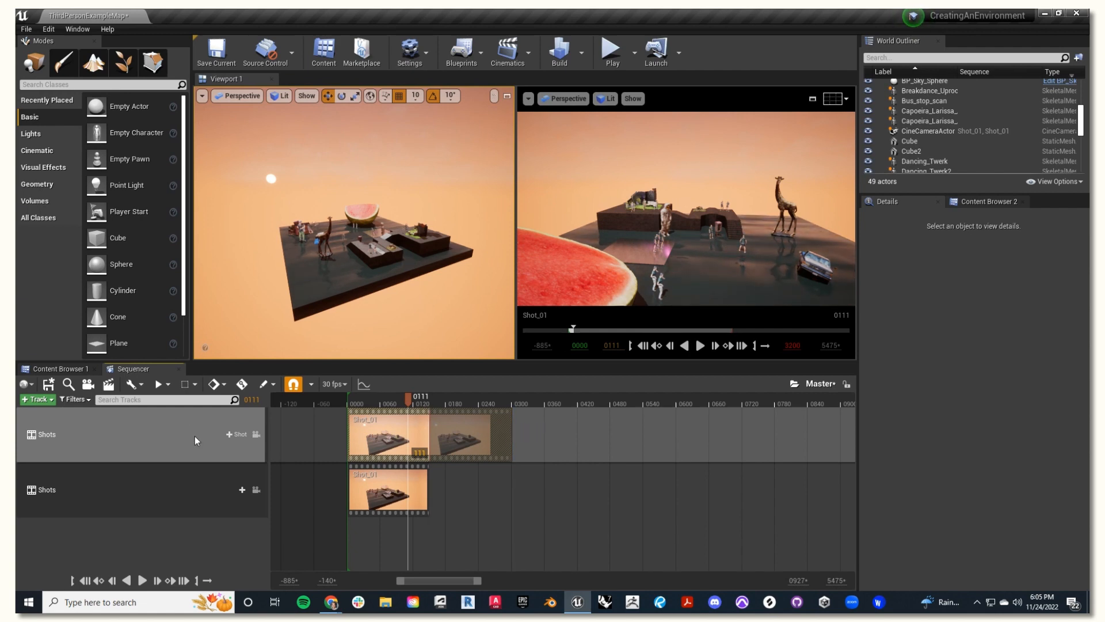
Step: Reopen the Shot_01 section and set the playhead back to frame 0
{"action": "double_click", "coordinate": [382, 436]}
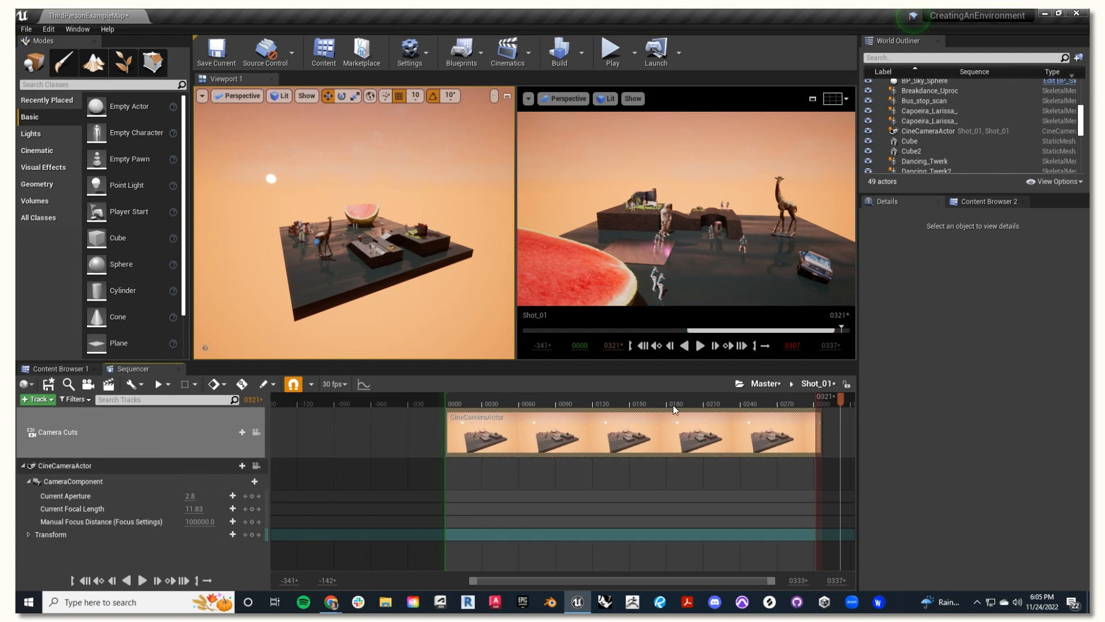
{"action": "left_click", "coordinate": [462, 403]}
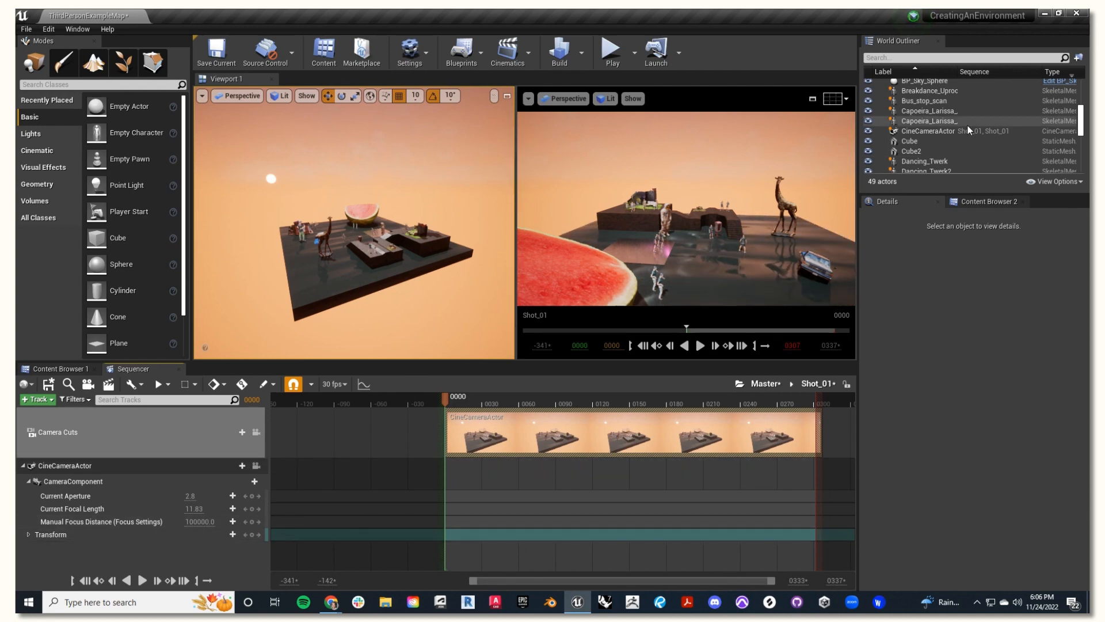
Step: Pilot the cine camera, set a 16:9 DSLR filmback, and key its transform at frame 0
{"action": "left_click", "coordinate": [927, 131]}
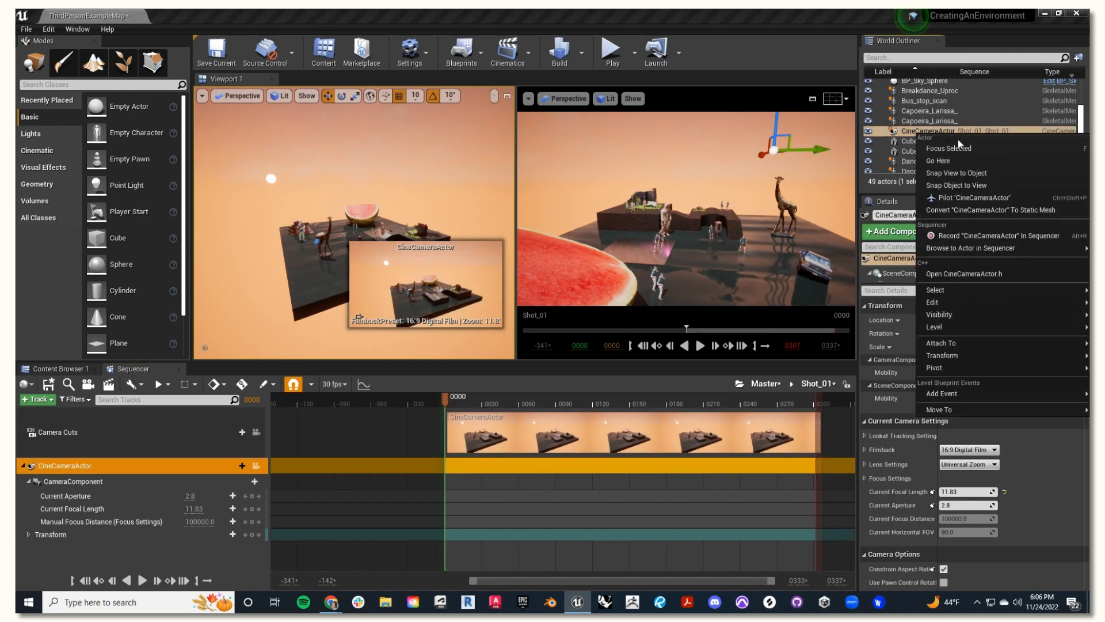
{"action": "left_click", "coordinate": [972, 198]}
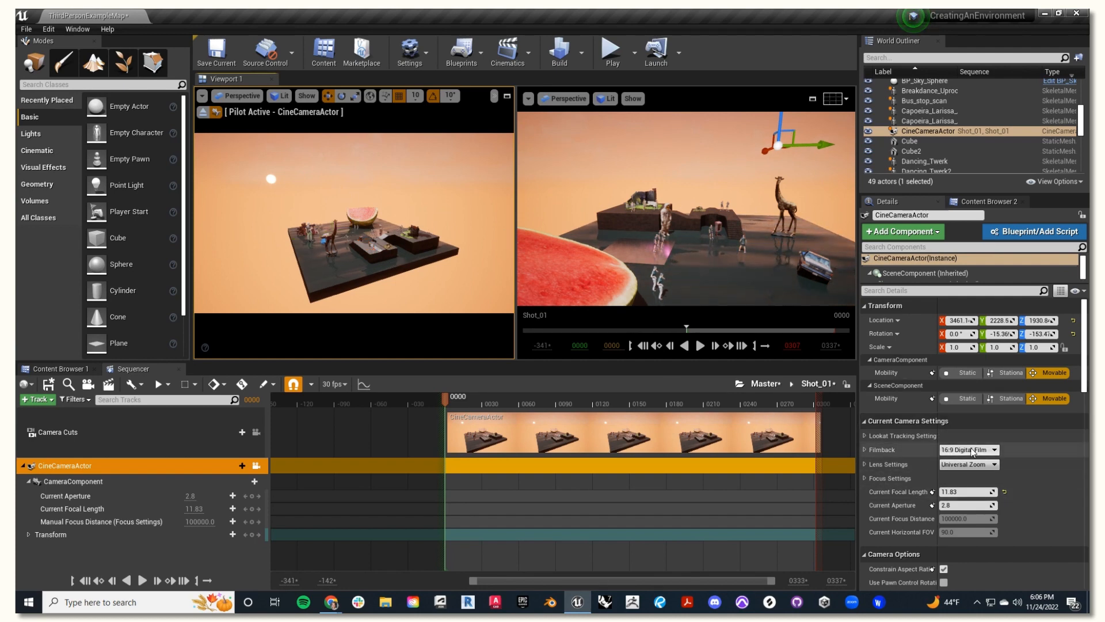
{"action": "left_click", "coordinate": [967, 449]}
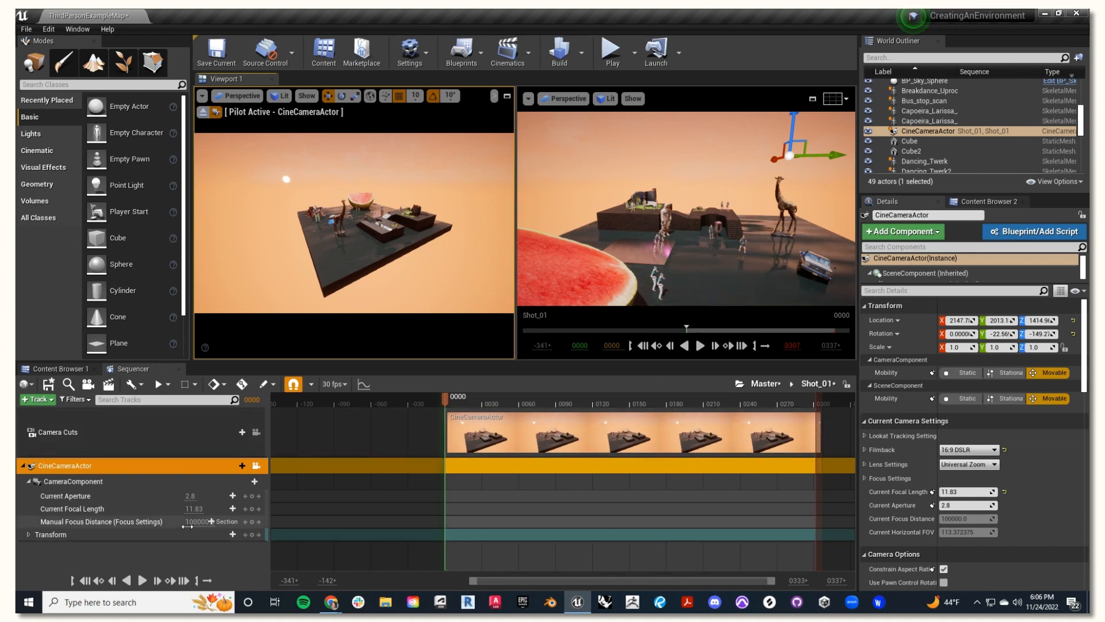
{"action": "left_click", "coordinate": [51, 534]}
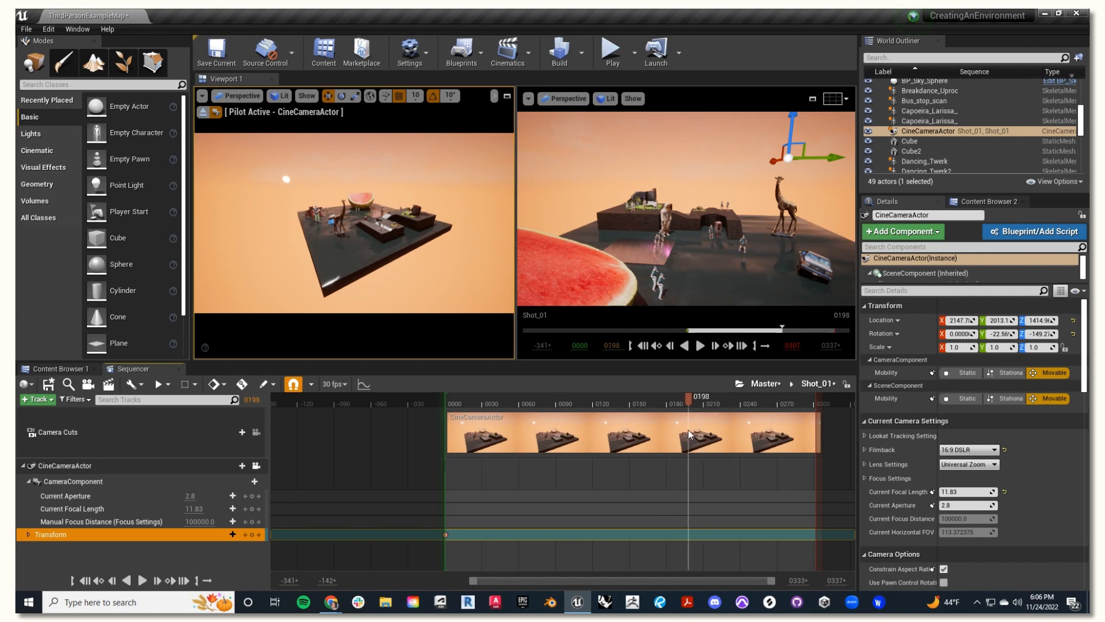
Step: Key the cine camera's low close view beside the giraffe at frame 200
{"action": "left_click", "coordinate": [695, 396]}
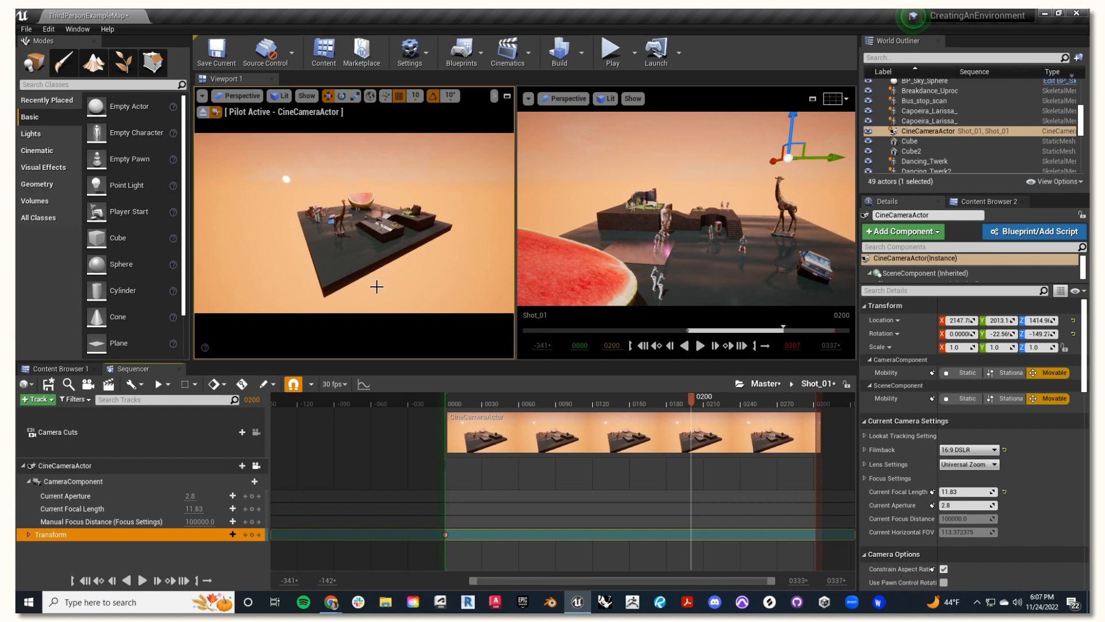
{"action": "mouse_move", "coordinate": [376, 291]}
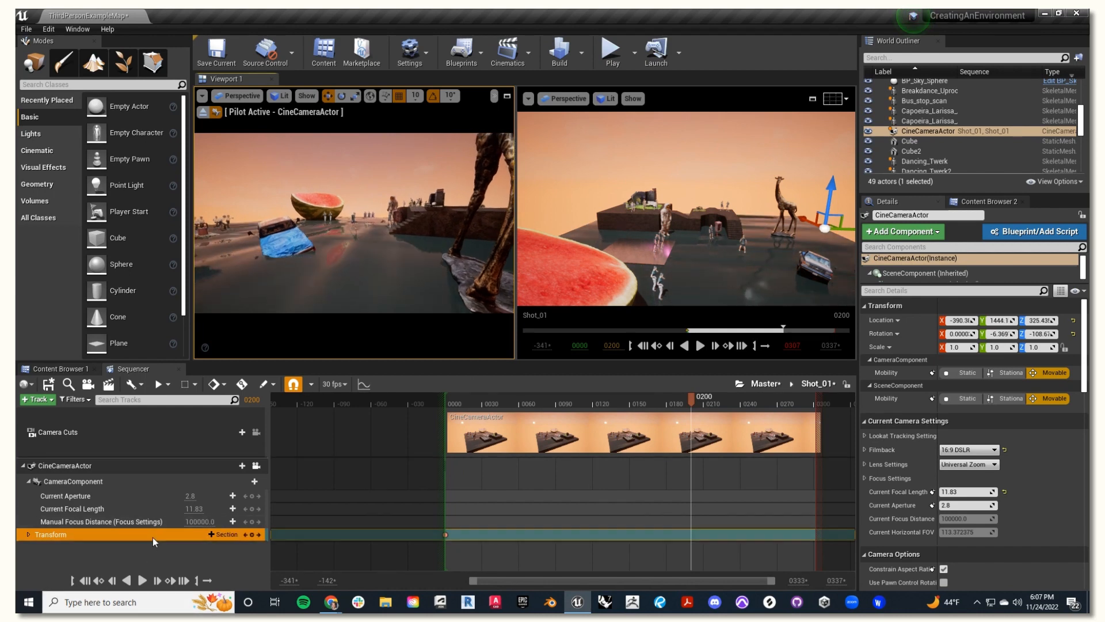
{"action": "left_click", "coordinate": [694, 396]}
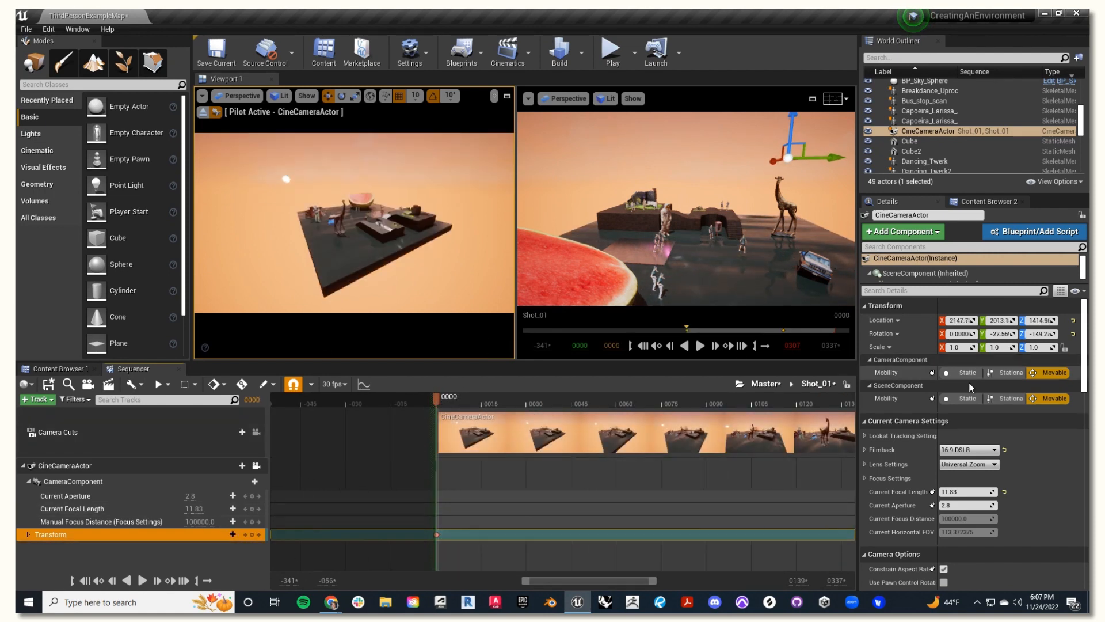
Step: Set the camera's manual focus distance by sampling scene depth on the giraffe (about 1743)
{"action": "scroll", "scroll_direction": "down", "scroll_amount": 3}
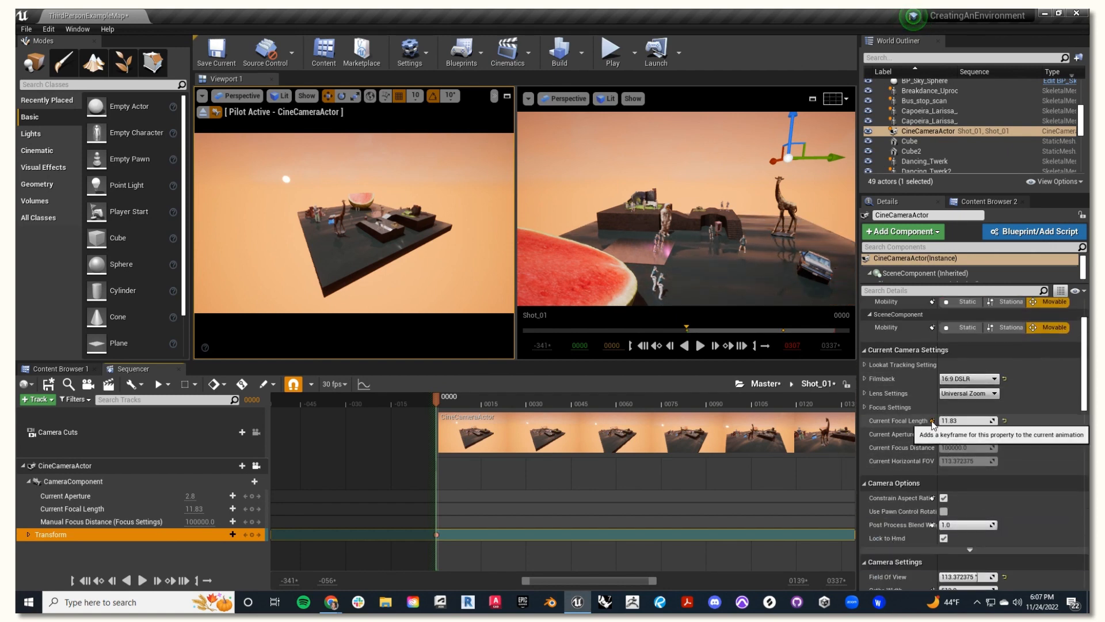
{"action": "left_click", "coordinate": [881, 407]}
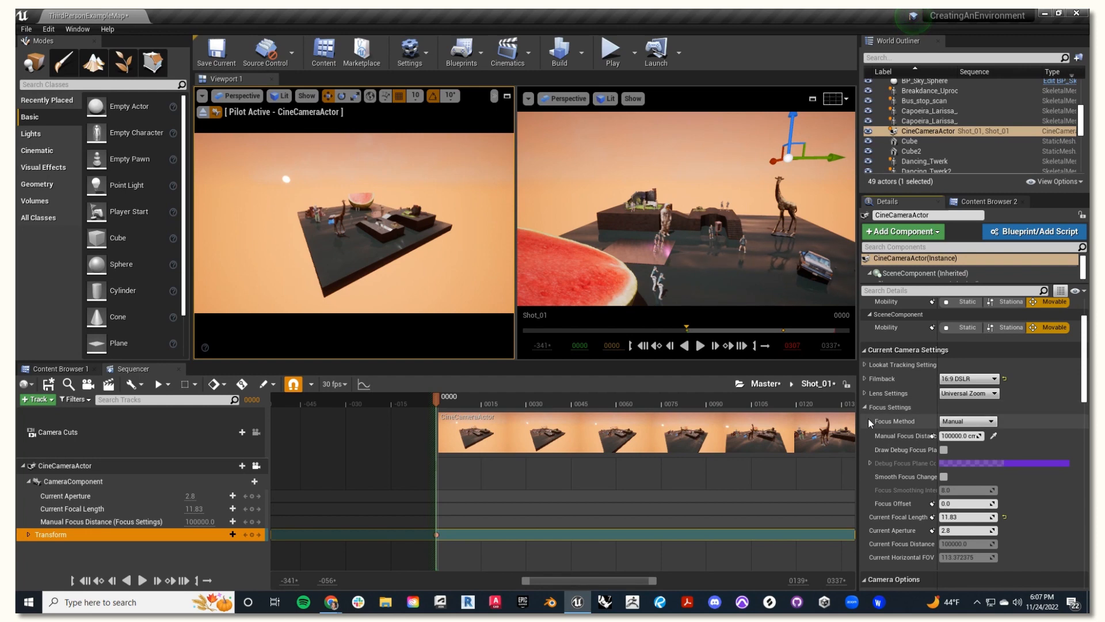
{"action": "mouse_move", "coordinate": [893, 442]}
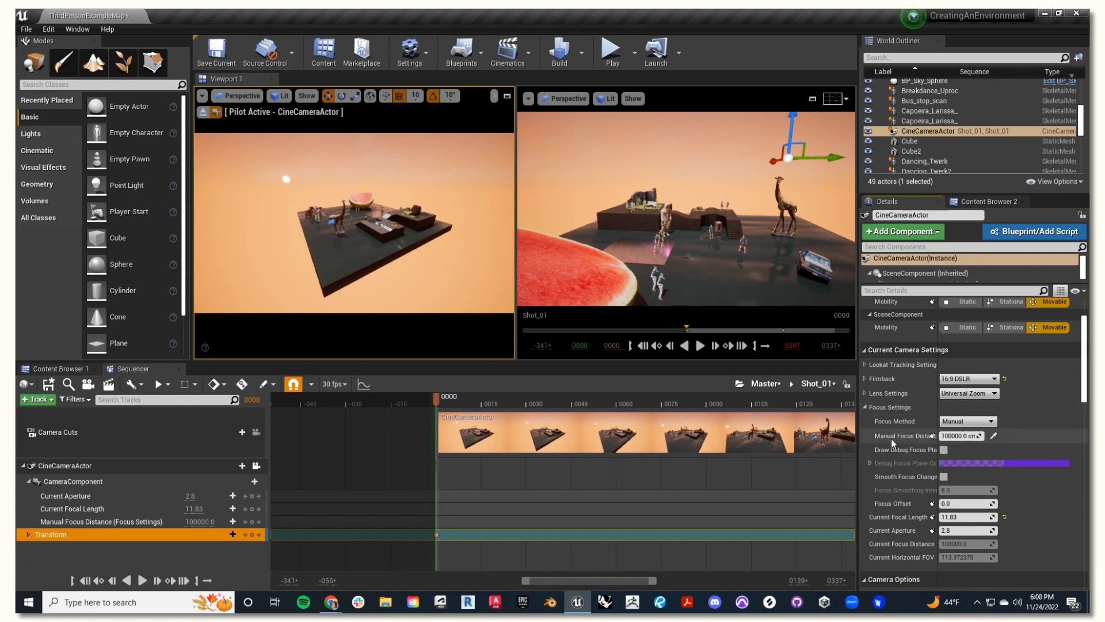
{"action": "mouse_move", "coordinate": [995, 435]}
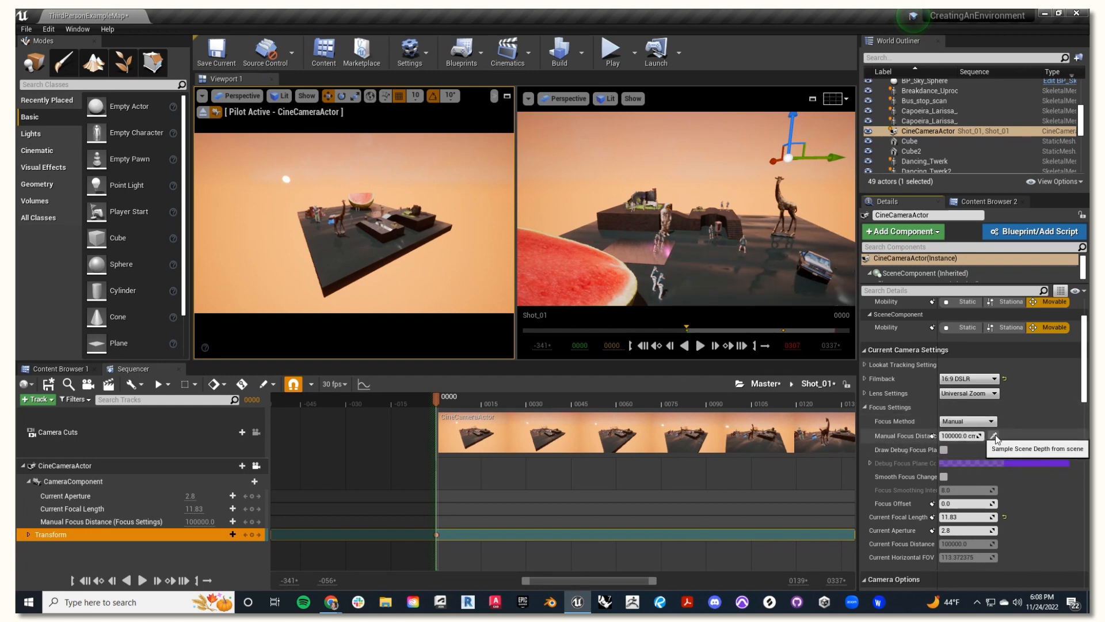
{"action": "left_click", "coordinate": [995, 436]}
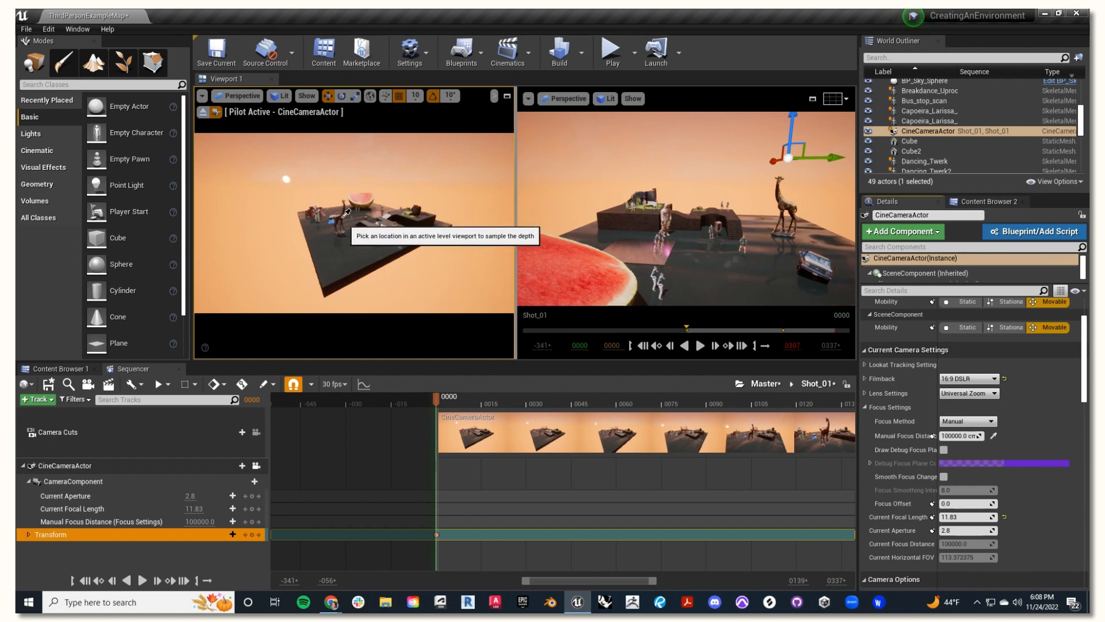
{"action": "left_click", "coordinate": [292, 238]}
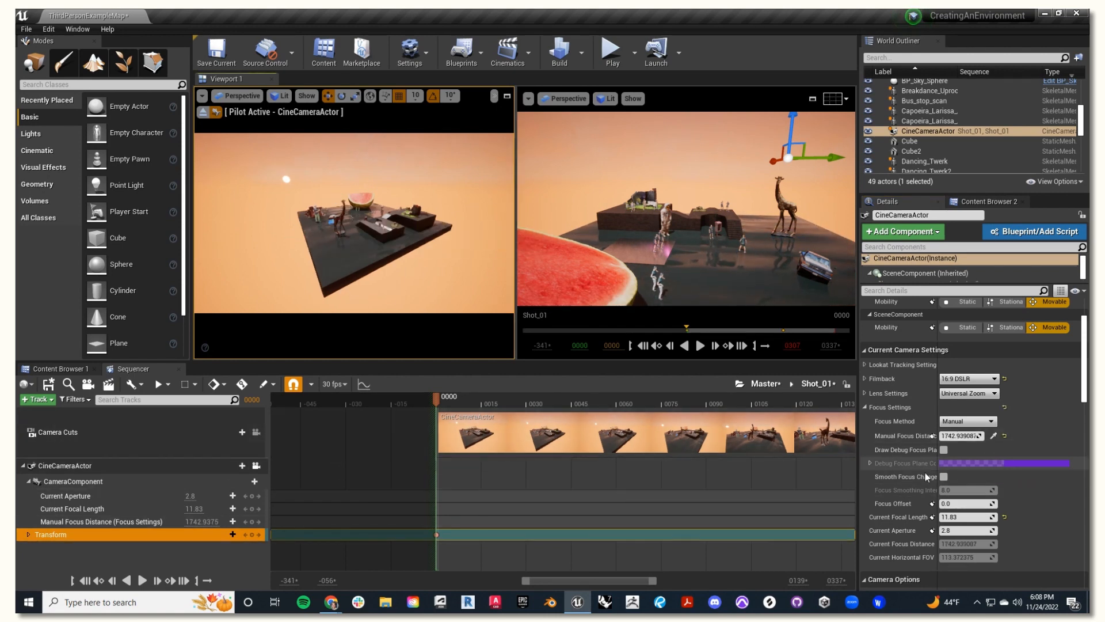
{"action": "mouse_move", "coordinate": [167, 528]}
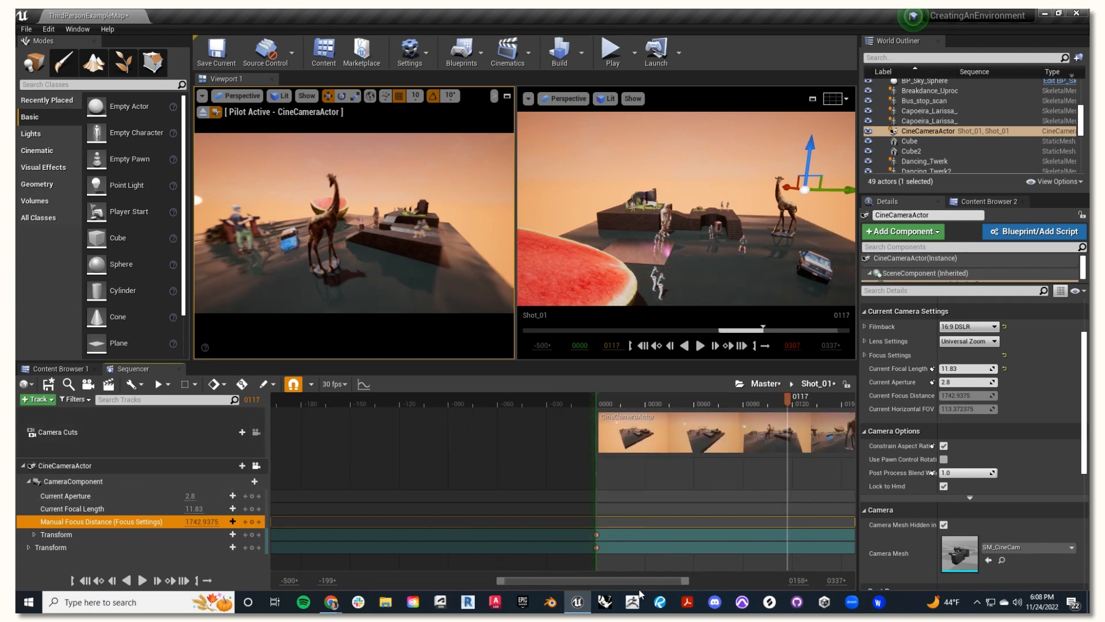
Step: At frame 200, key the camera near the watermelon and manual focus distance 381.37
{"action": "left_click", "coordinate": [681, 404]}
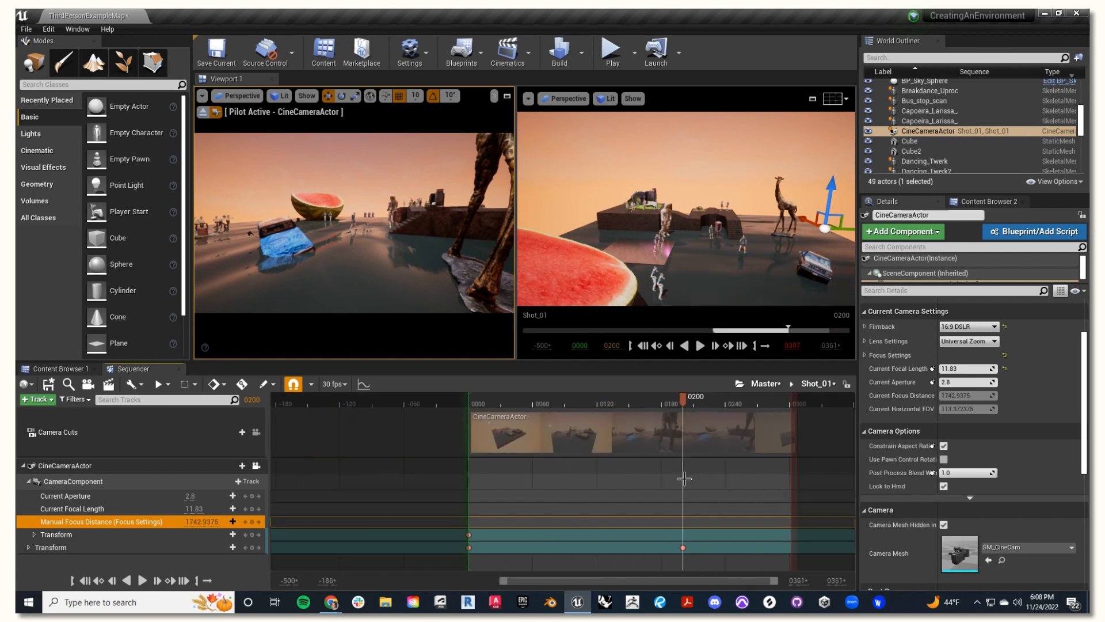
{"action": "mouse_move", "coordinate": [969, 472]}
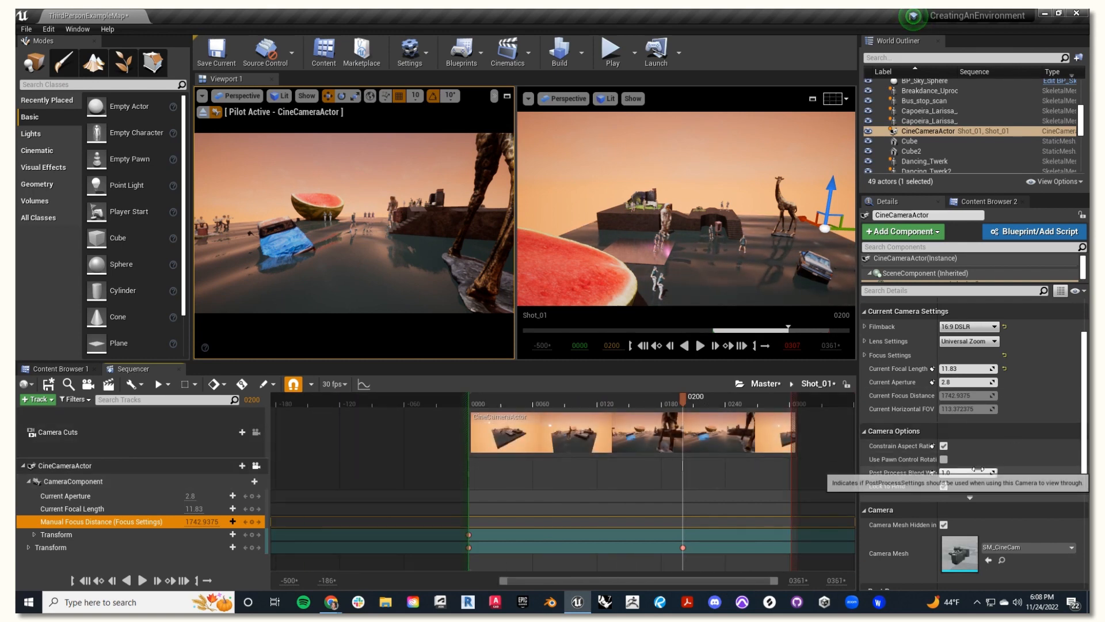
{"action": "scroll", "scroll_direction": "up", "scroll_amount": 3}
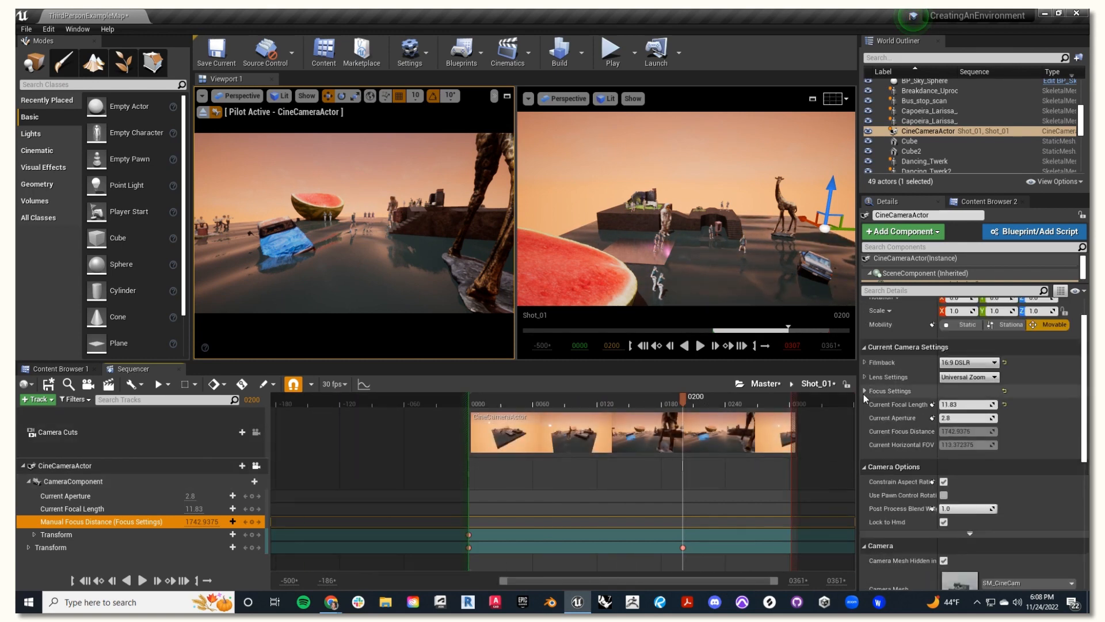
{"action": "left_click", "coordinate": [882, 390]}
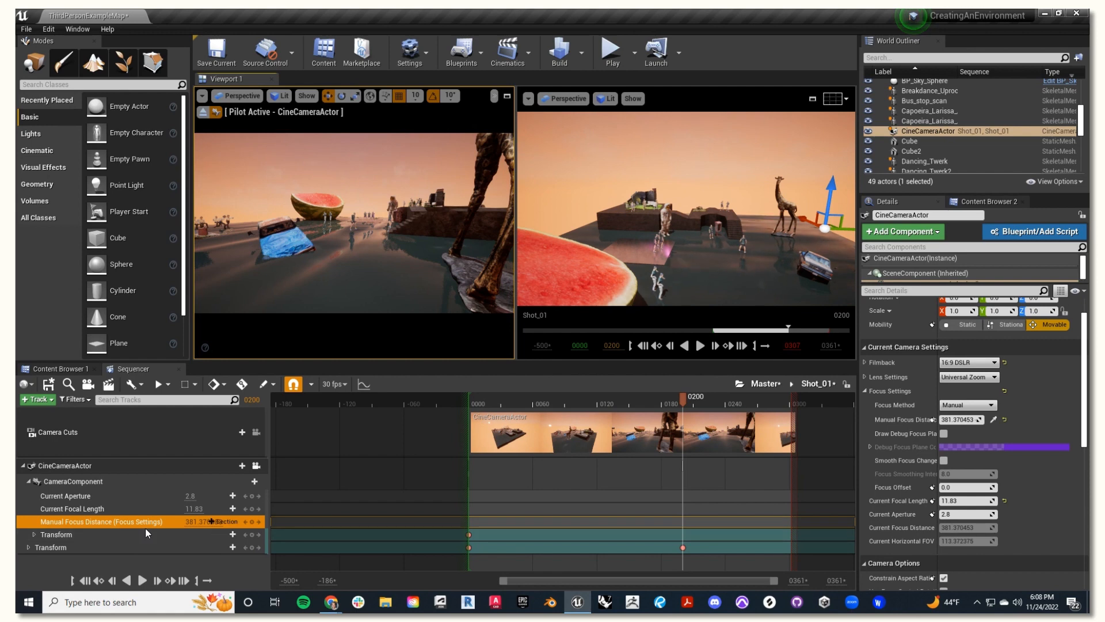
{"action": "left_click", "coordinate": [688, 404]}
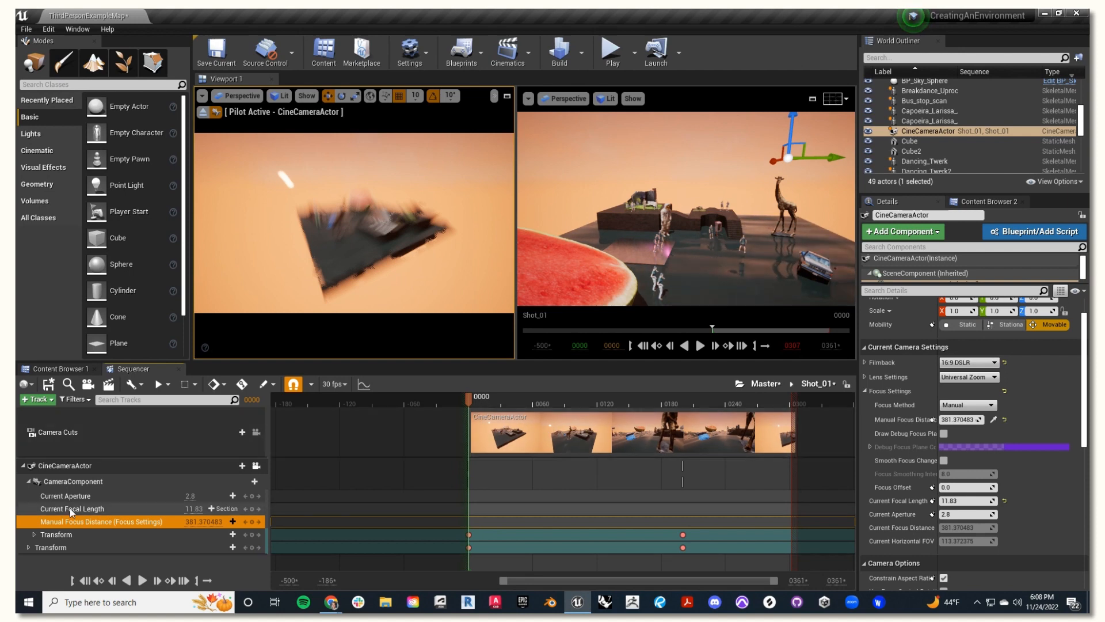
{"action": "mouse_move", "coordinate": [258, 432]}
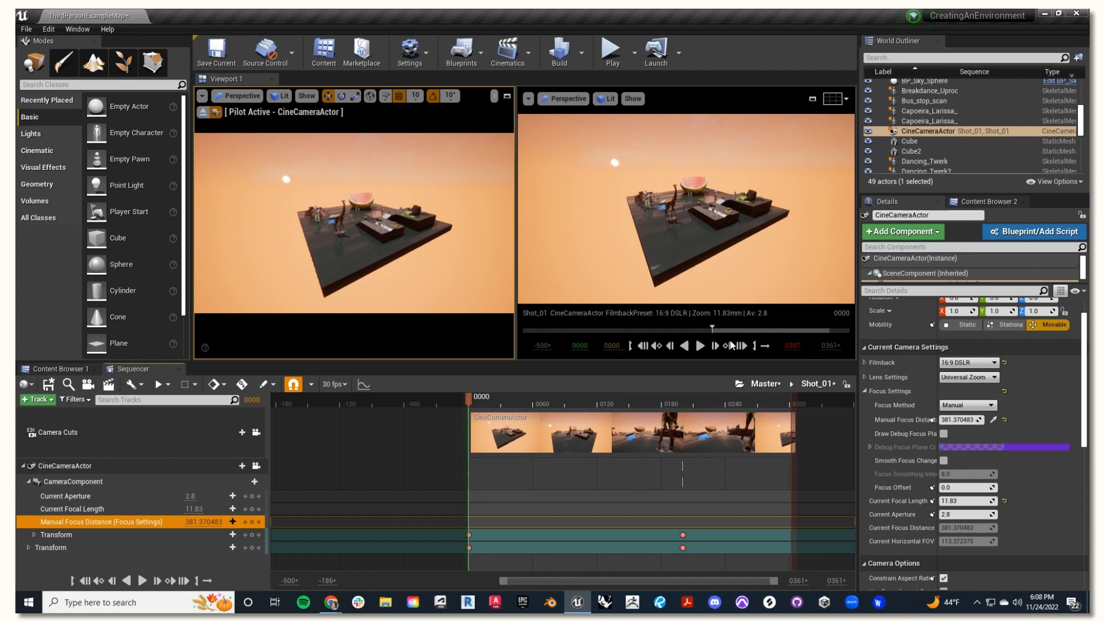
{"action": "left_click", "coordinate": [699, 345]}
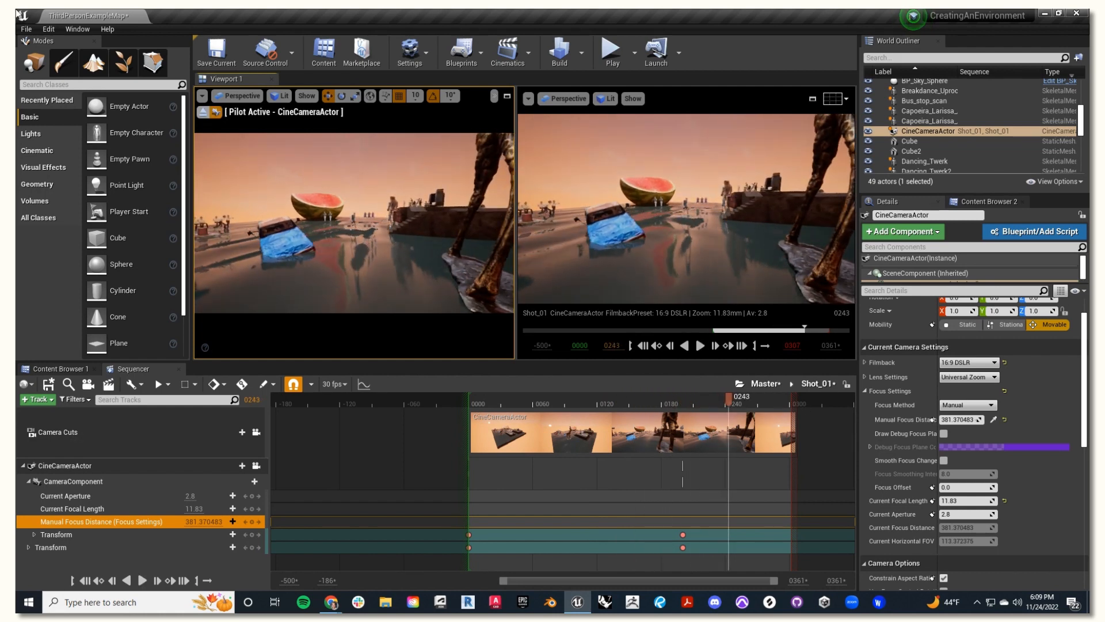
{"action": "left_click", "coordinate": [215, 52]}
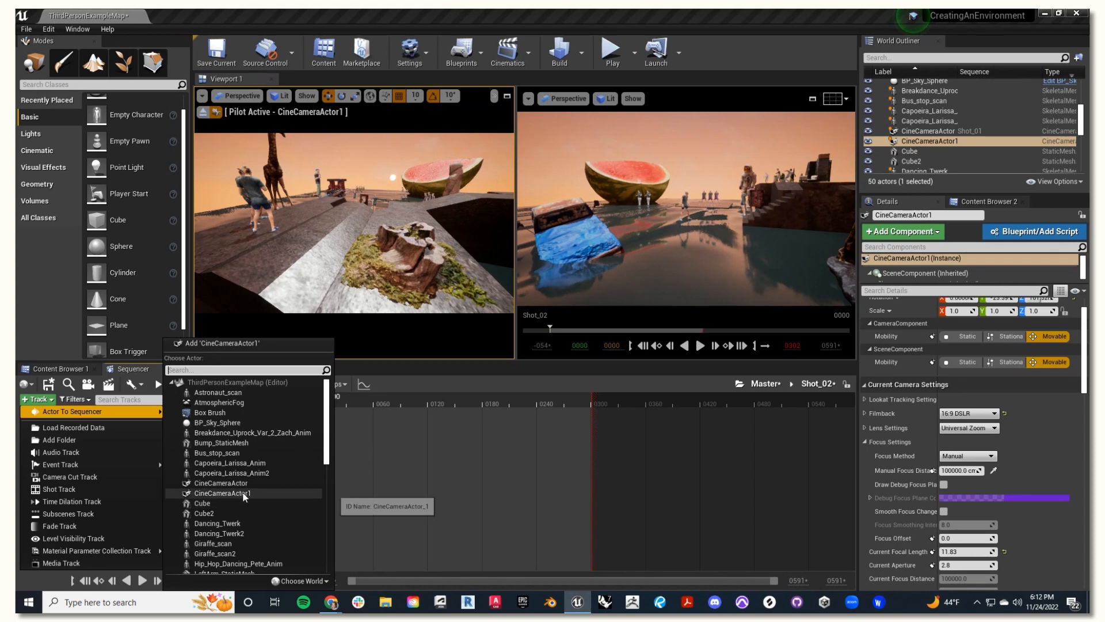
Step: Bind CineCameraActor1 to Shot_02 and insert Shot_03 into the Master sequence
{"action": "left_click", "coordinate": [220, 493]}
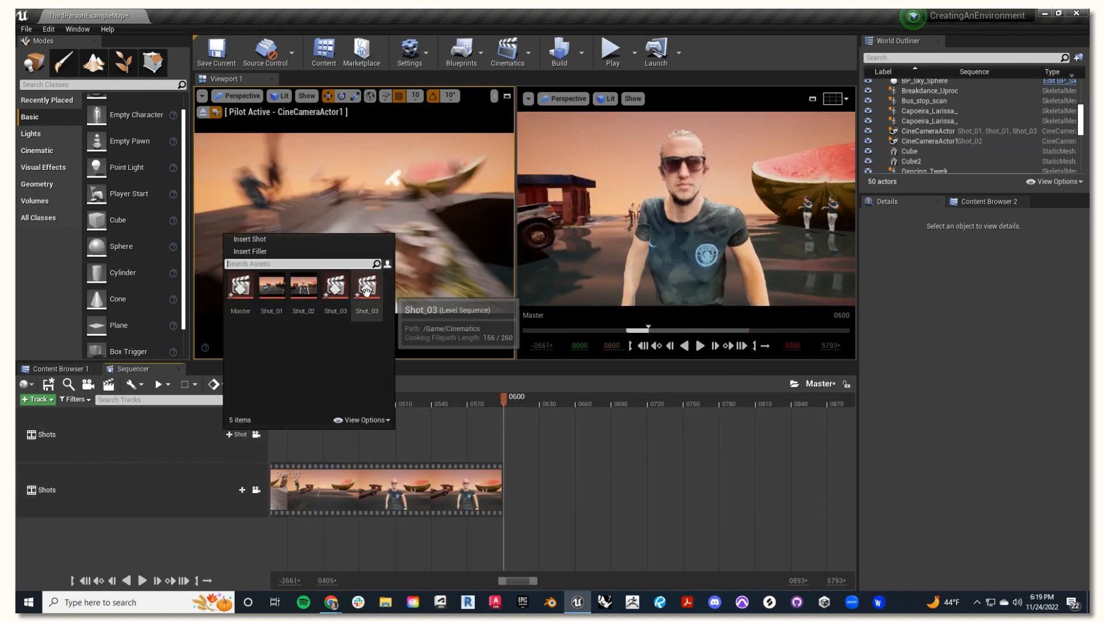
{"action": "left_click", "coordinate": [366, 286]}
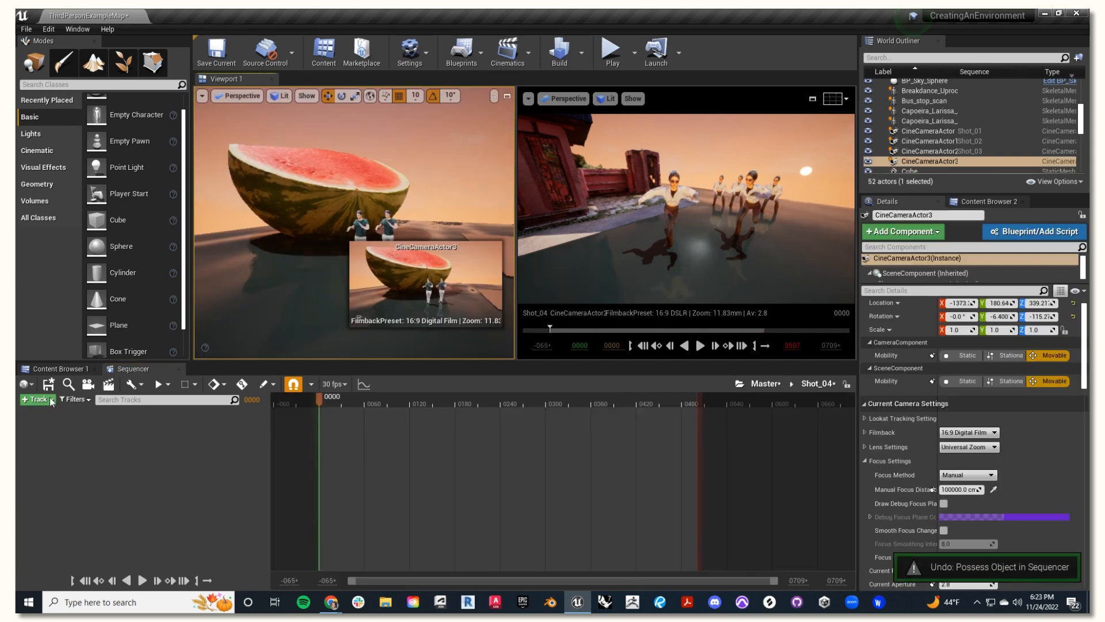
Step: Bind CineCameraActor3 to Shot_04 and add Shot_05 to the Master shot track
{"action": "left_click", "coordinate": [34, 399]}
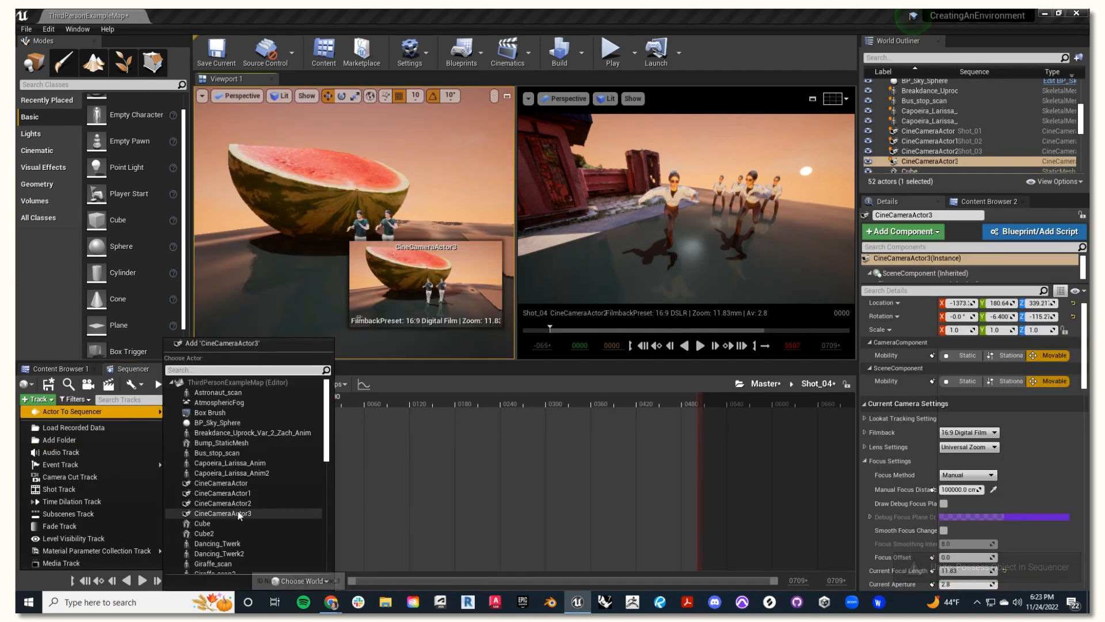
{"action": "left_click", "coordinate": [223, 513]}
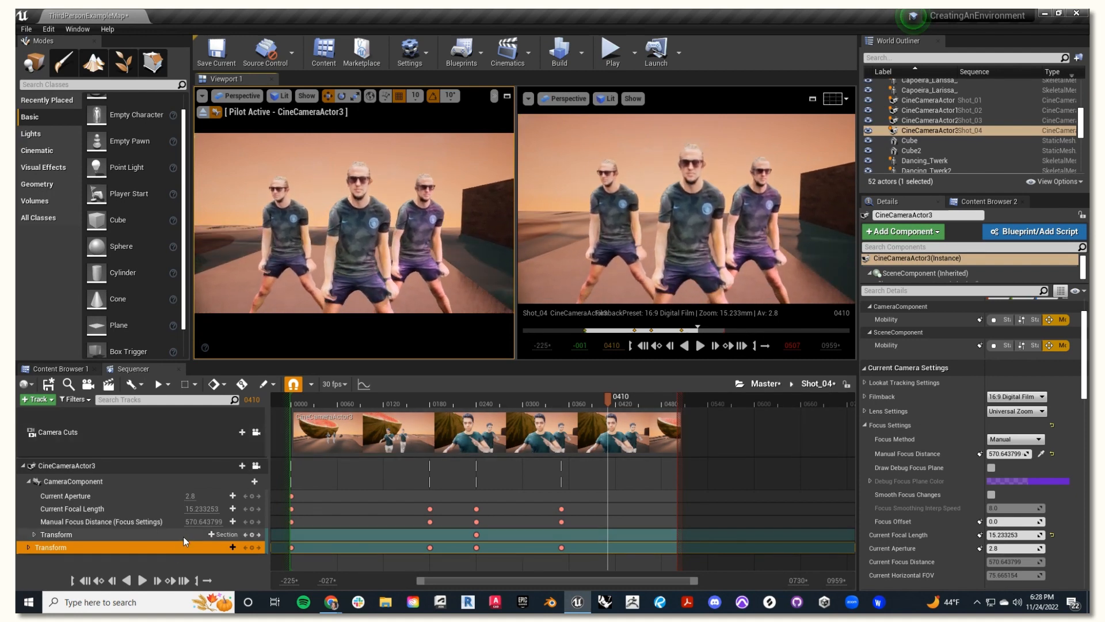
{"action": "left_click", "coordinate": [202, 95]}
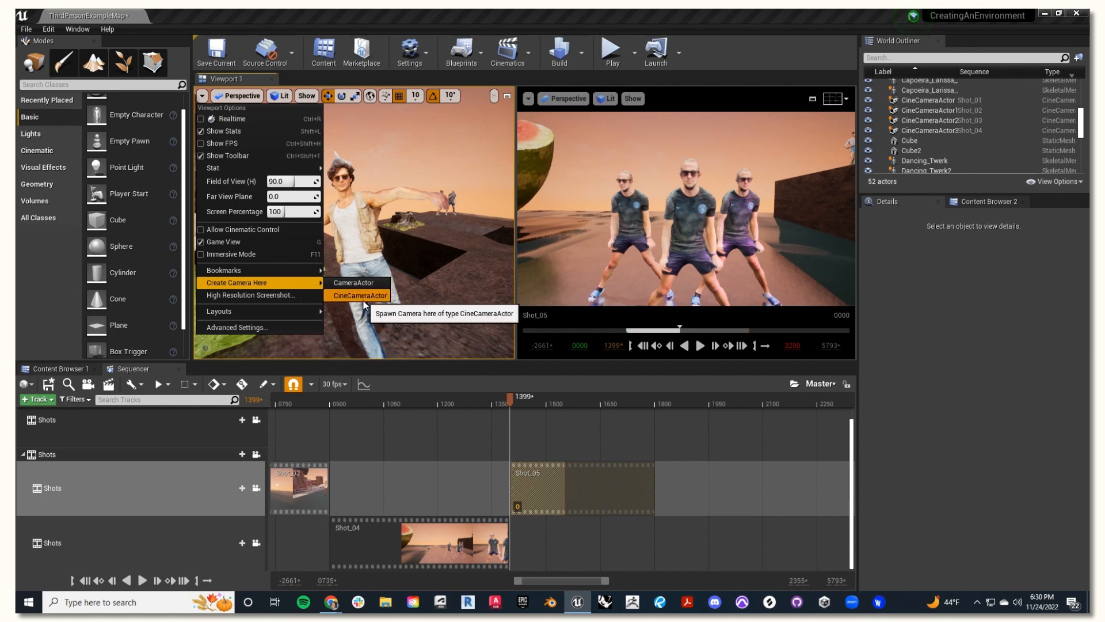
Step: Create CineCameraActor4 at the current view for Shot_05 and return to Master
{"action": "left_click", "coordinate": [359, 295]}
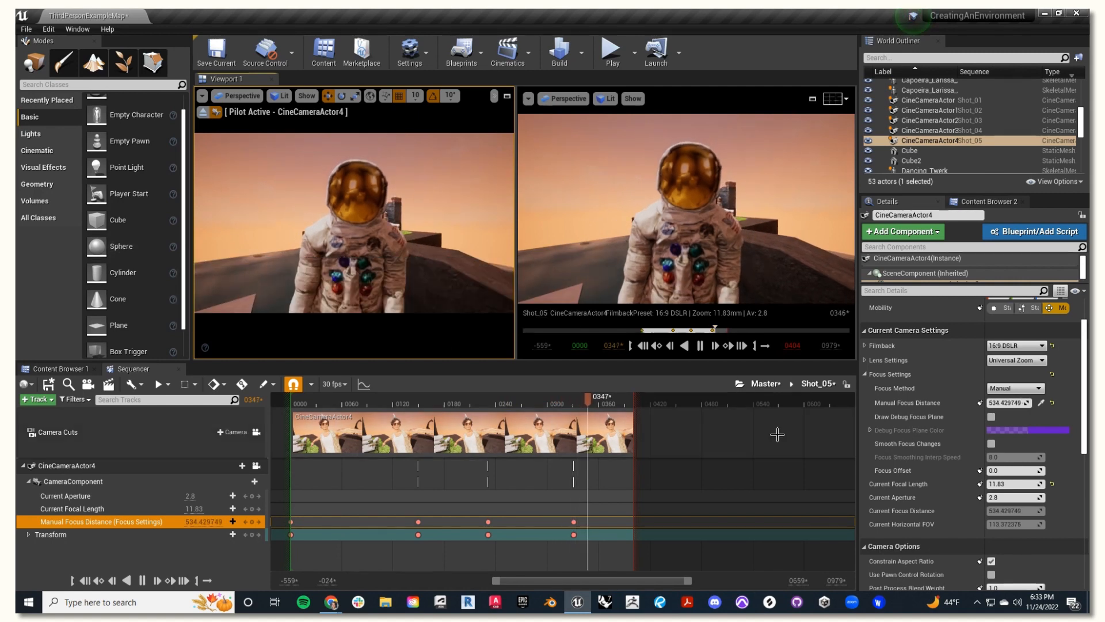
{"action": "left_click", "coordinate": [761, 383]}
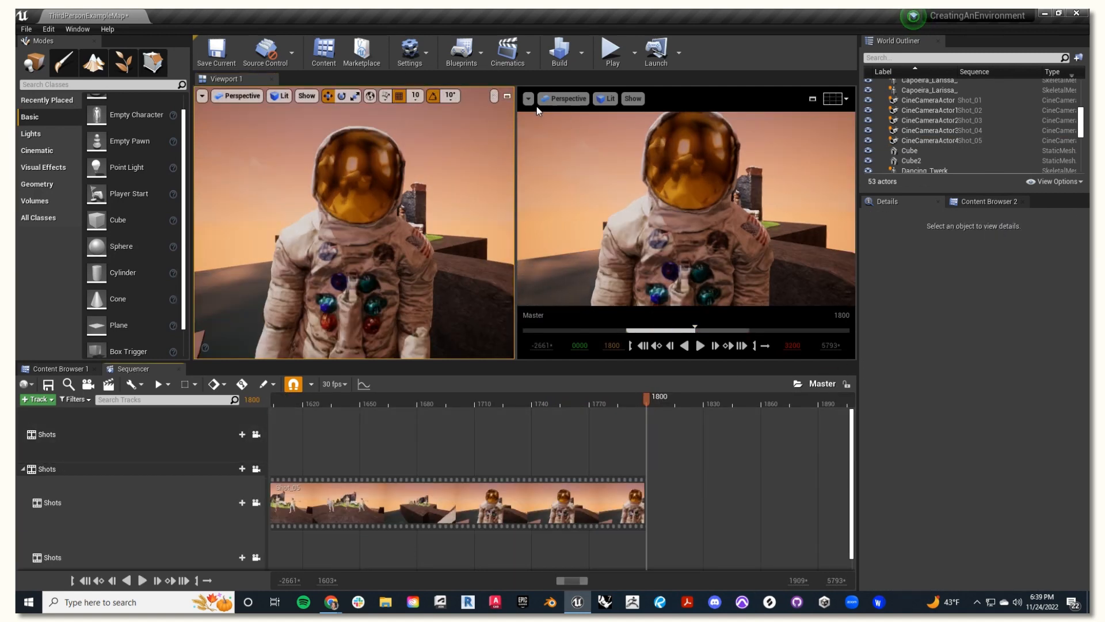
Step: Open the Sequence Recorder and maximize the level viewport
{"action": "left_click", "coordinate": [77, 29]}
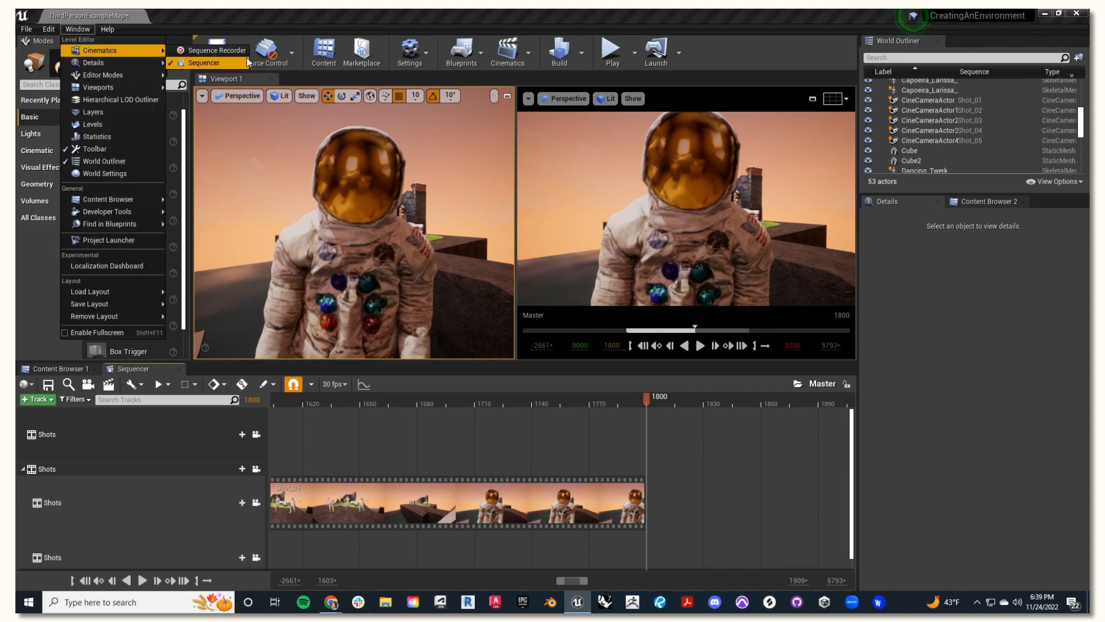
{"action": "left_click", "coordinate": [216, 50]}
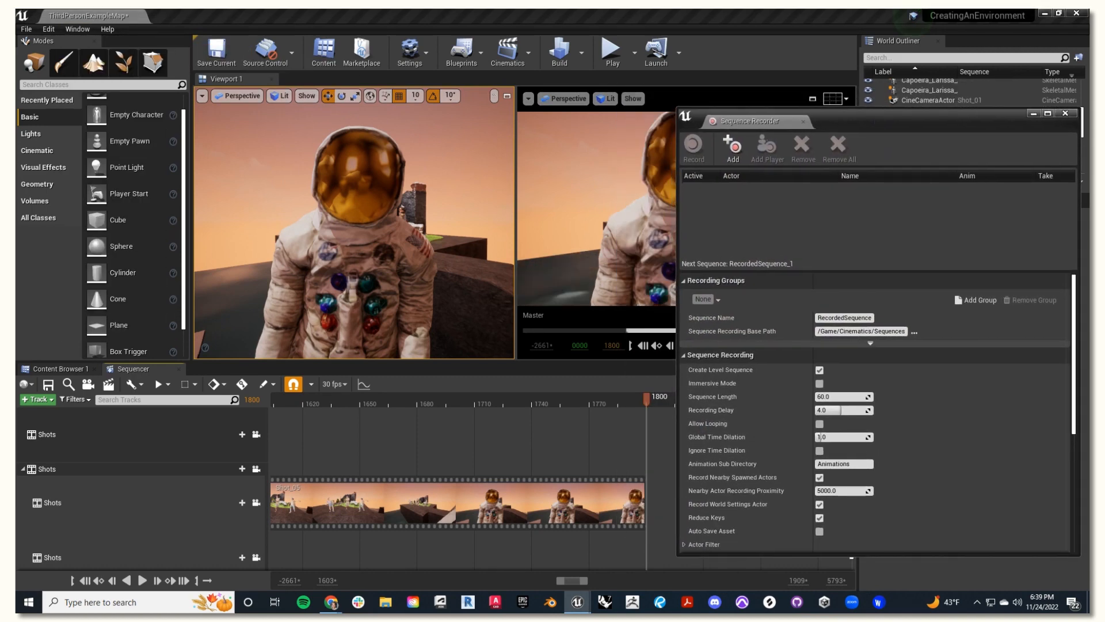
{"action": "mouse_move", "coordinate": [506, 96]}
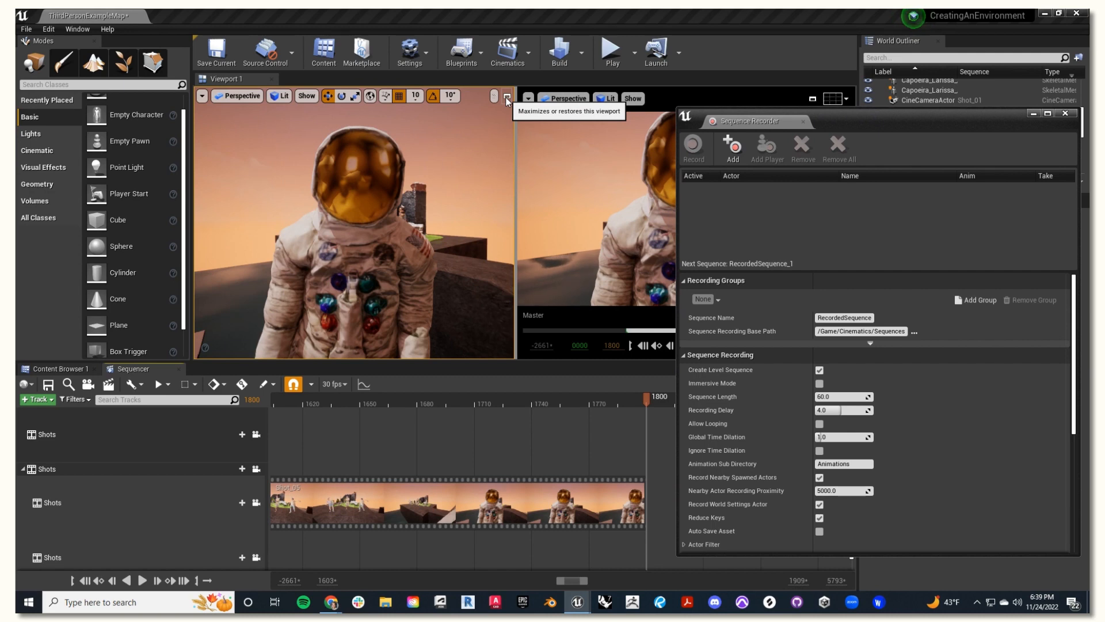
{"action": "left_click", "coordinate": [506, 95]}
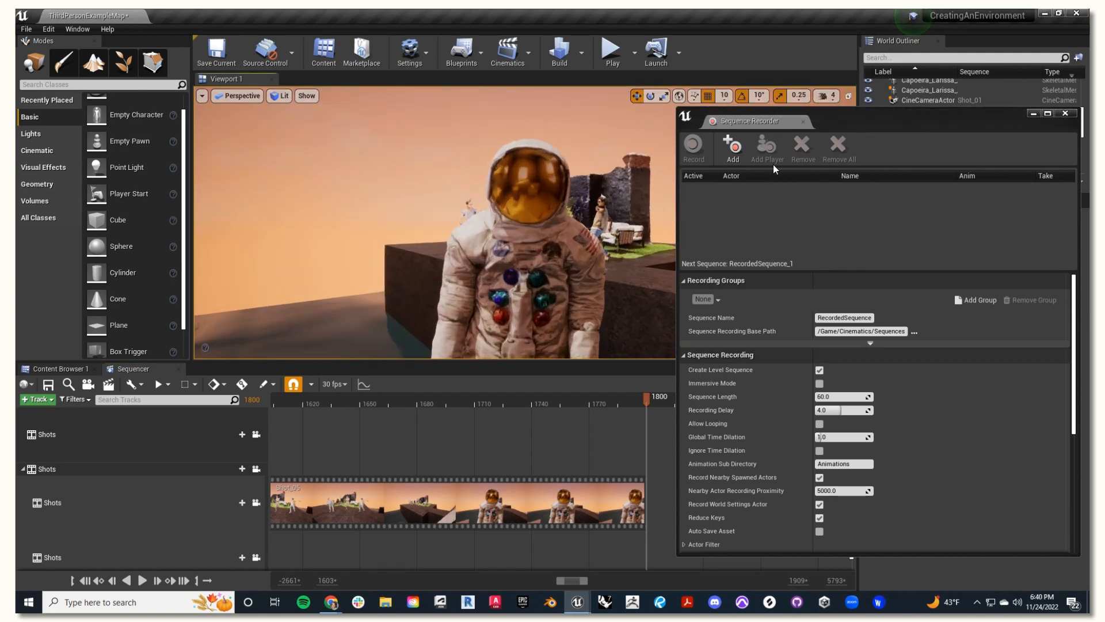
Step: Add a ThirdPersonCharacter entry with Record in World Space and Remove Root Animation off
{"action": "left_click", "coordinate": [731, 147]}
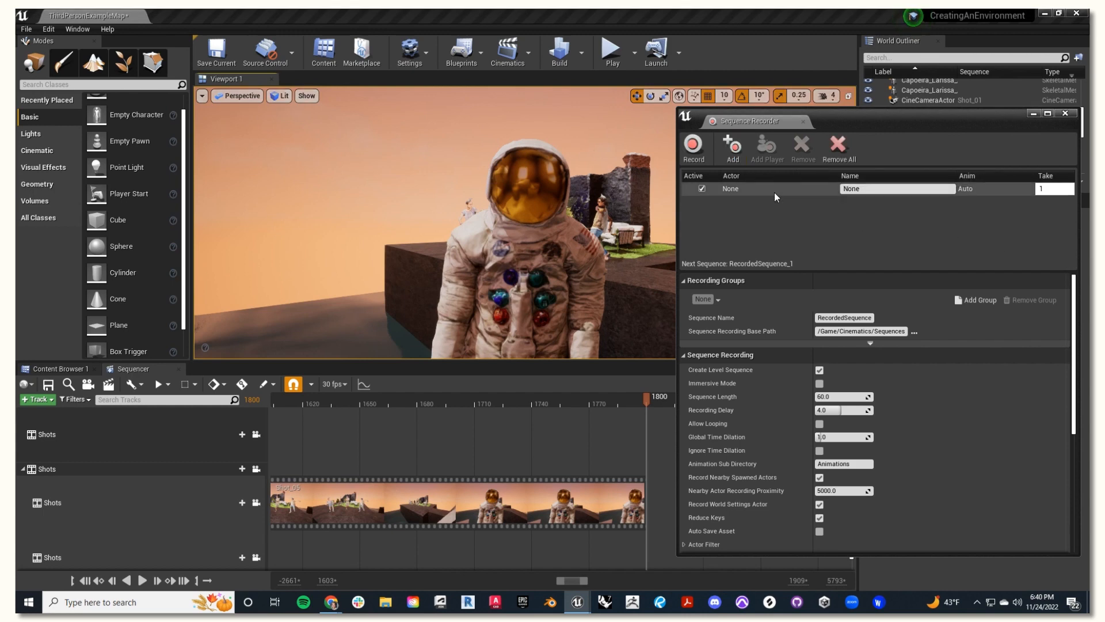
{"action": "left_click", "coordinate": [729, 188]}
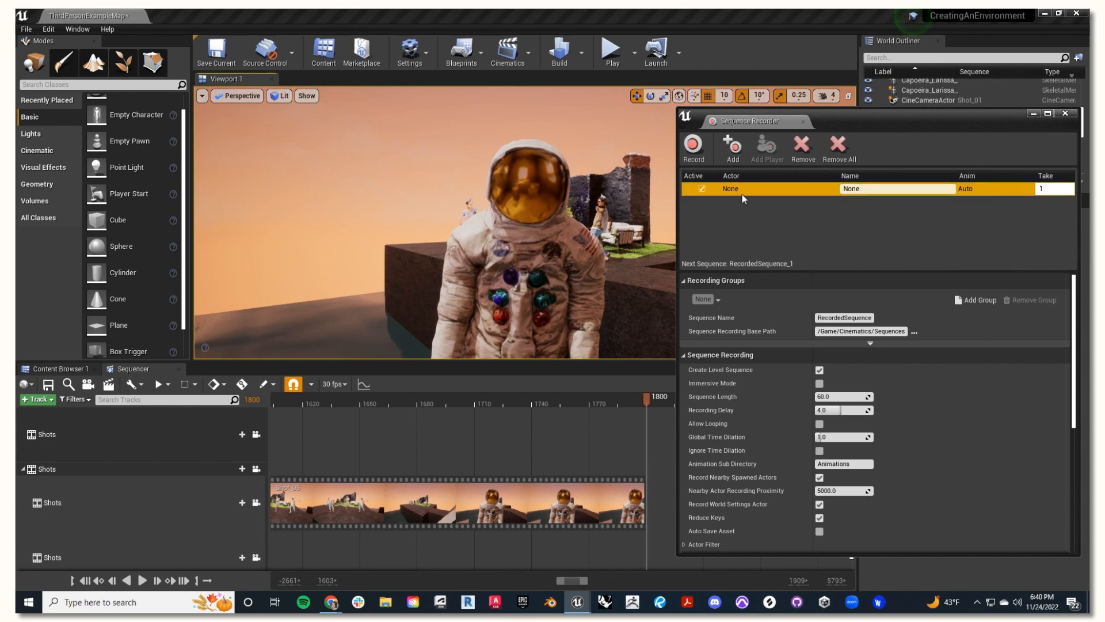
{"action": "scroll", "scroll_direction": "down", "scroll_amount": 3}
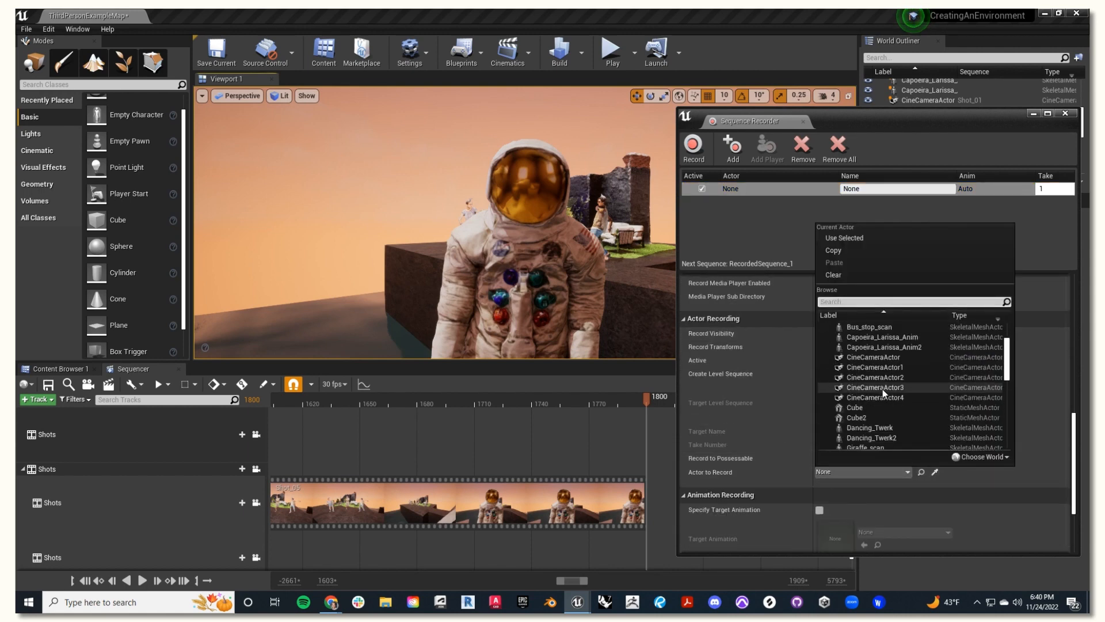
{"action": "scroll", "scroll_direction": "down", "scroll_amount": 3}
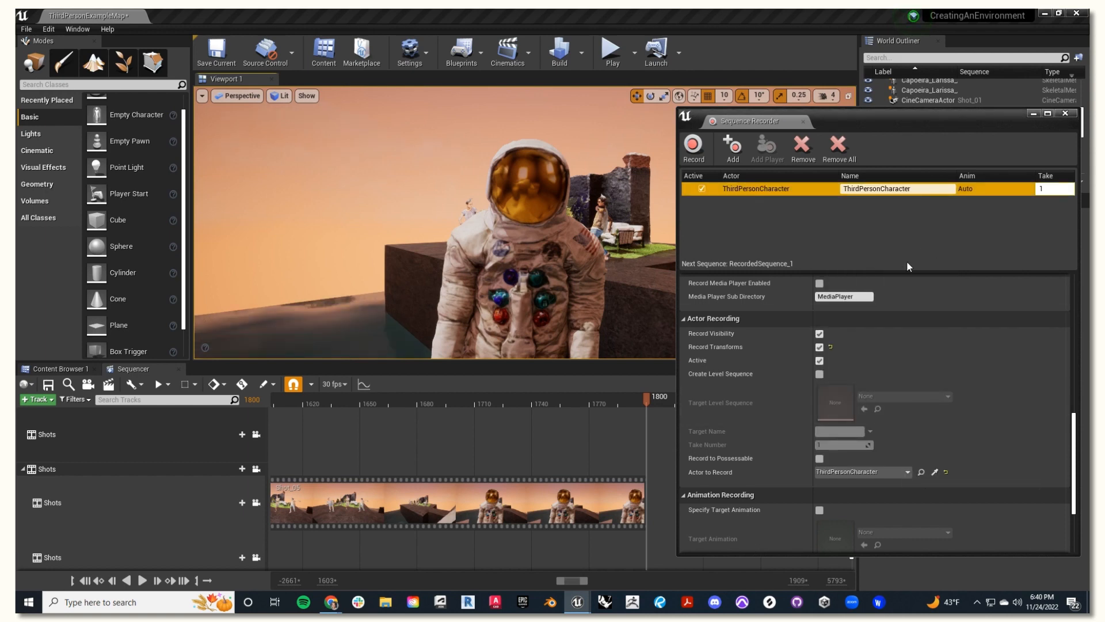
{"action": "mouse_move", "coordinate": [869, 326]}
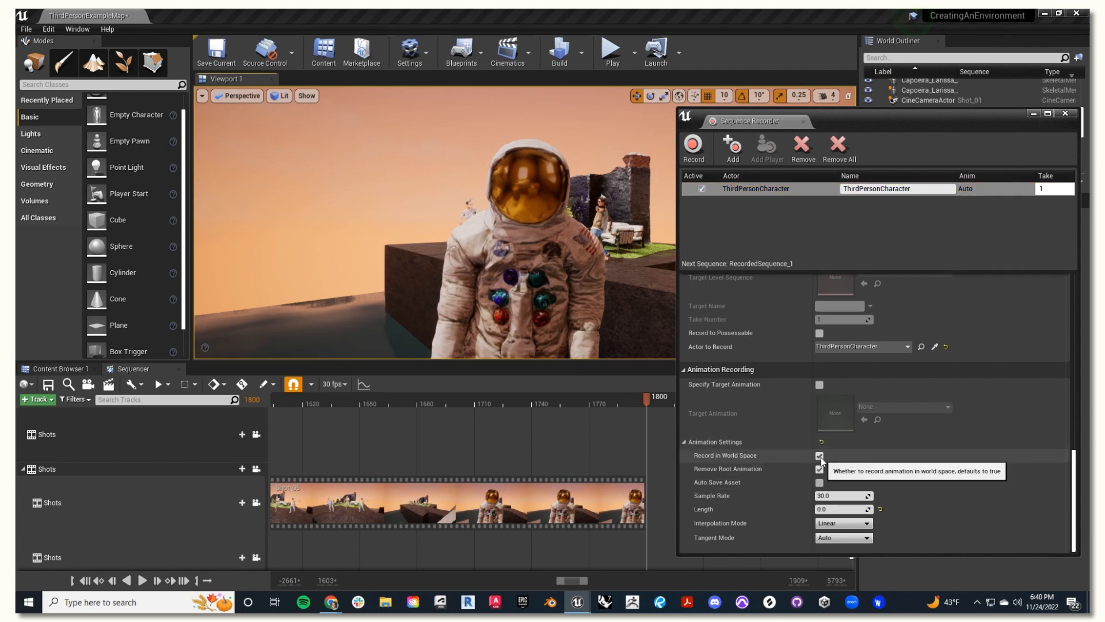
{"action": "scroll", "scroll_direction": "up", "scroll_amount": 3}
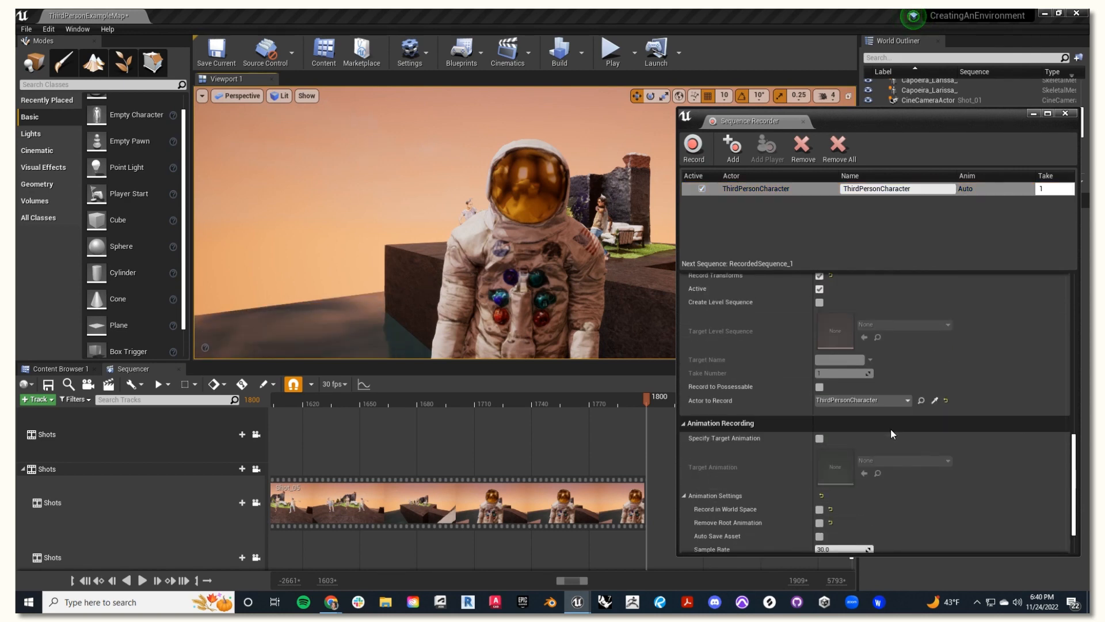
{"action": "scroll", "scroll_direction": "up", "scroll_amount": 3}
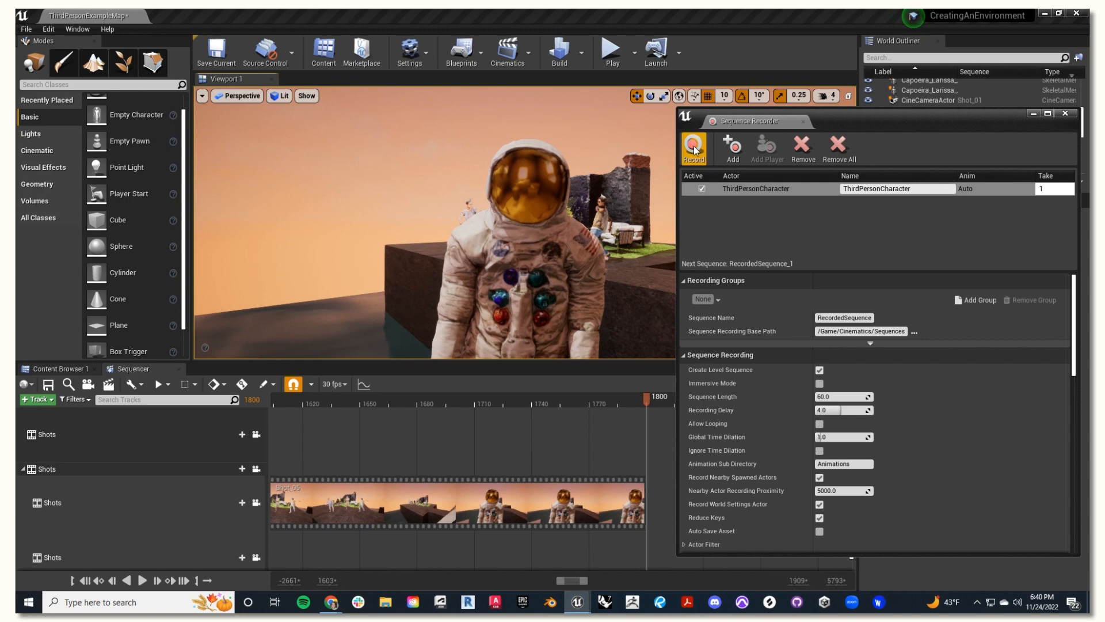
{"action": "mouse_move", "coordinate": [694, 147]}
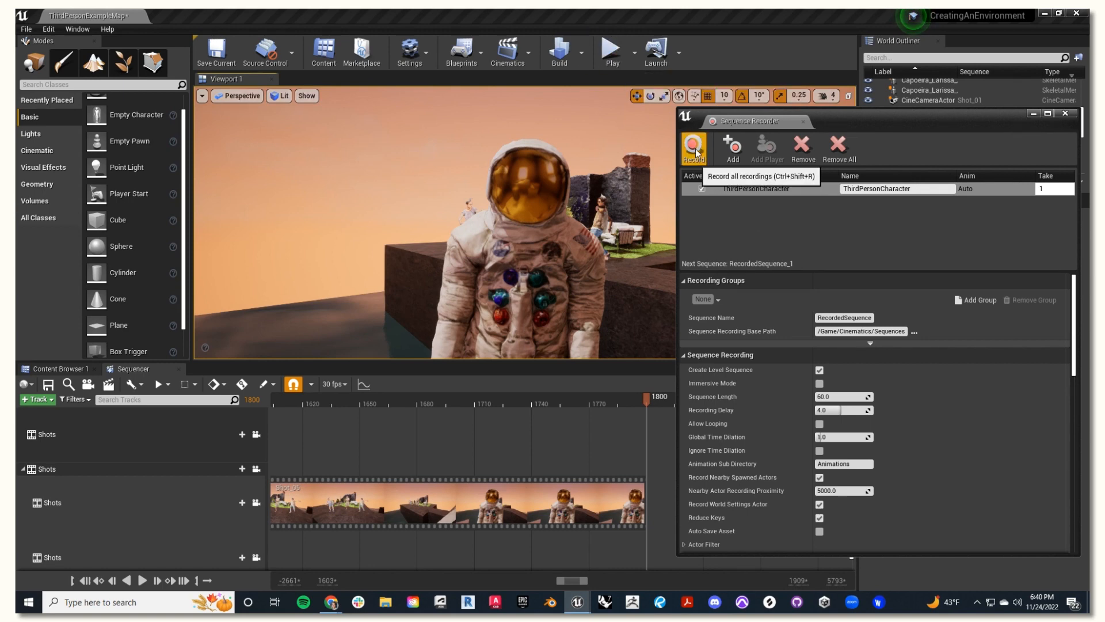
Step: Record a gameplay run as RecordedSequence_1 while controlling the character, with the Content Browser shown
{"action": "left_click", "coordinate": [693, 148]}
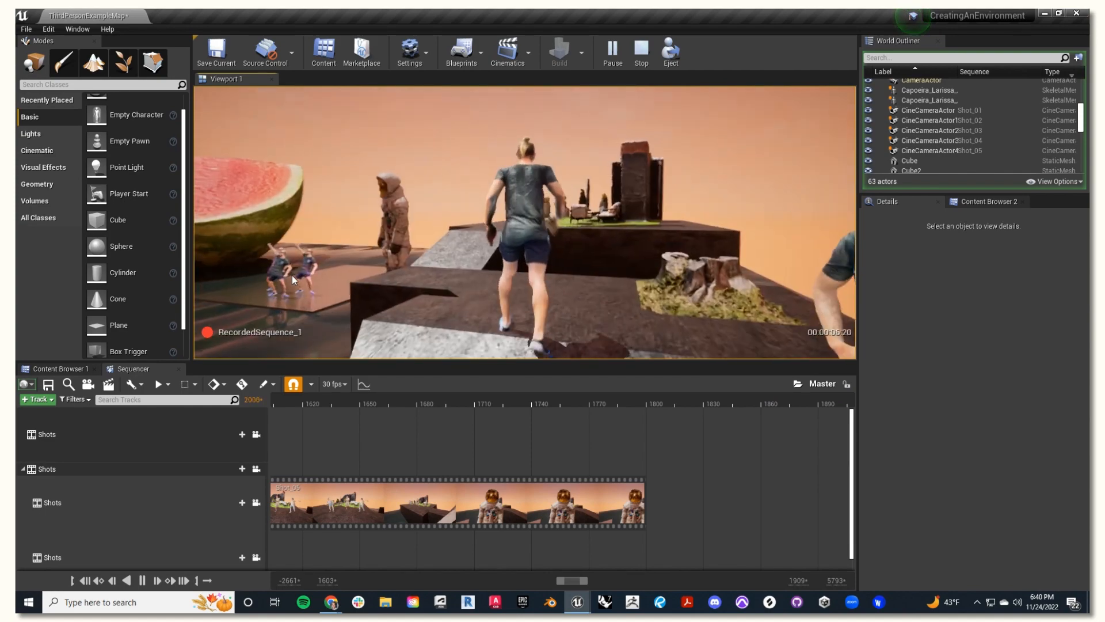
{"action": "left_click", "coordinate": [142, 580]}
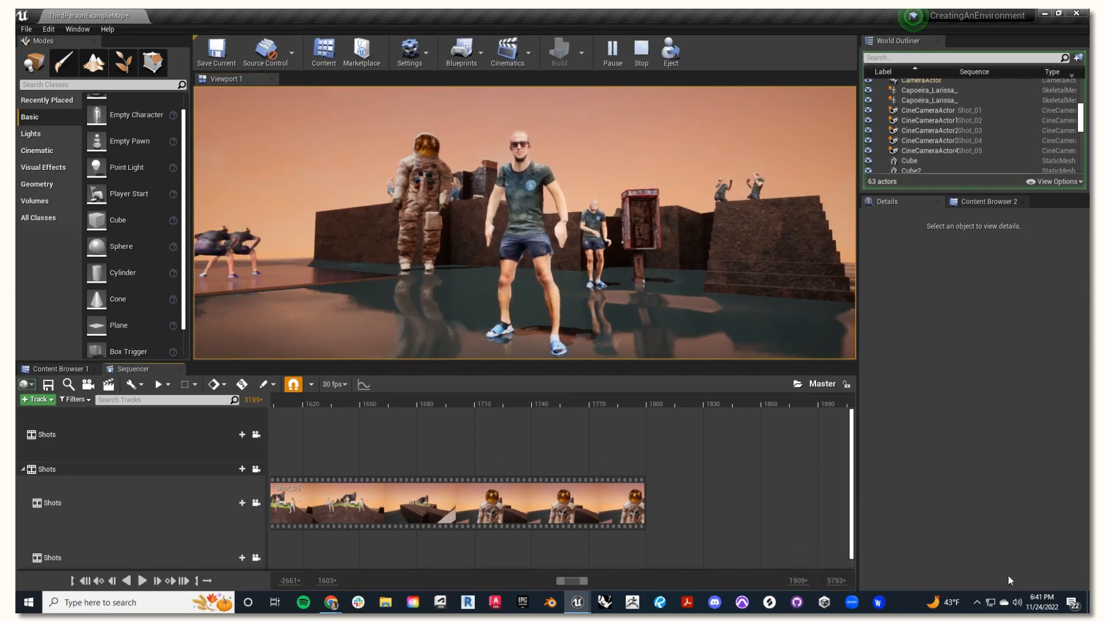
{"action": "left_click", "coordinate": [60, 368]}
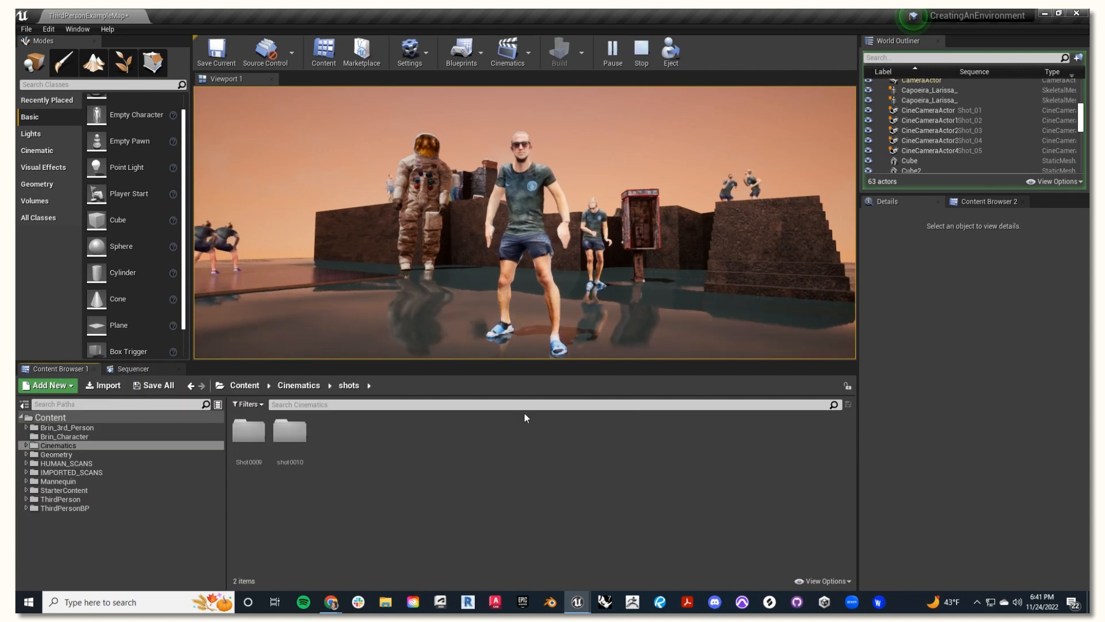
Step: Stop play and recording, open RecordedSequence_1, and return to the Cinematics folder
{"action": "left_click", "coordinate": [298, 385]}
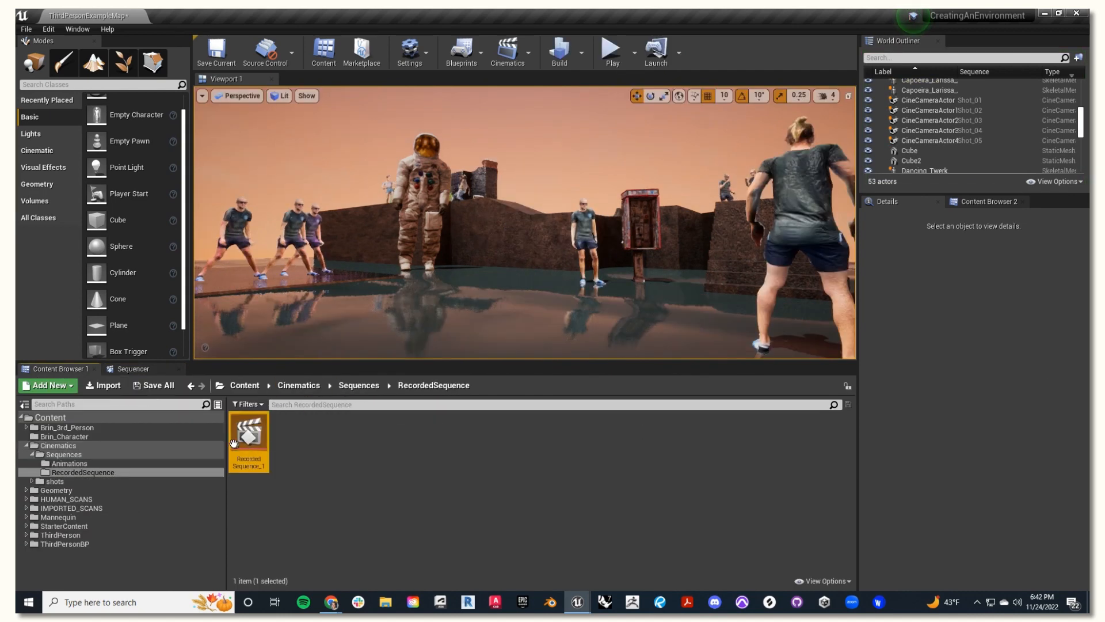
{"action": "double_click", "coordinate": [248, 431]}
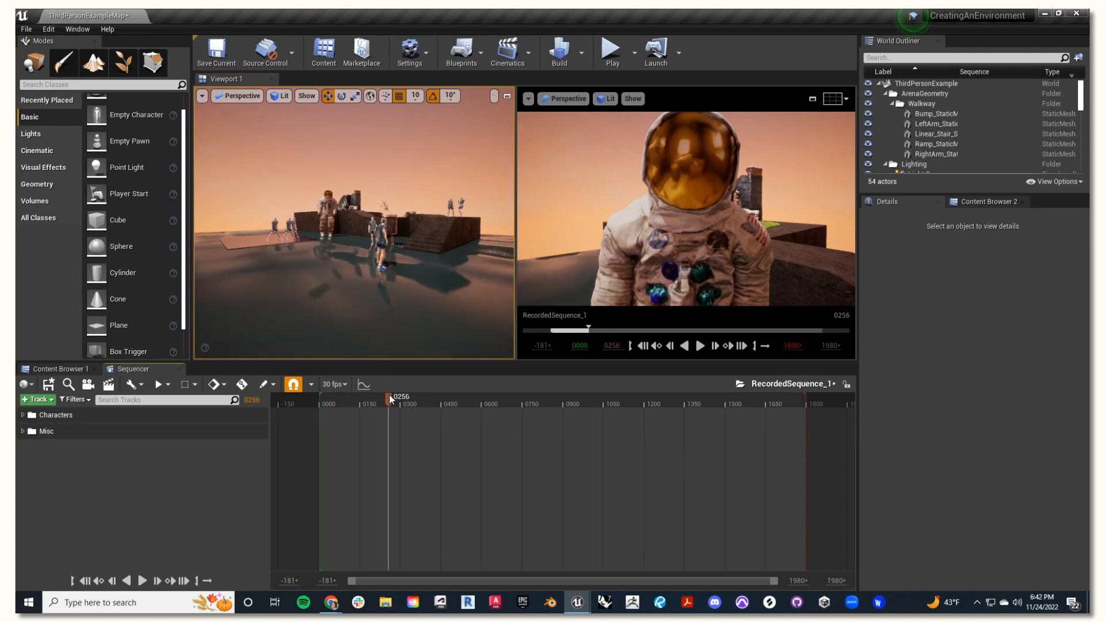
{"action": "left_click", "coordinate": [62, 369]}
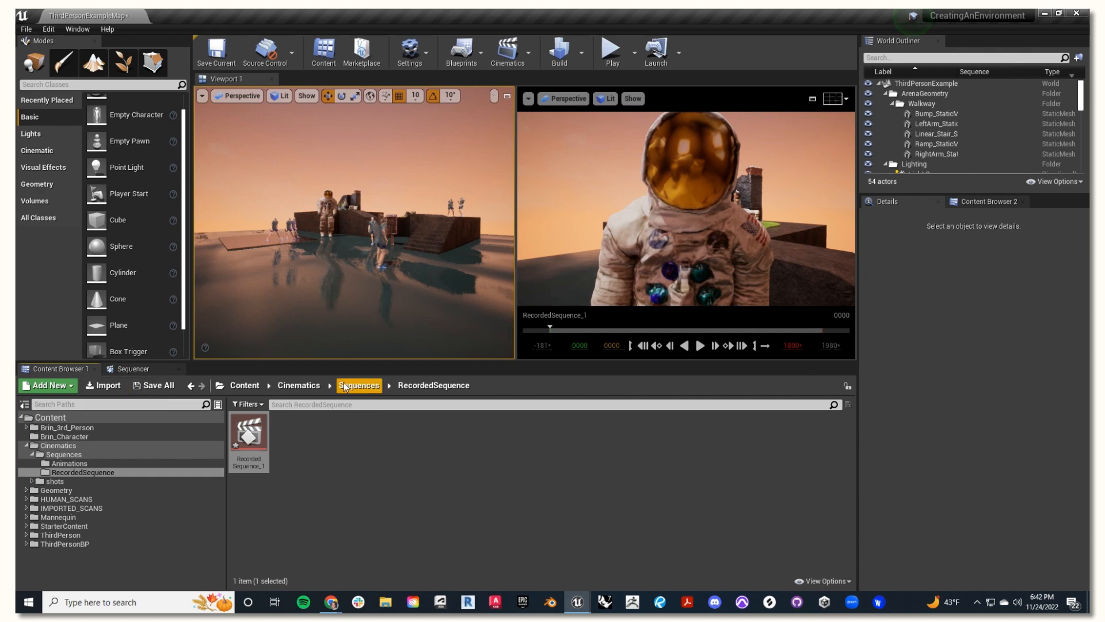
{"action": "left_click", "coordinate": [298, 386]}
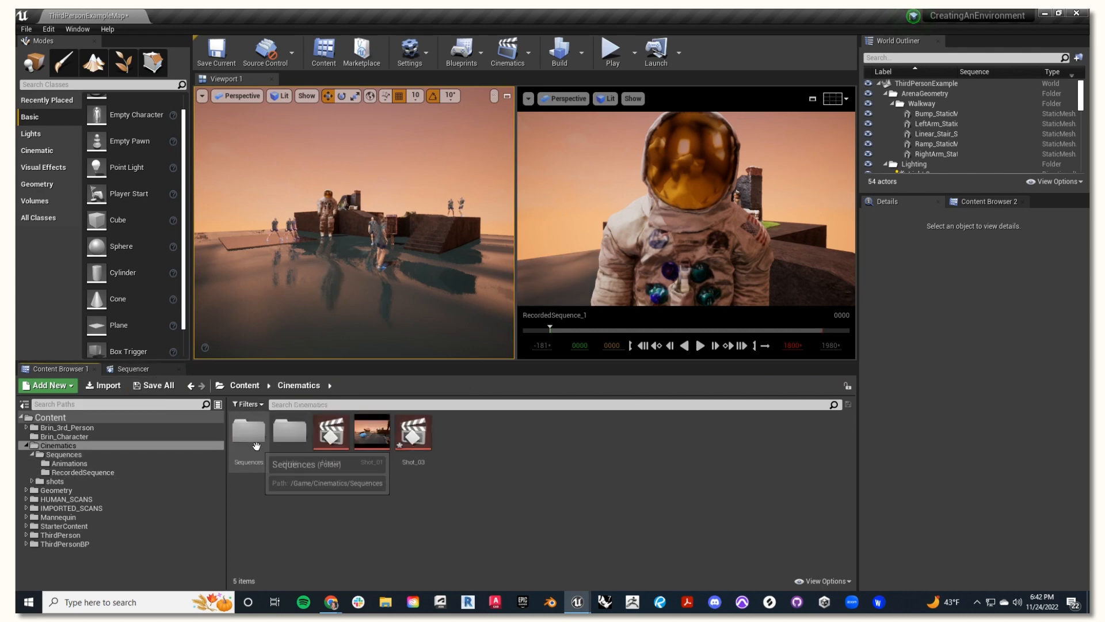
{"action": "left_click", "coordinate": [132, 368]}
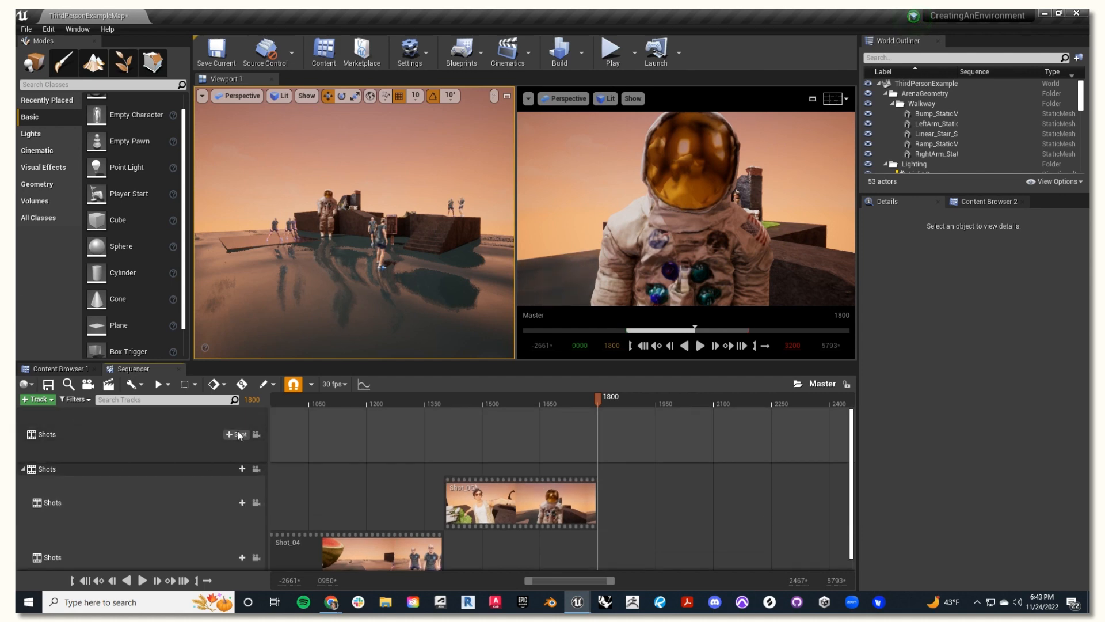
Step: Insert RecordedSequence_1 as a new shot on a Shots track, starting near frame 1800
{"action": "left_click", "coordinate": [235, 434]}
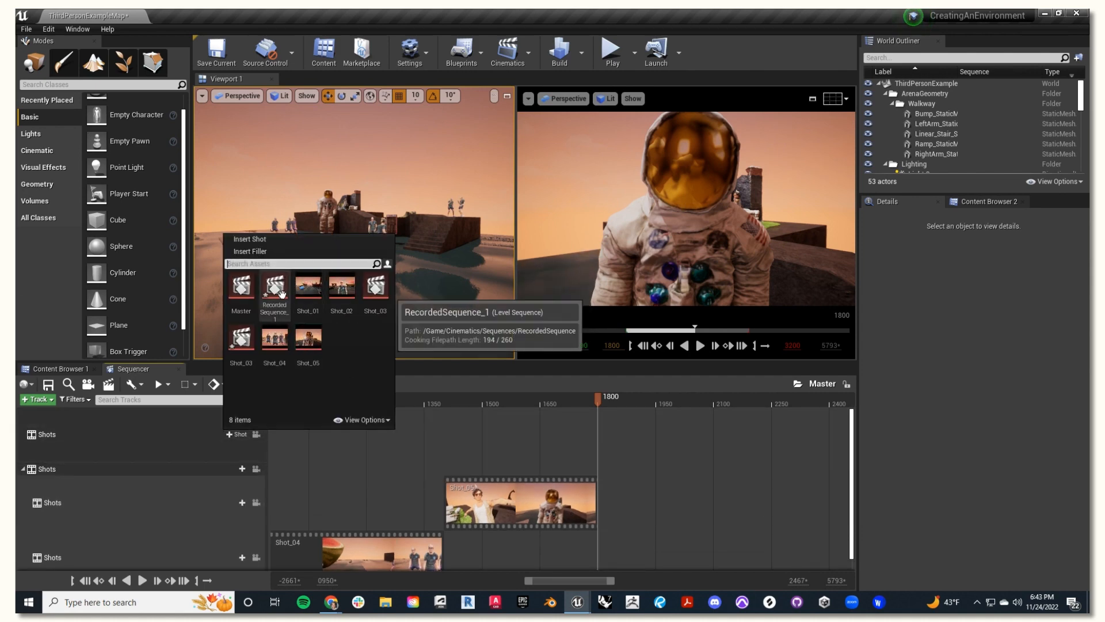
{"action": "left_click", "coordinate": [274, 286]}
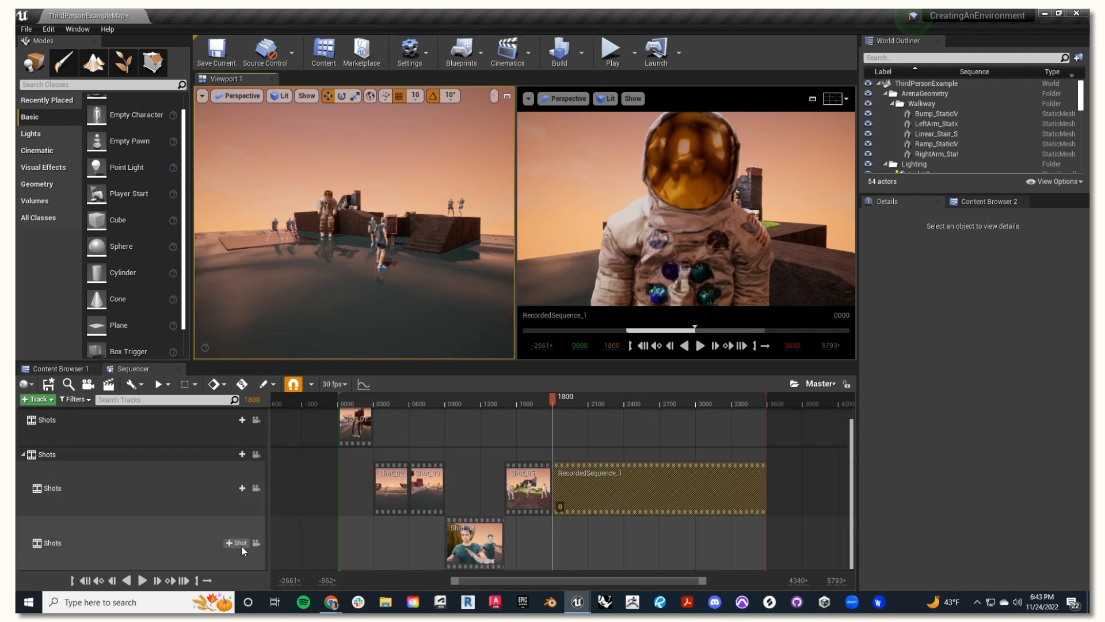
{"action": "left_click", "coordinate": [236, 543]}
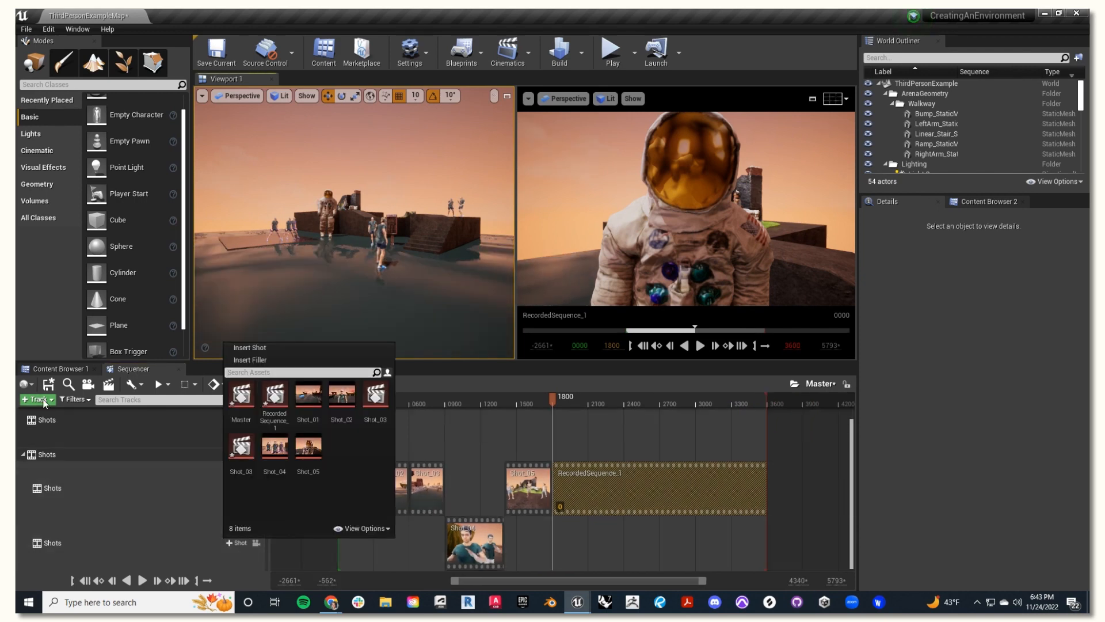
{"action": "left_click", "coordinate": [34, 399]}
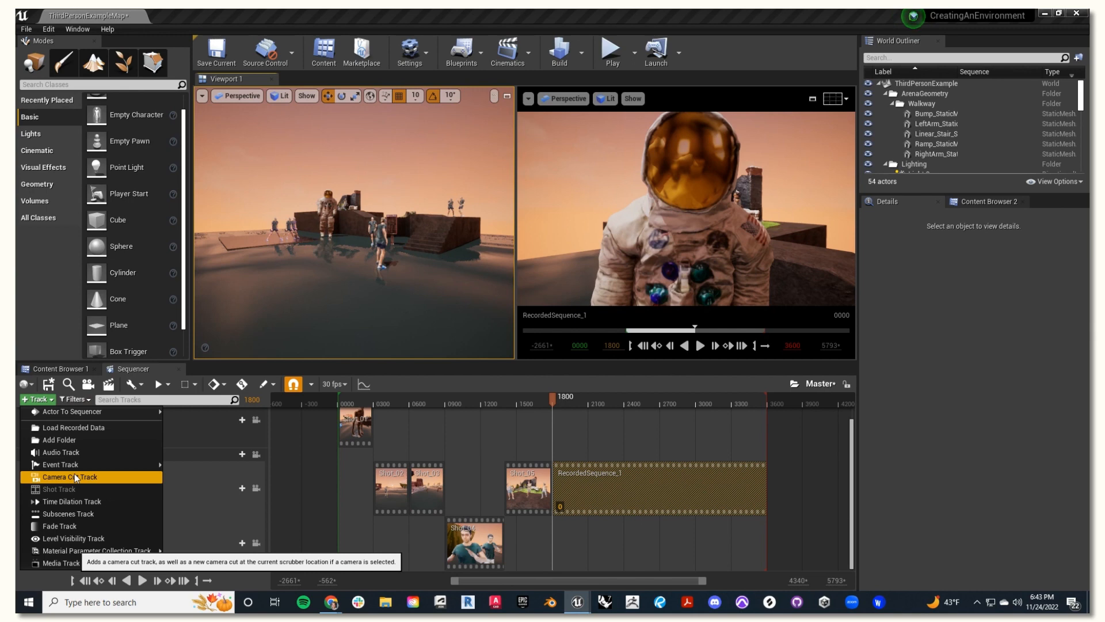
Step: Add a Camera Cuts track using RecordedSequence_1's ThirdPersonCharacter camera
{"action": "left_click", "coordinate": [67, 477]}
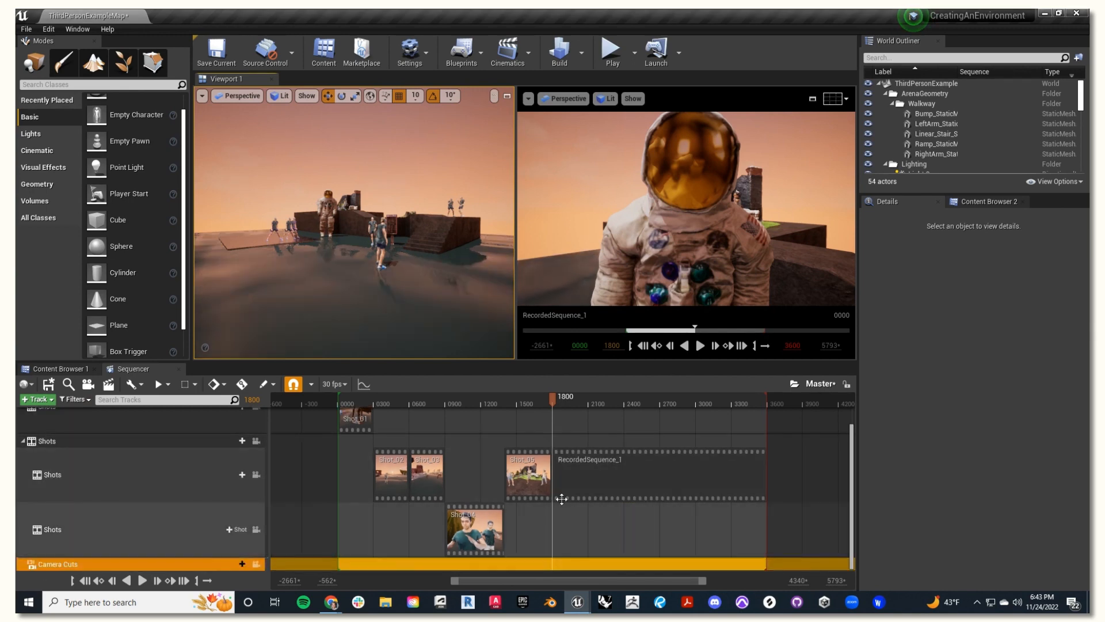
{"action": "left_click", "coordinate": [237, 563]}
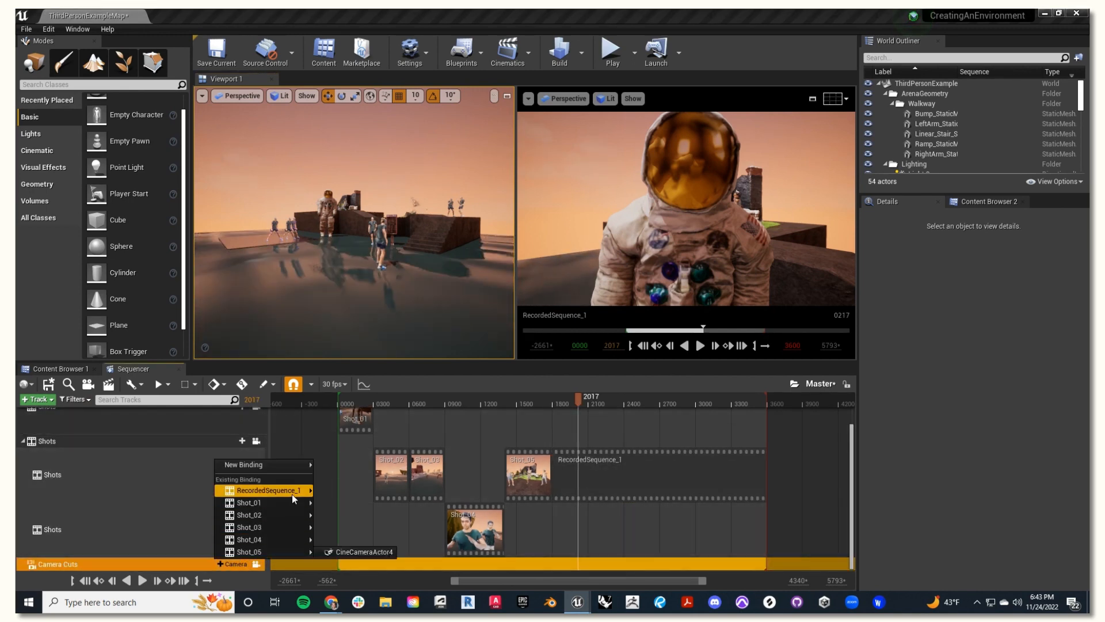
{"action": "mouse_move", "coordinate": [292, 490]}
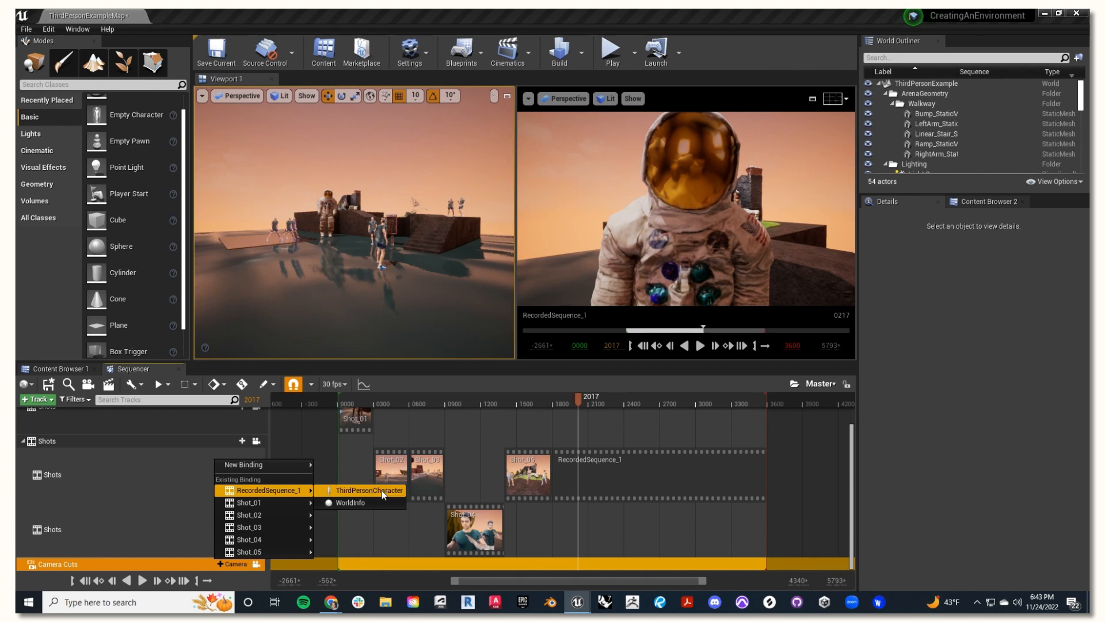
{"action": "left_click", "coordinate": [372, 490]}
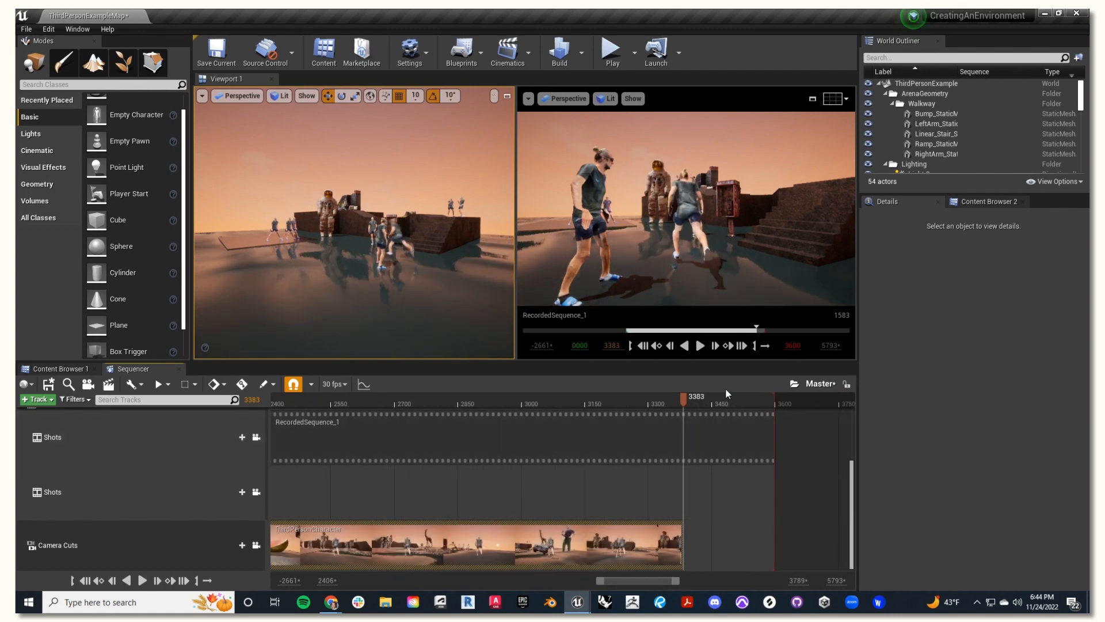
{"action": "mouse_move", "coordinate": [792, 345]}
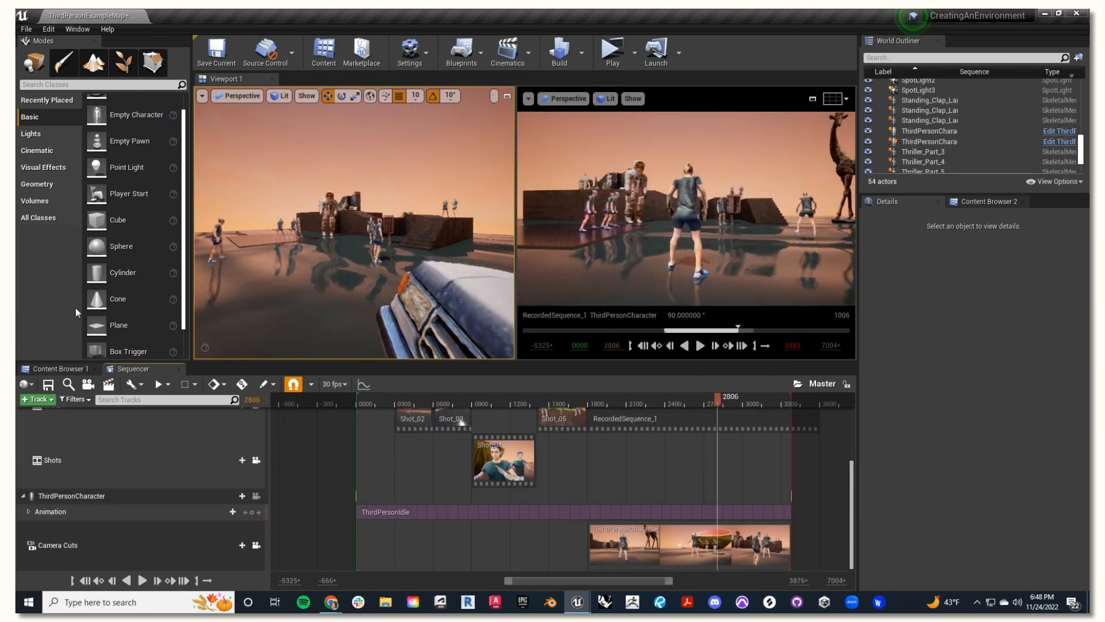
{"action": "mouse_move", "coordinate": [109, 385]}
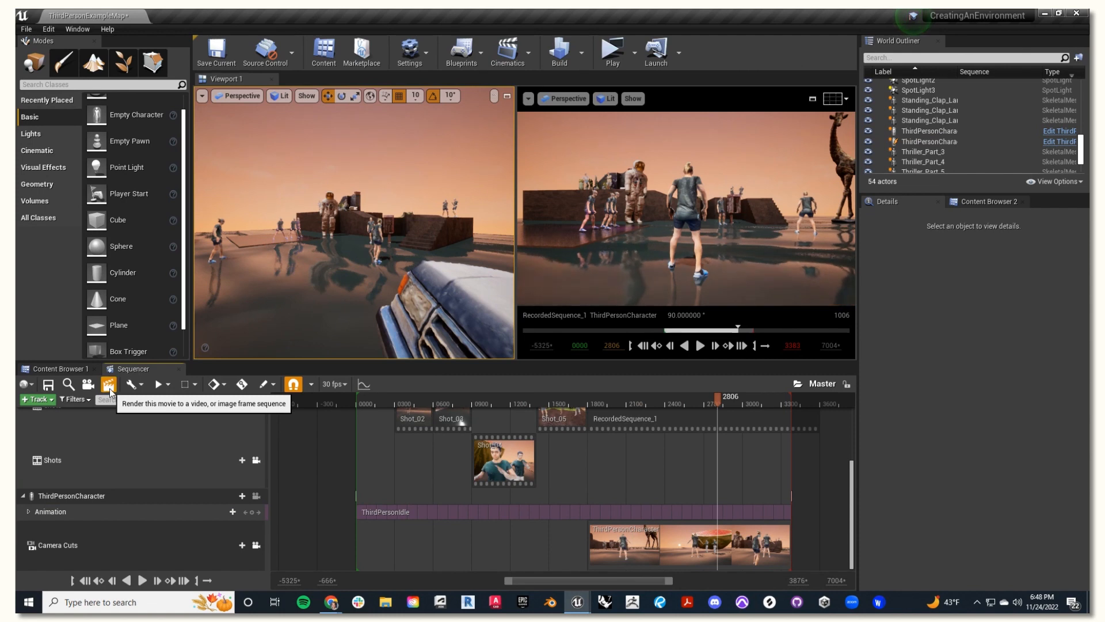
Step: Configure Render Movie settings: 3840x2160 resolution, AVI video output, compression quality 75
{"action": "left_click", "coordinate": [108, 384]}
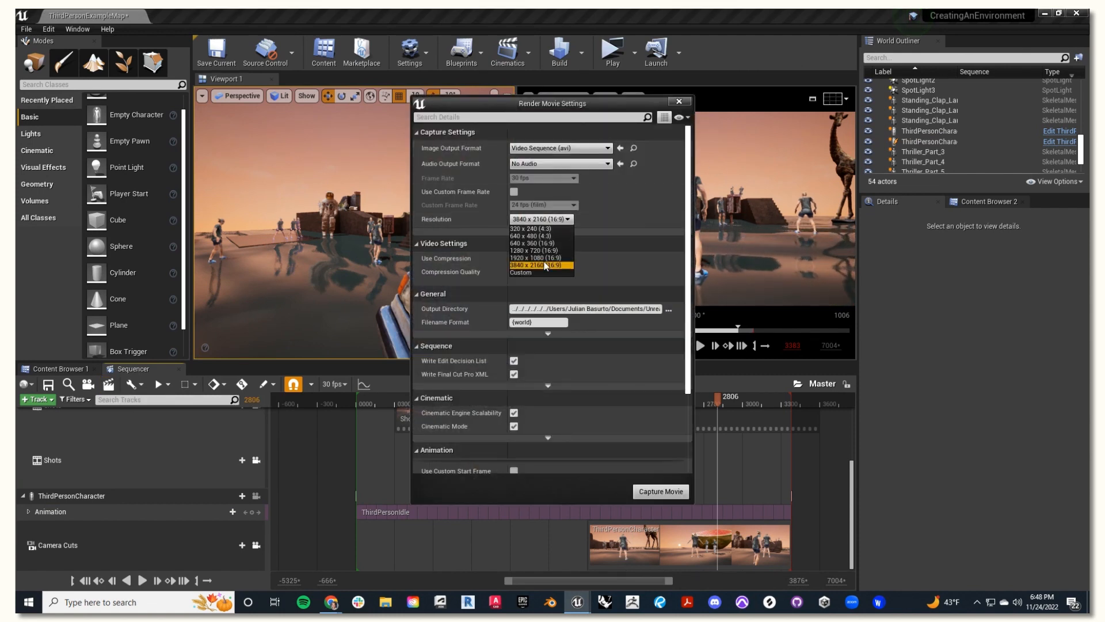
{"action": "left_click", "coordinate": [542, 265]}
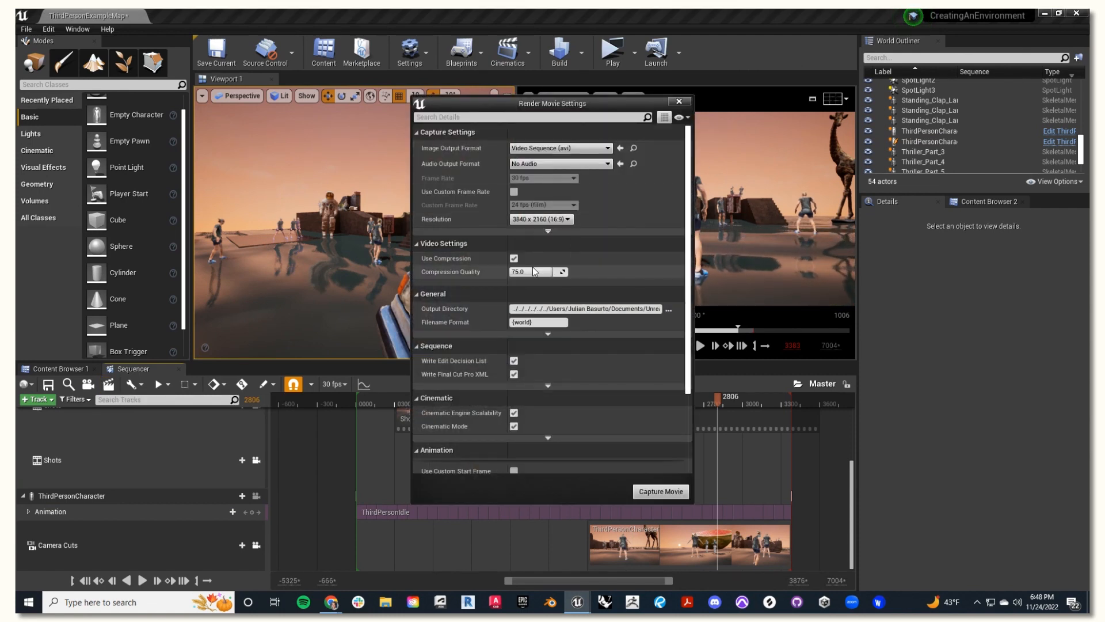
{"action": "left_click", "coordinate": [607, 148]}
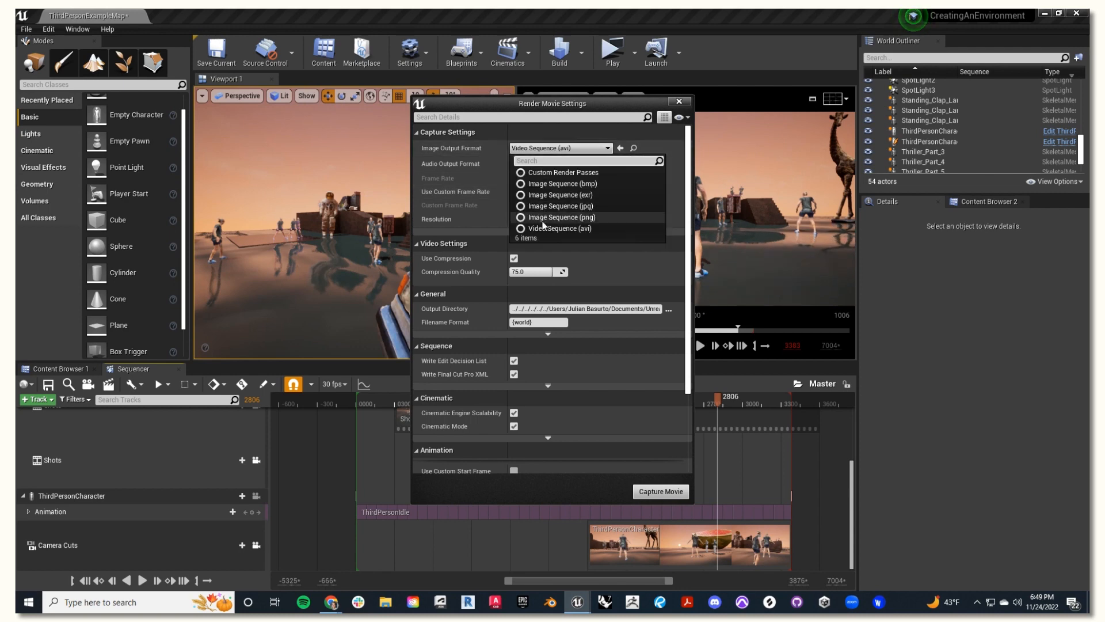
{"action": "left_click", "coordinate": [668, 308]}
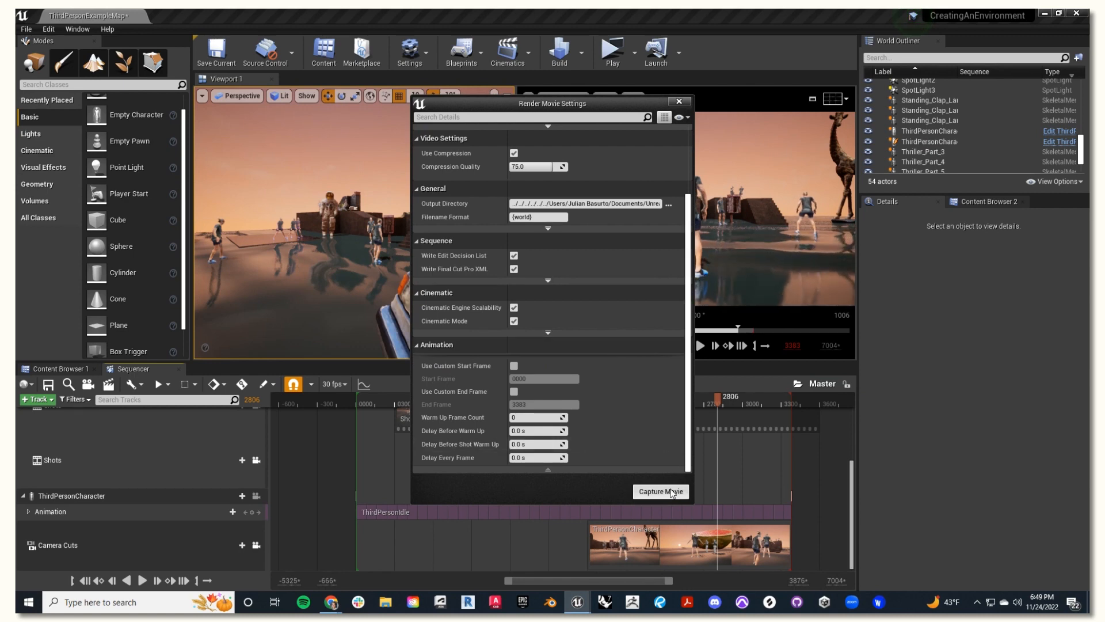
Step: Capture the Master sequence movie and open the capture folder to play the AVI
{"action": "left_click", "coordinate": [660, 491]}
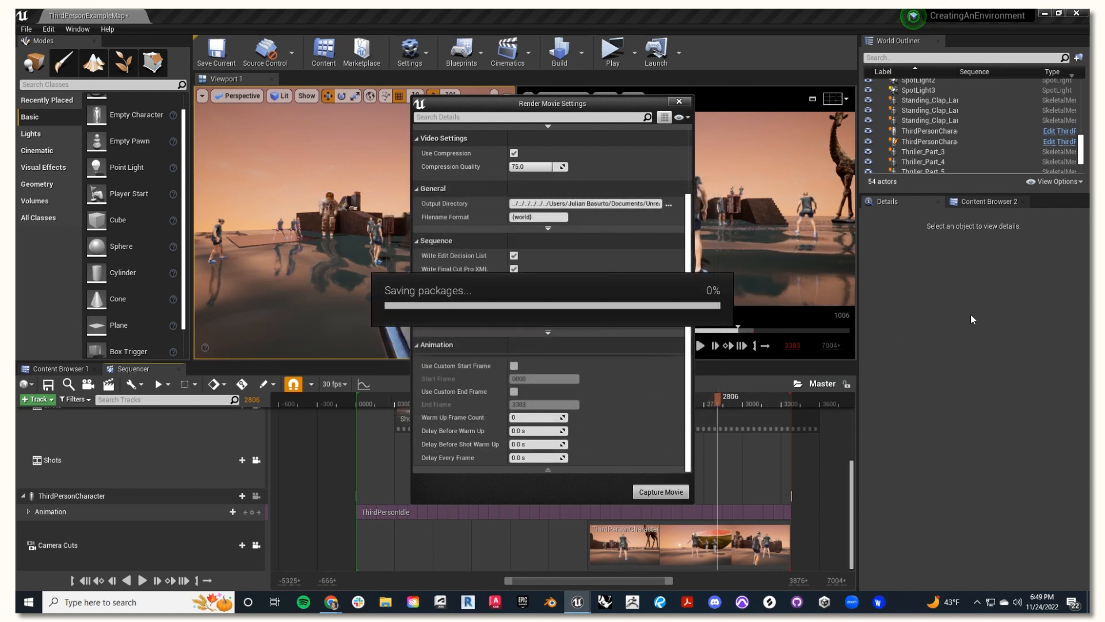
{"action": "left_click", "coordinate": [659, 491]}
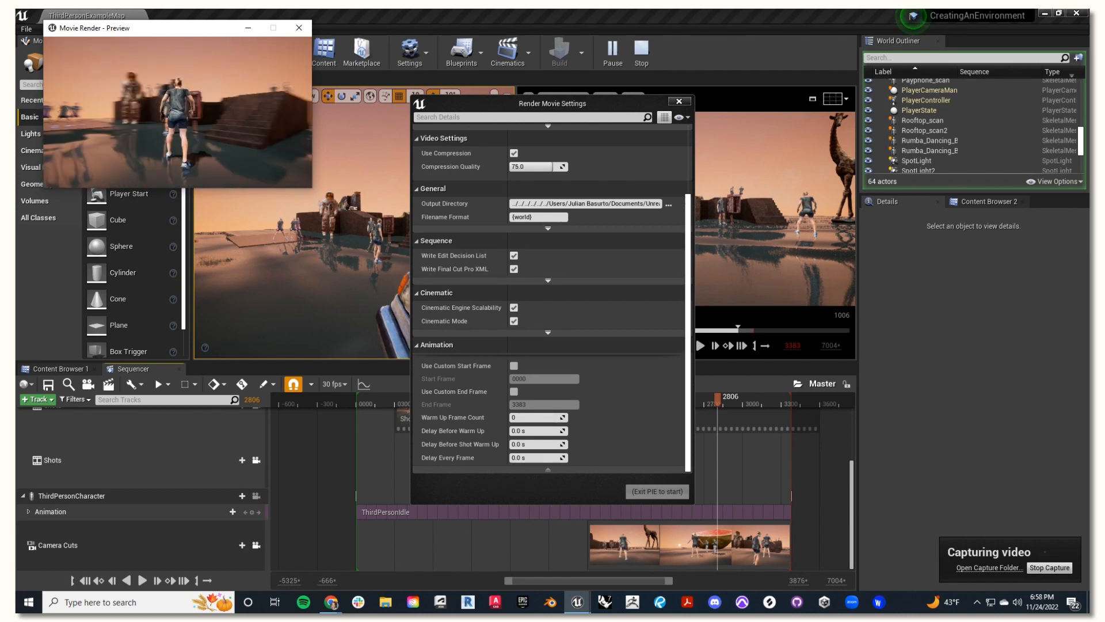
{"action": "left_click", "coordinate": [1050, 567]}
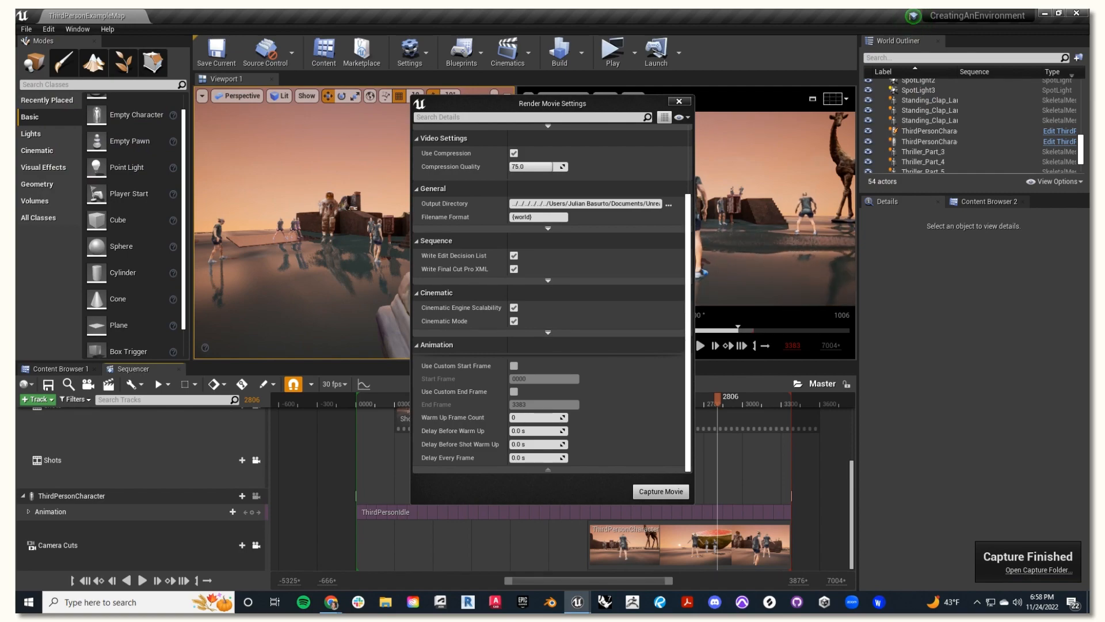
{"action": "left_click", "coordinate": [660, 491]}
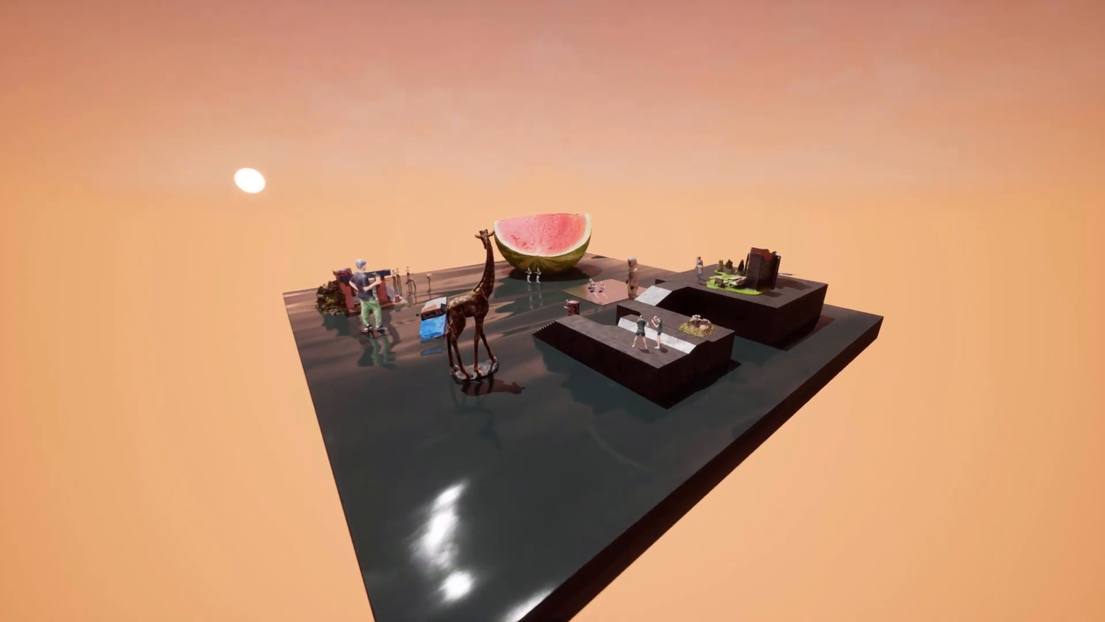